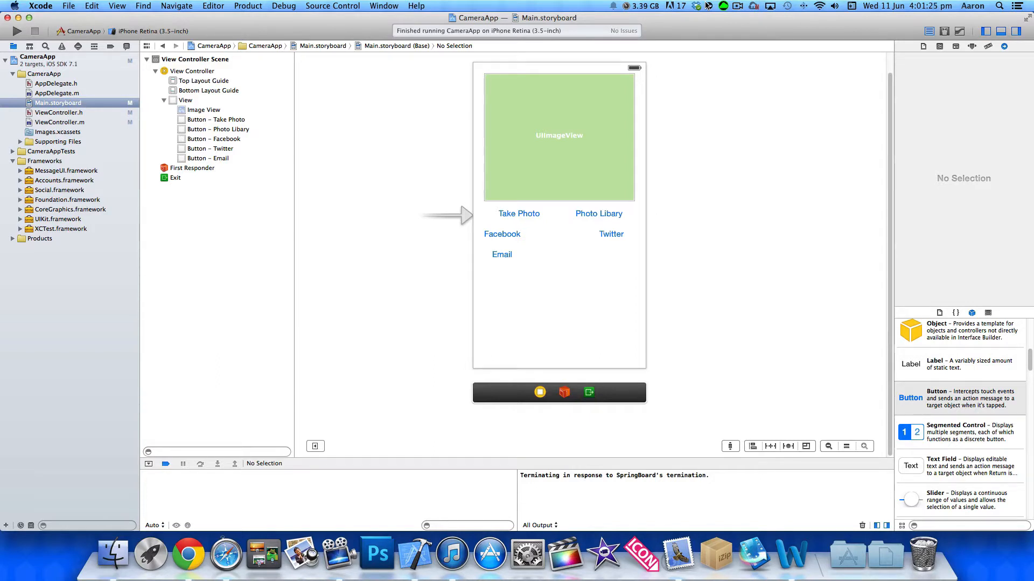
mouse_move(383, 255)
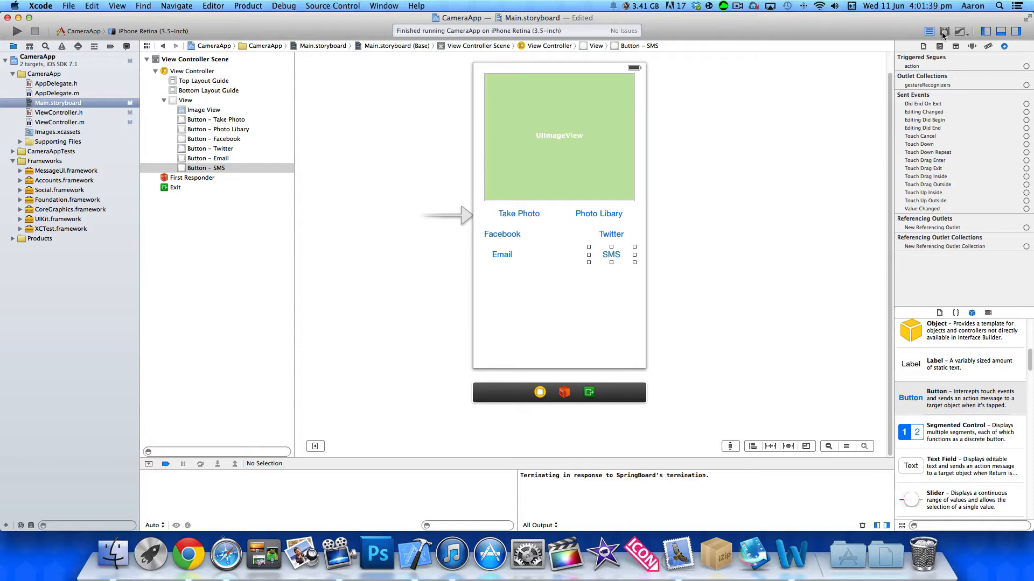
- Connect the SMS button to a new IBAction named SMS in ViewController.h via the Assistant Editor
click(944, 32)
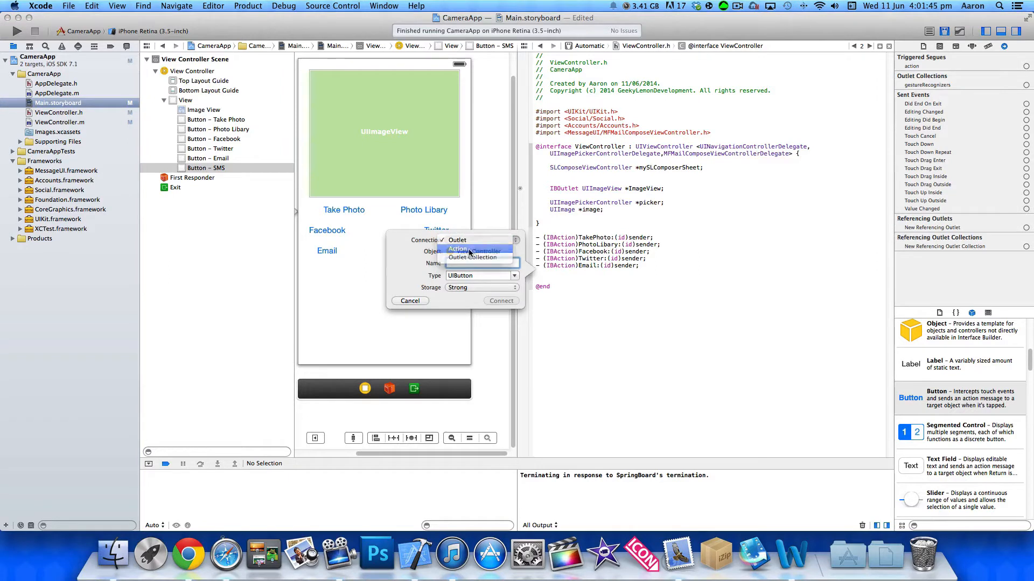
click(458, 249)
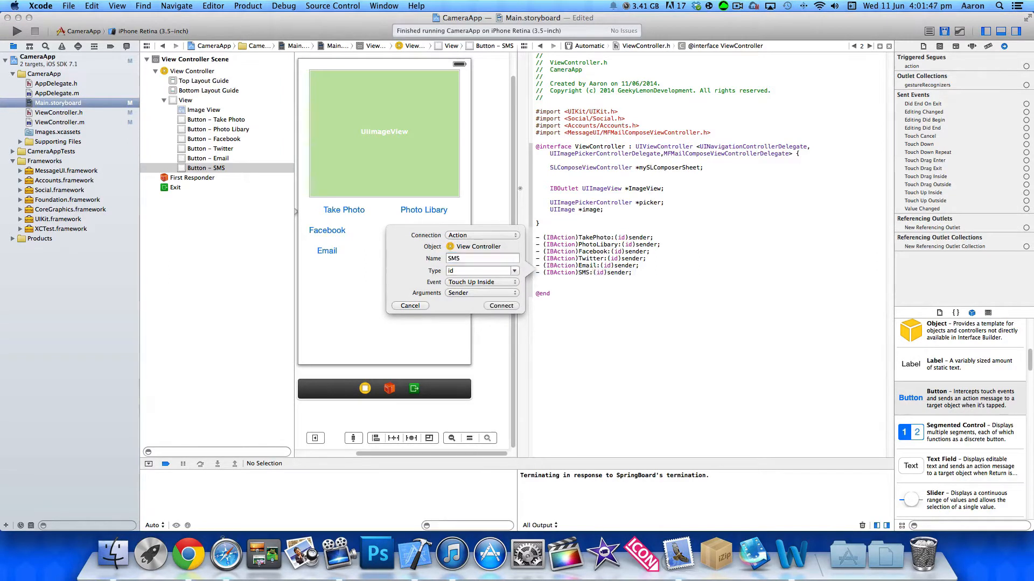
click(501, 304)
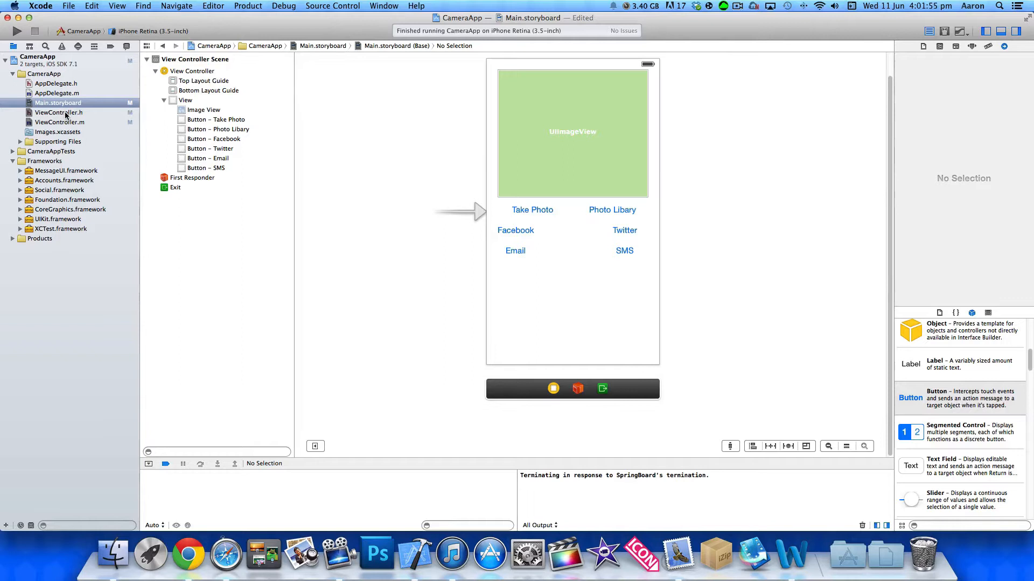
- Add #import <MessageUI/MessageUI.h> to ViewController.h, correcting the misspelled framework name
click(60, 112)
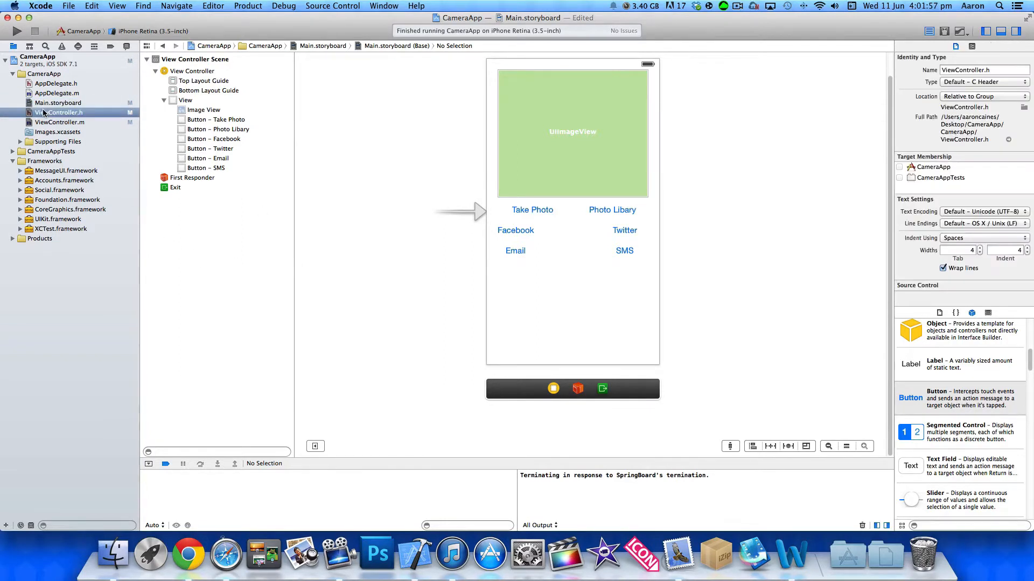
click(60, 112)
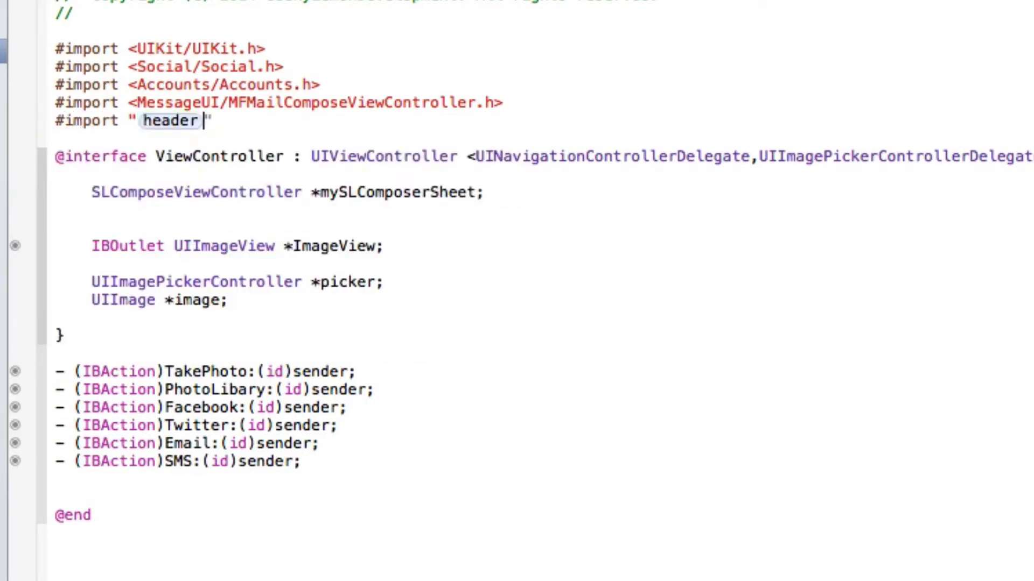
key(Backspace)
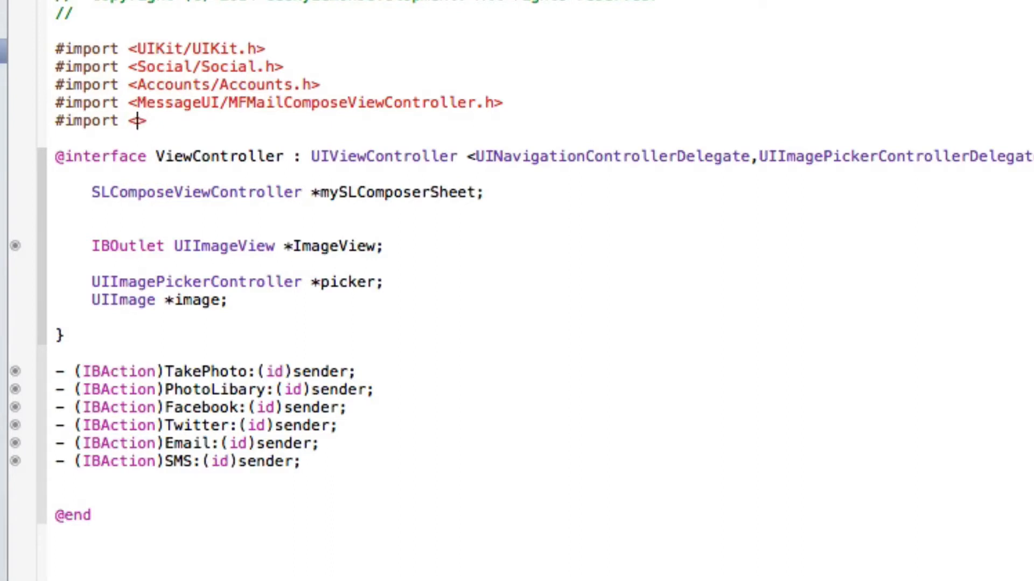
text(ME)
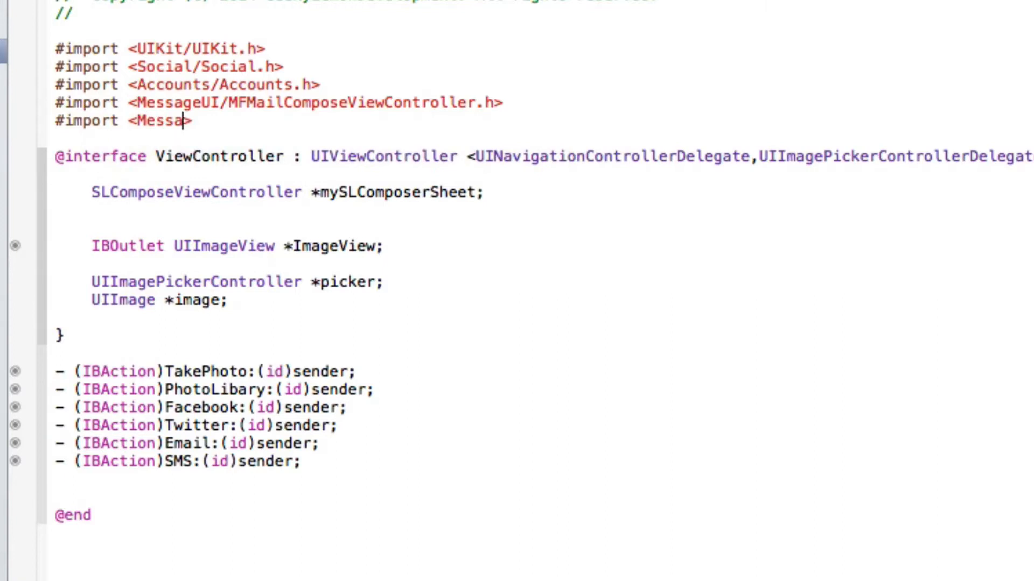
text(heUI>)
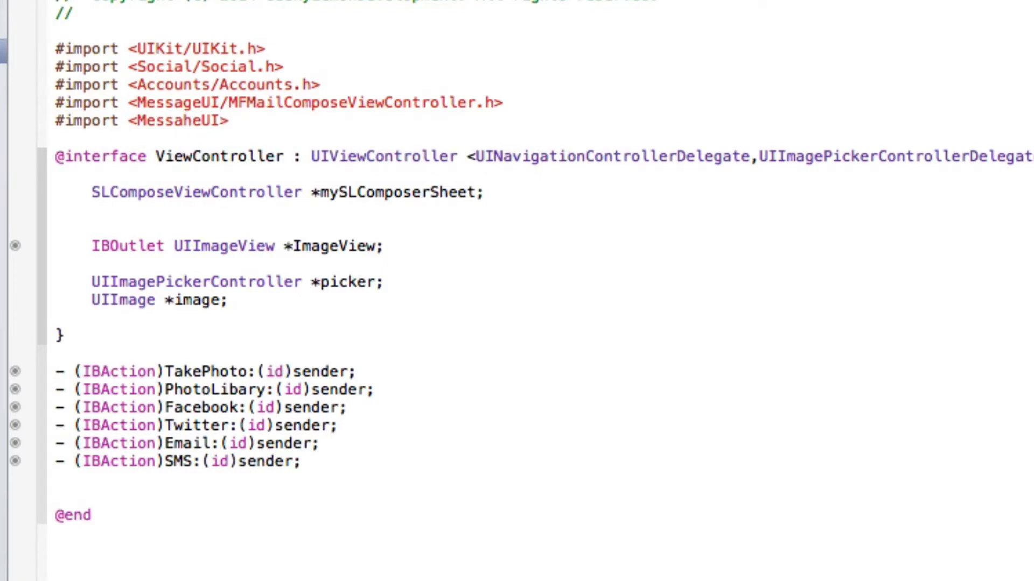
text(/>)
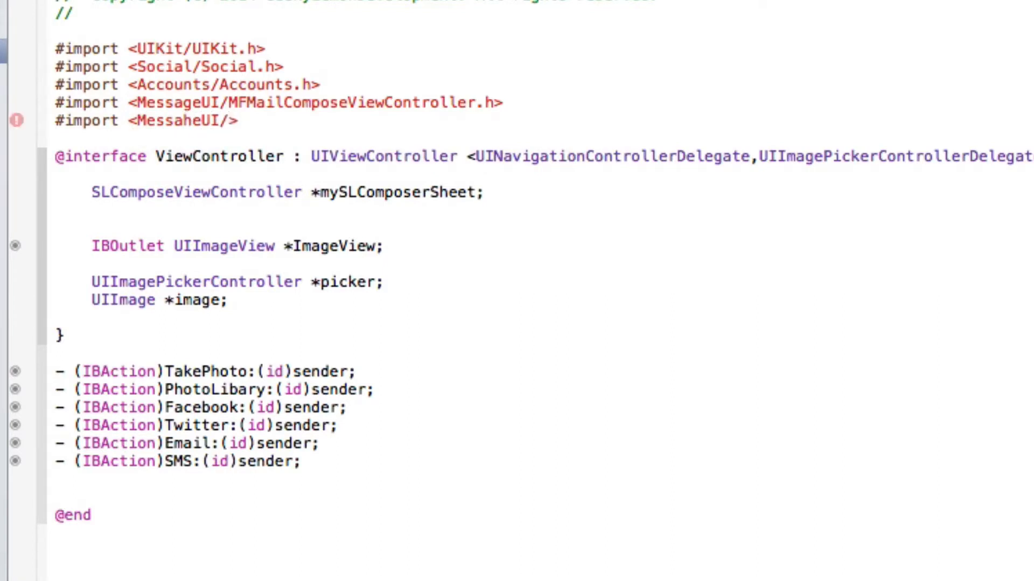
text(MessageUI.h)
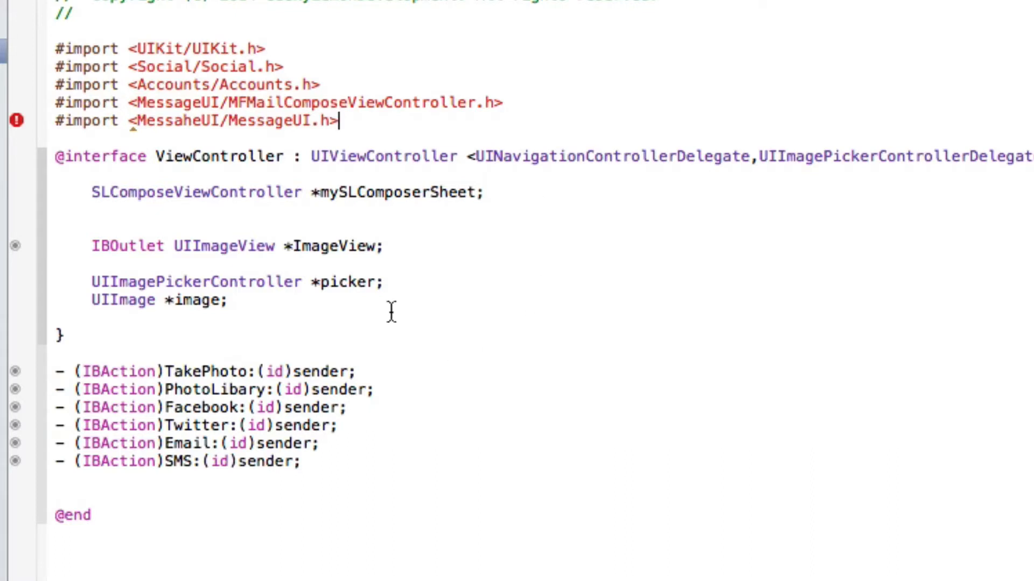
double_click(268, 121)
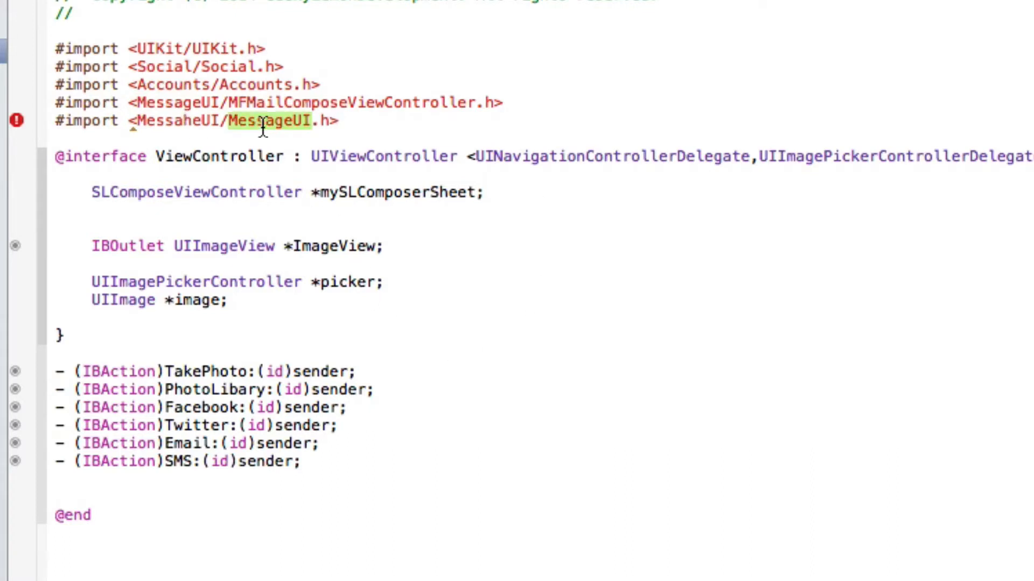
text(MessageUI)
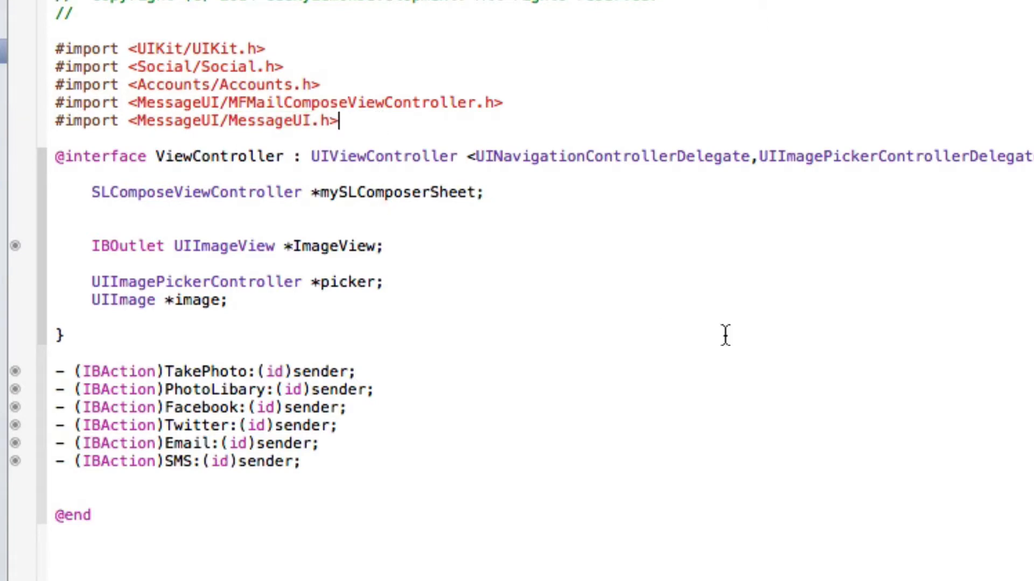
mouse_move(636, 260)
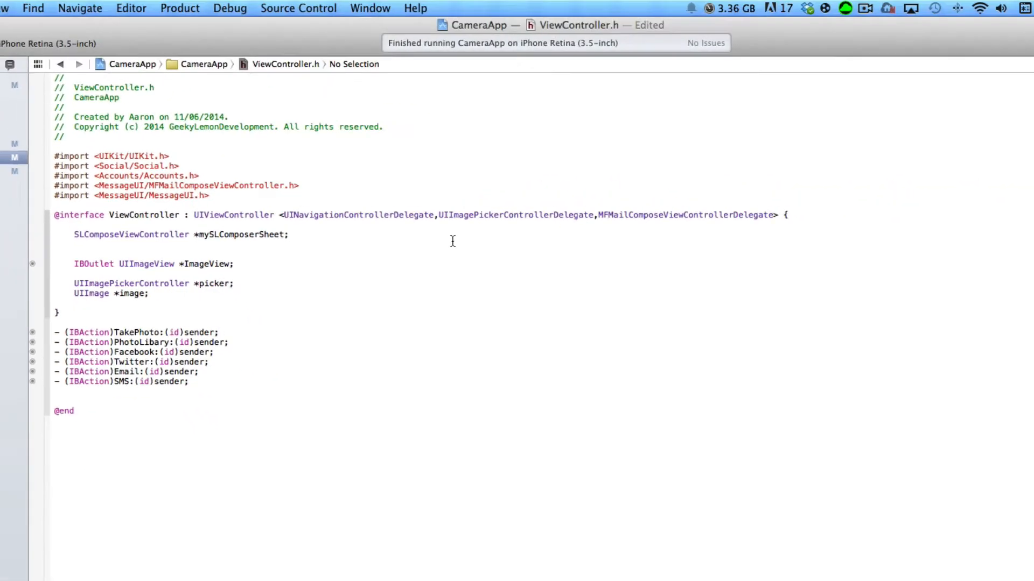
mouse_move(600, 222)
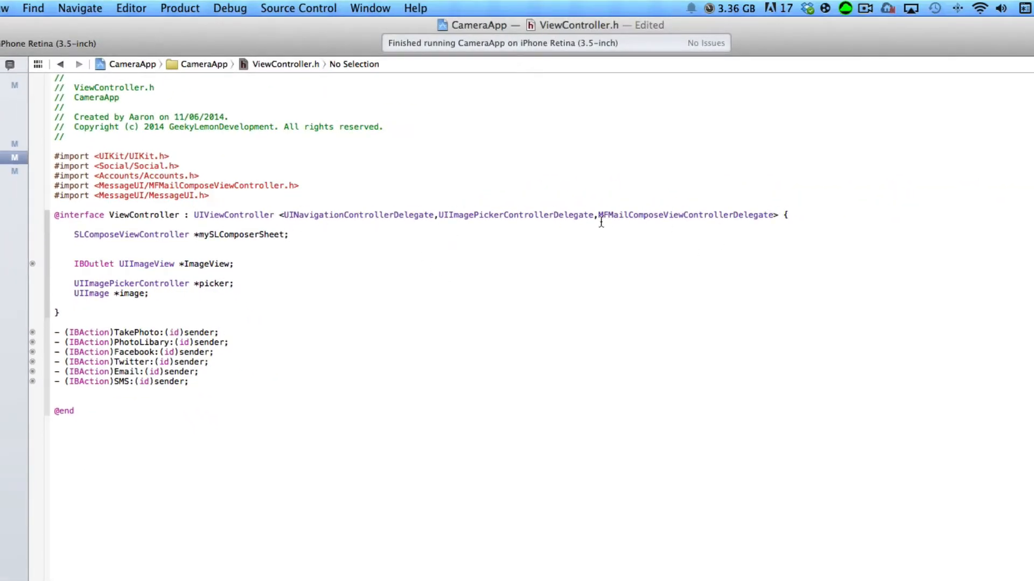
- After MFMailComposeViewControllerDelegate, add a comma and begin the next MF delegate protocol name
double_click(686, 216)
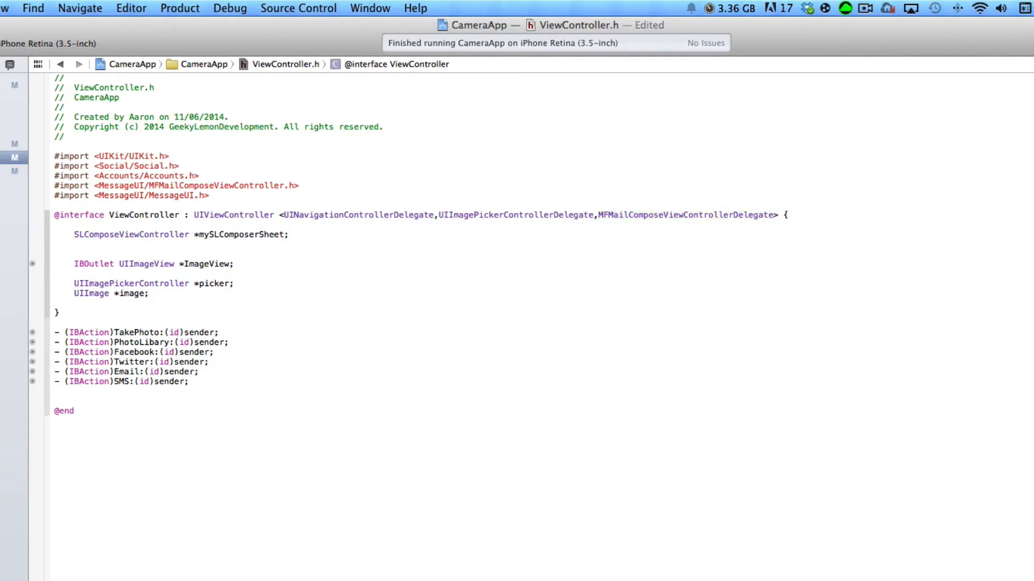
text(,)
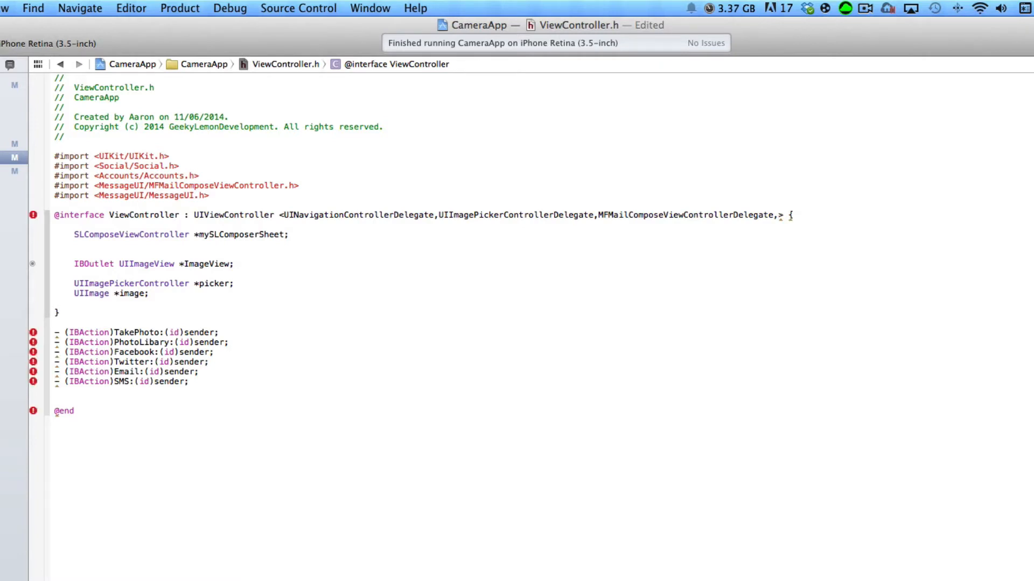
text(MF)
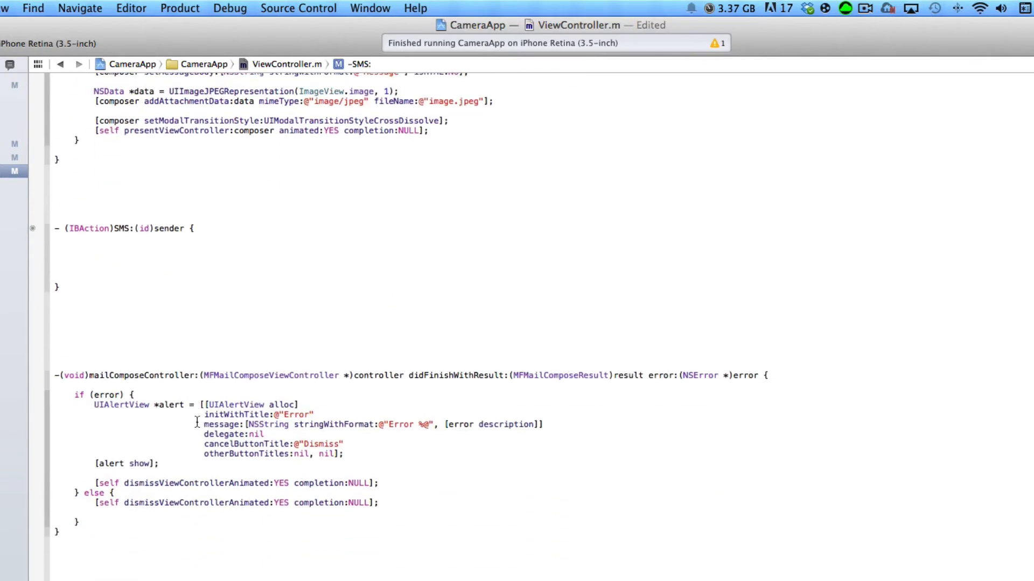
- Place the mailComposeController:didFinishWithResult:error: method between the Email and SMS IBActions
scroll(up, 3)
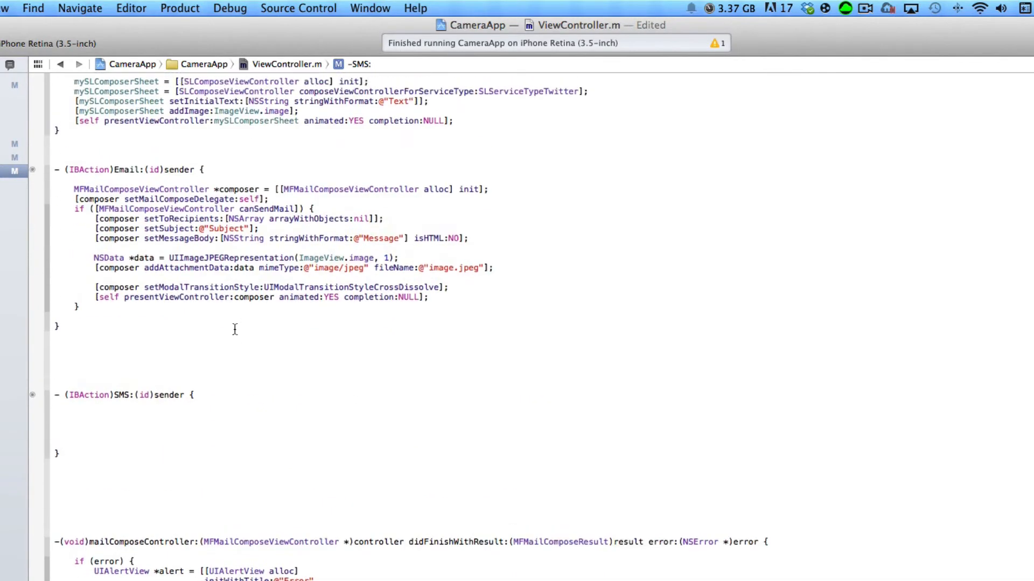
scroll(down, 3)
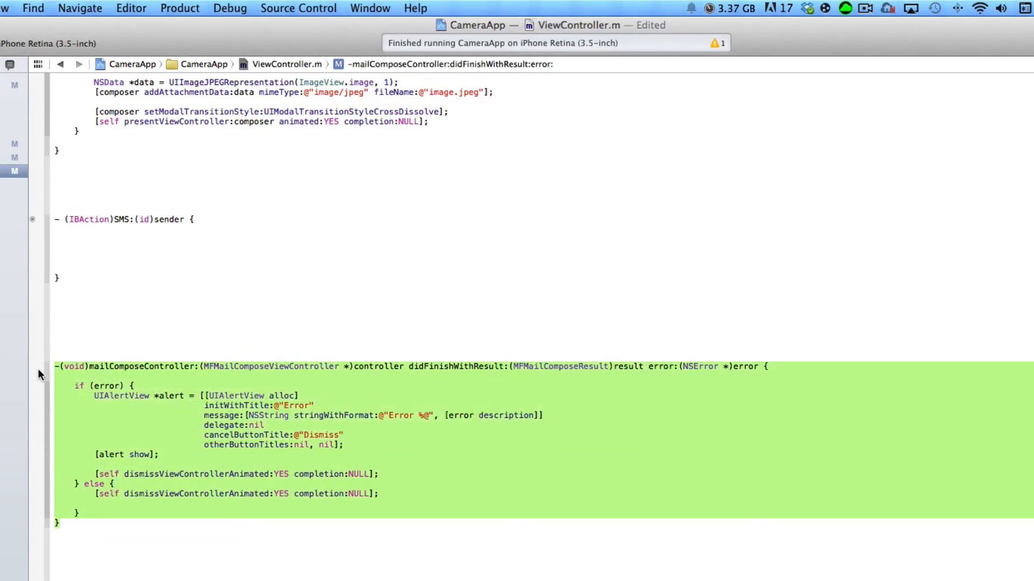
scroll(up, 3)
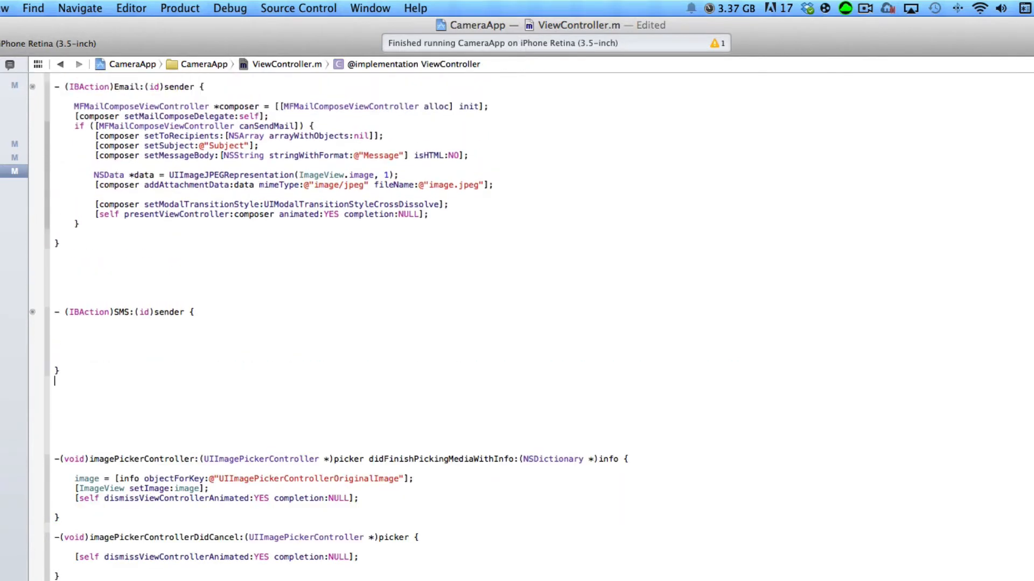
click(54, 272)
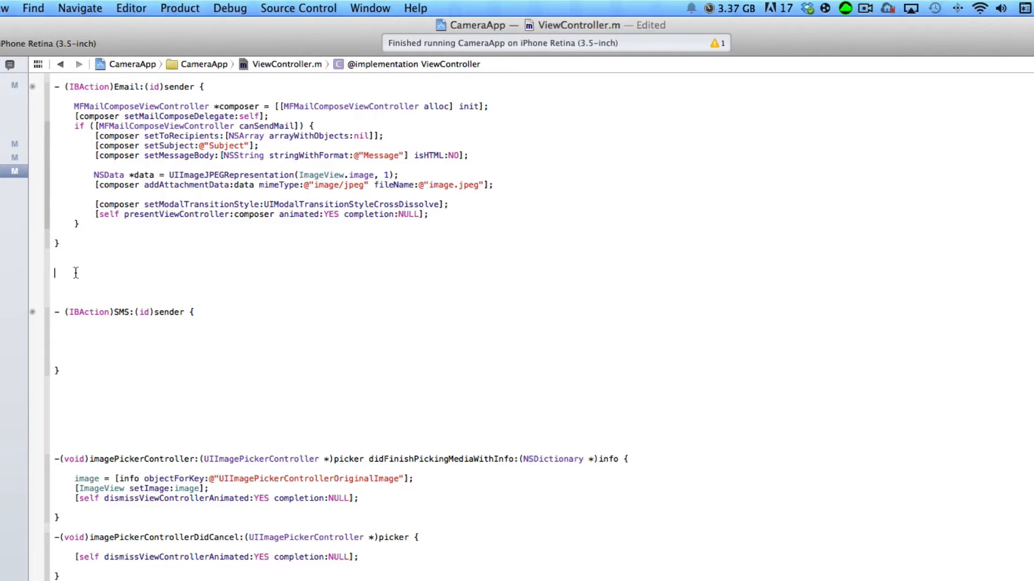
text(-(void)mailComposeController:(MFMailComposeViewController *)controller didFinishWithResult:(MFMailComposeResult)result error:(NSError *)error {)
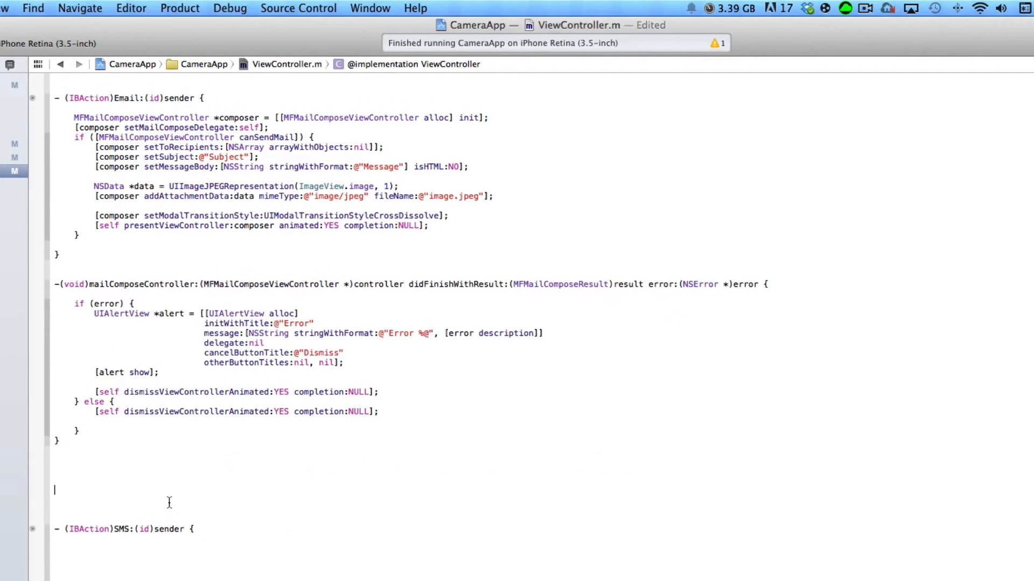
scroll(up, 3)
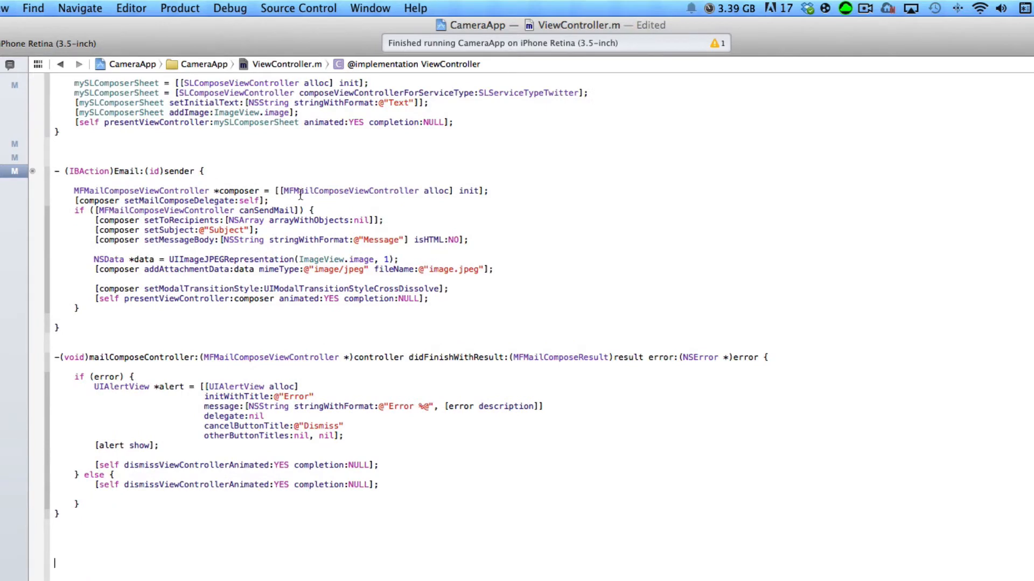
mouse_move(354, 312)
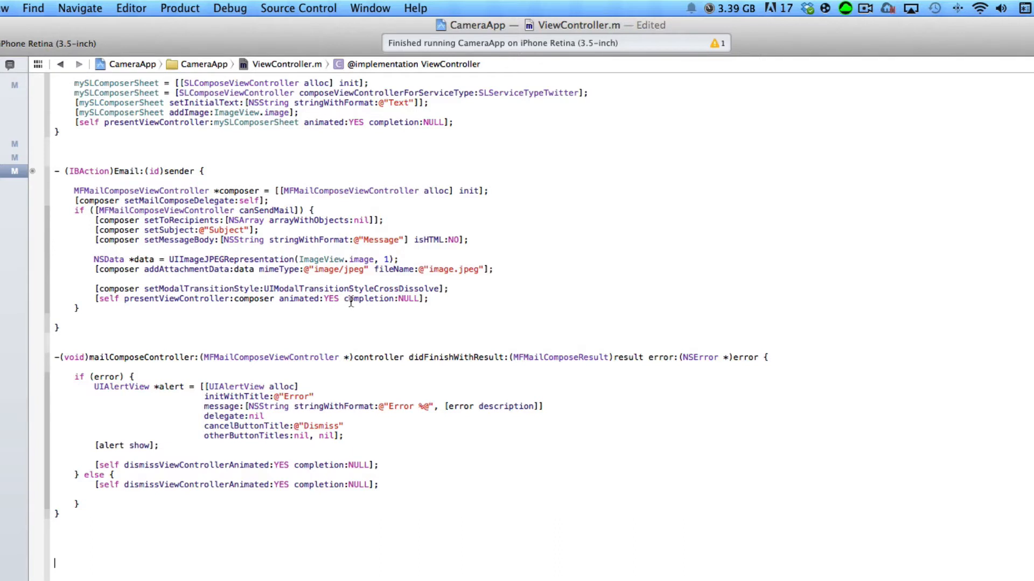
mouse_move(180, 401)
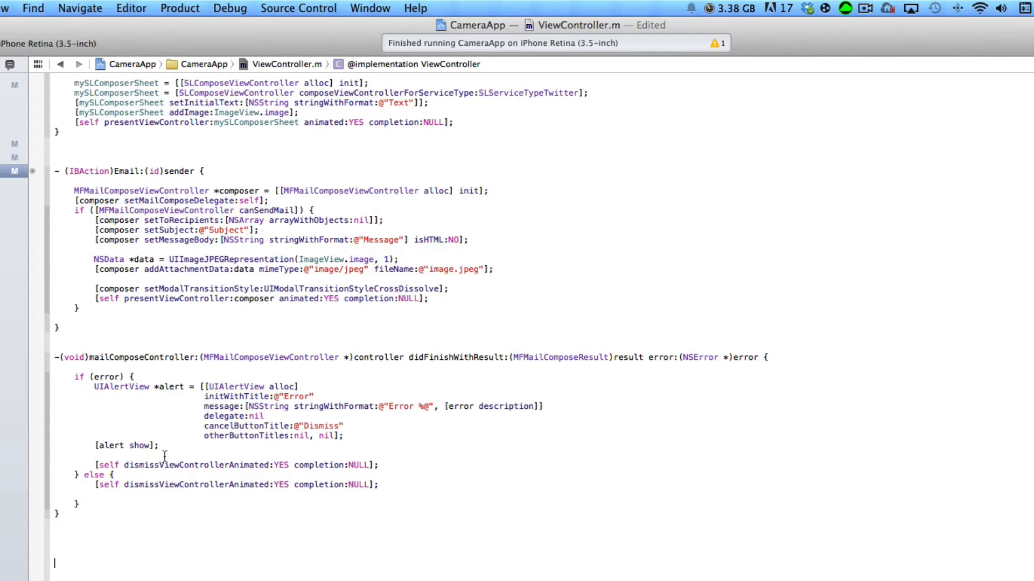
scroll(down, 3)
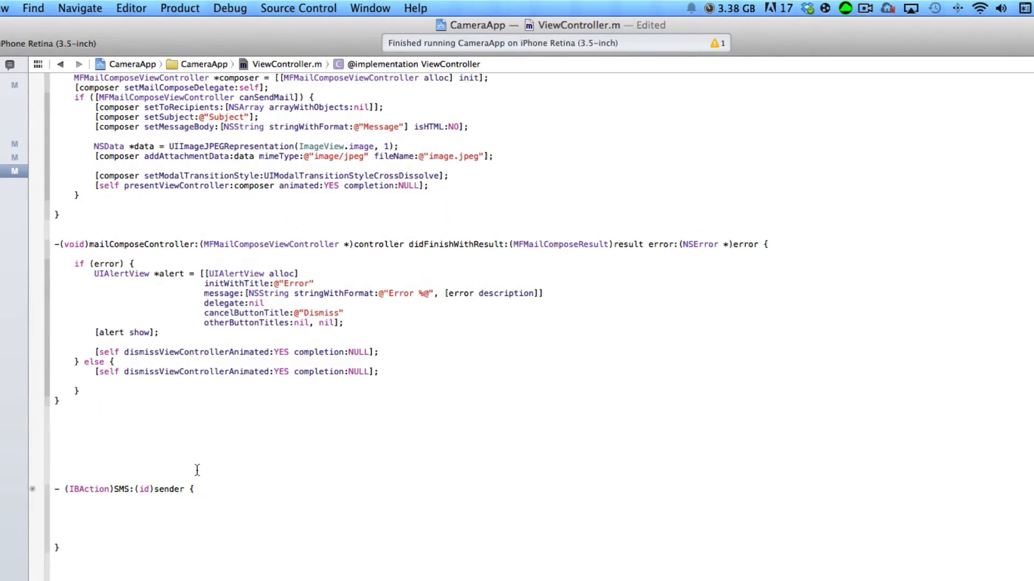
scroll(down, 3)
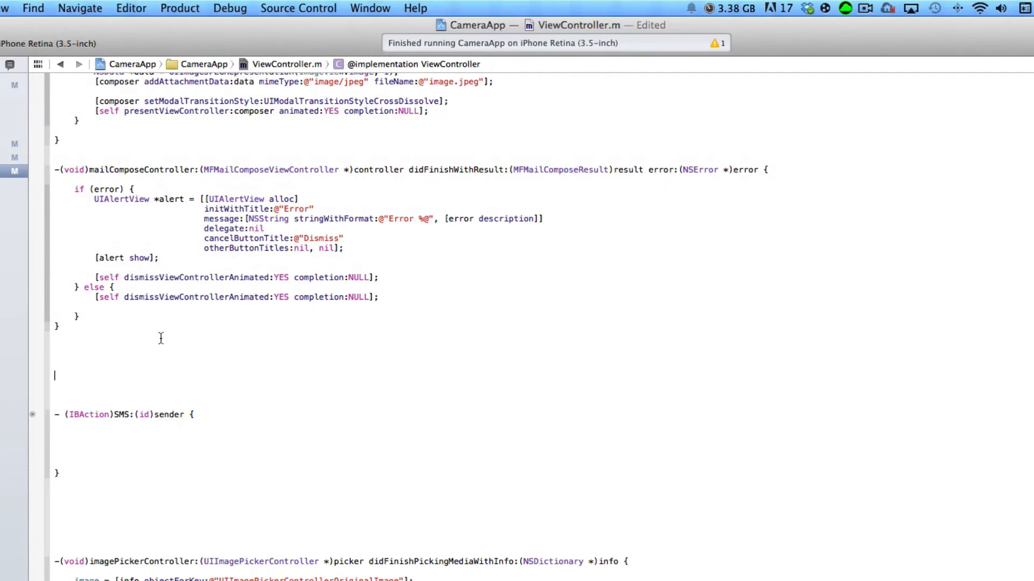
mouse_move(177, 211)
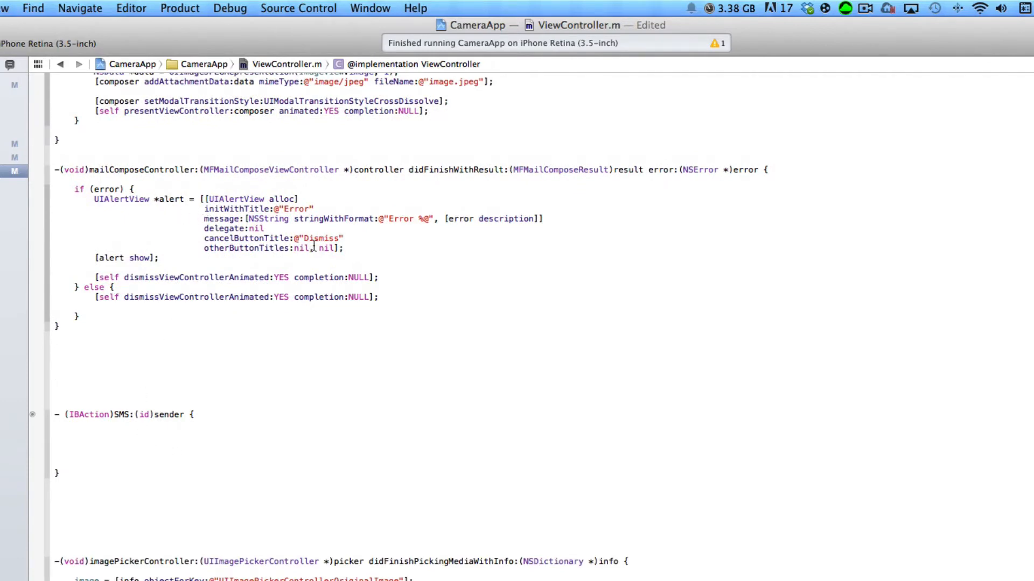
mouse_move(343, 173)
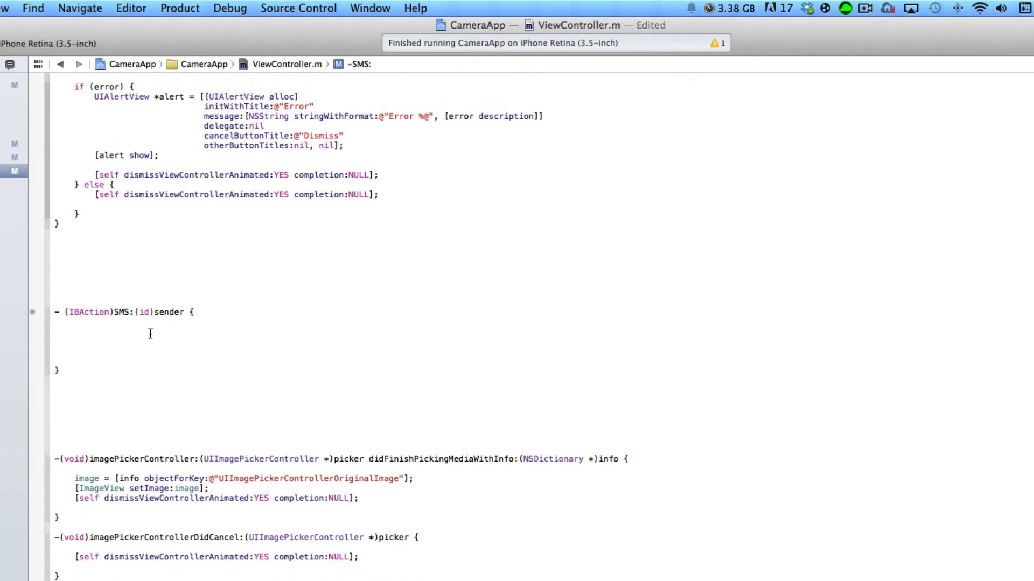
- Declare MFMessageComposeViewController *textComposer with alloc and init inside the SMS action
scroll(down, 3)
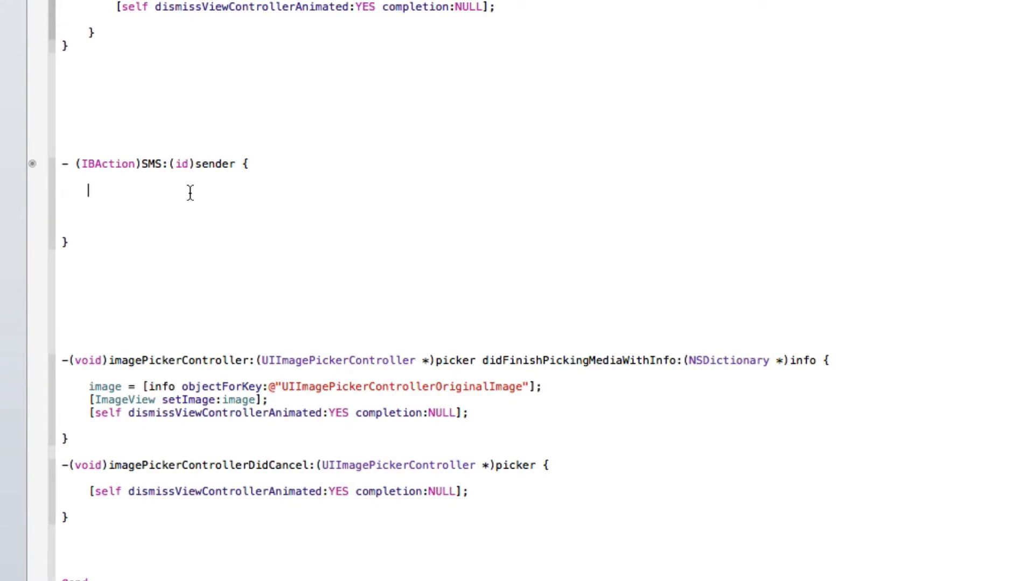
text(mposeViewController)
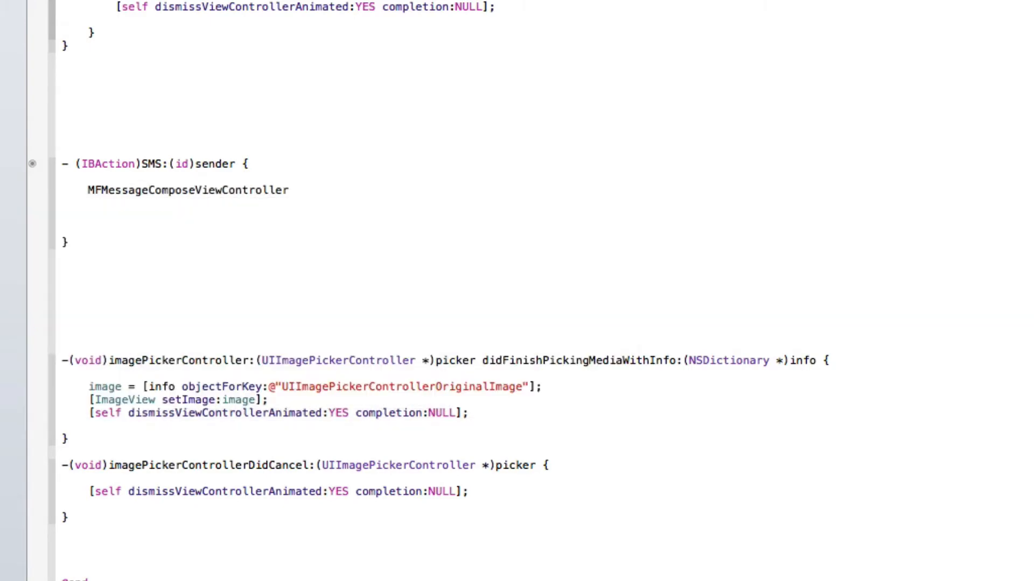
text(*)
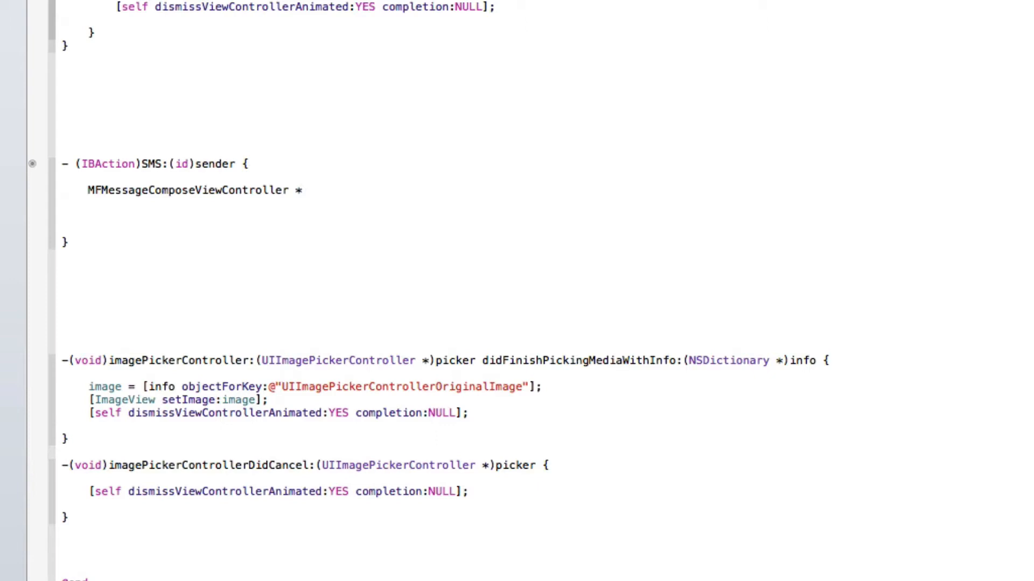
text(textComposer)
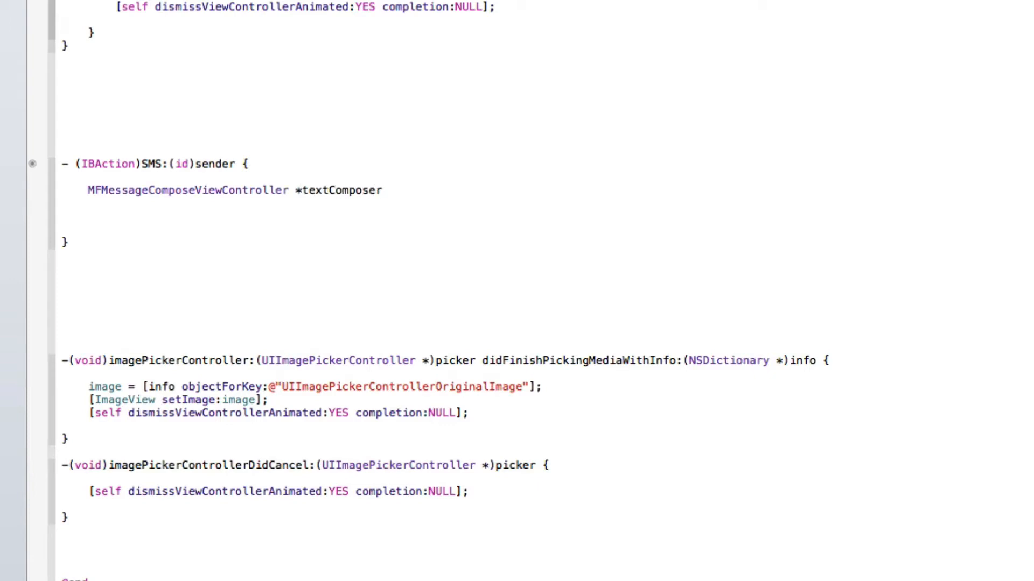
click(33, 189)
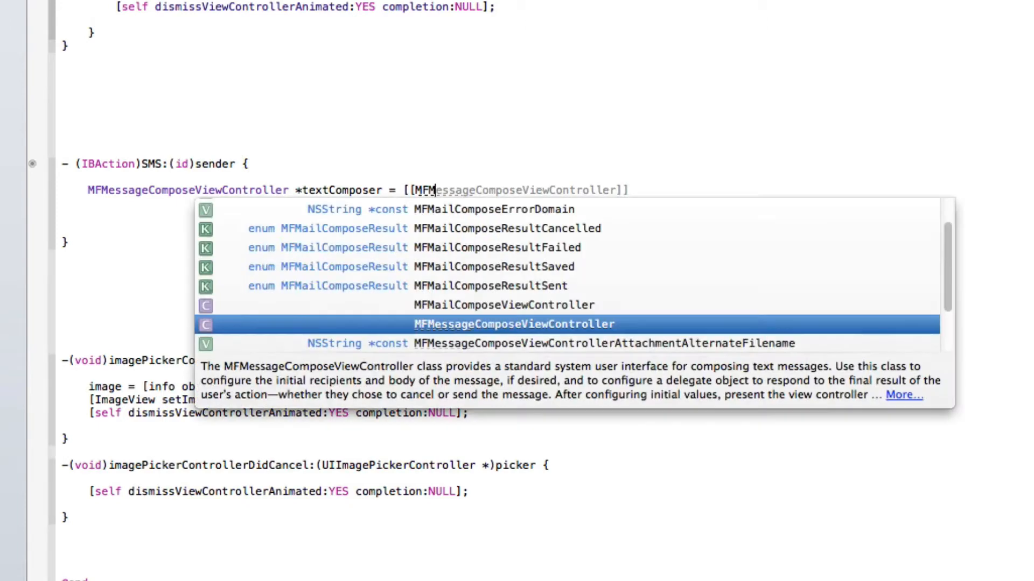
click(513, 324)
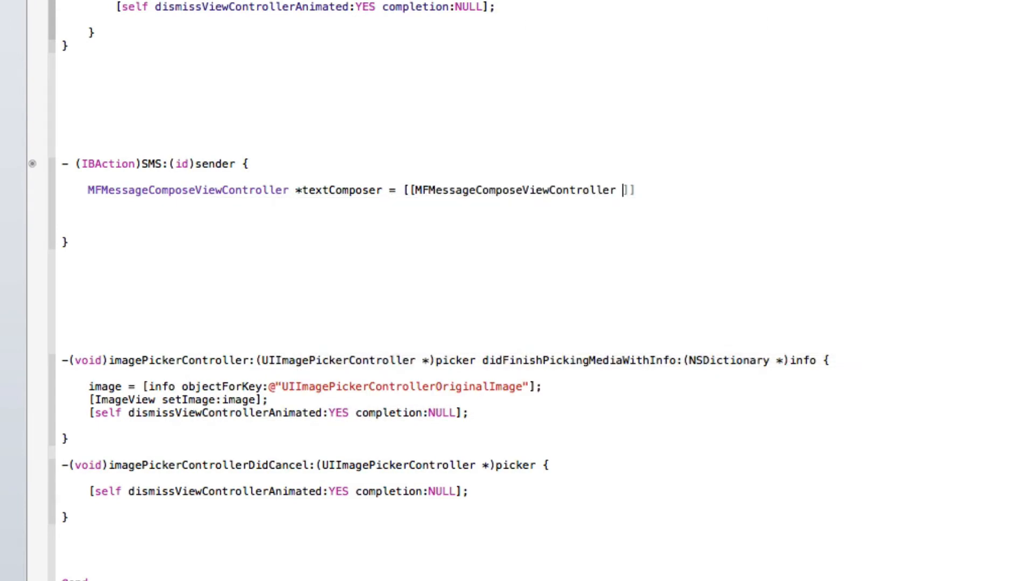
text(alloc])
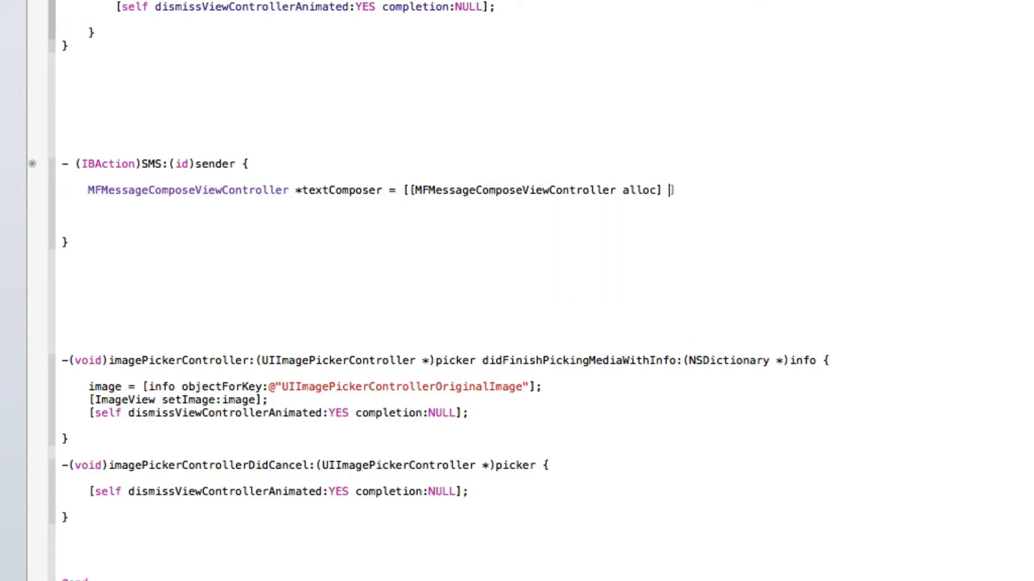
text(init])
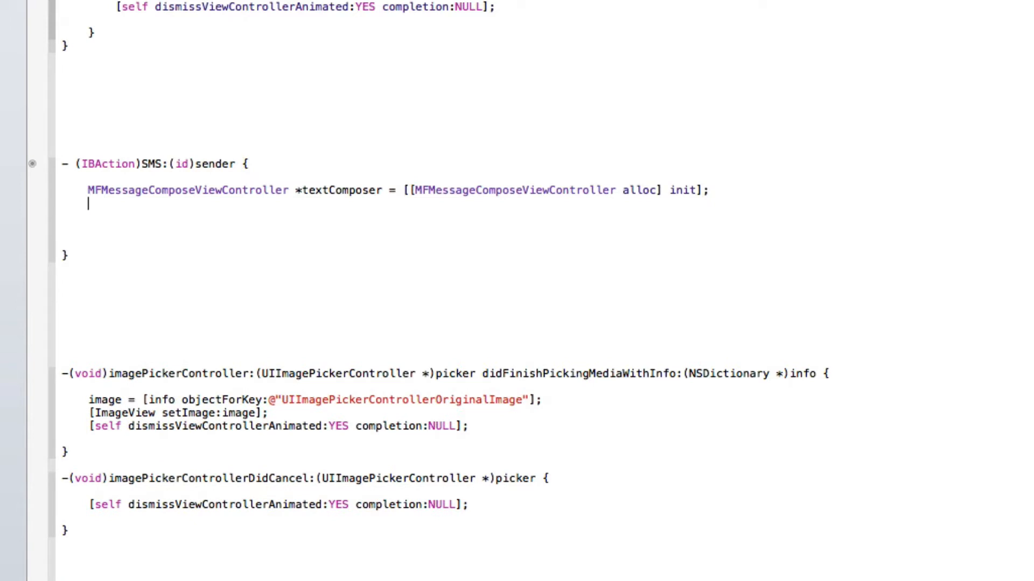
- Add [textComposer setMessageComposeDelegate:self]; and start new lines below it
text([textComposer])
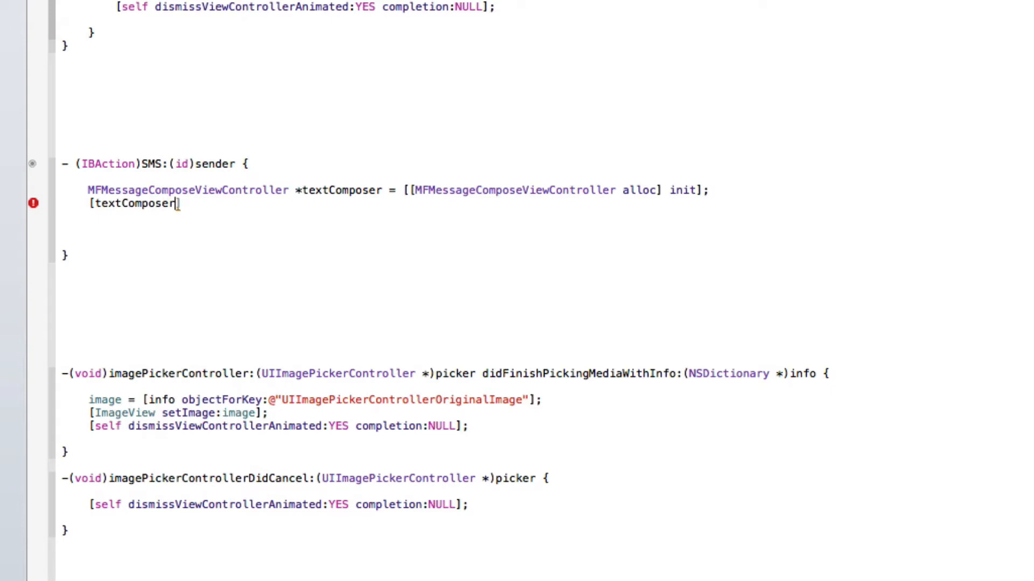
text(setMessageComposeDelegate:s)
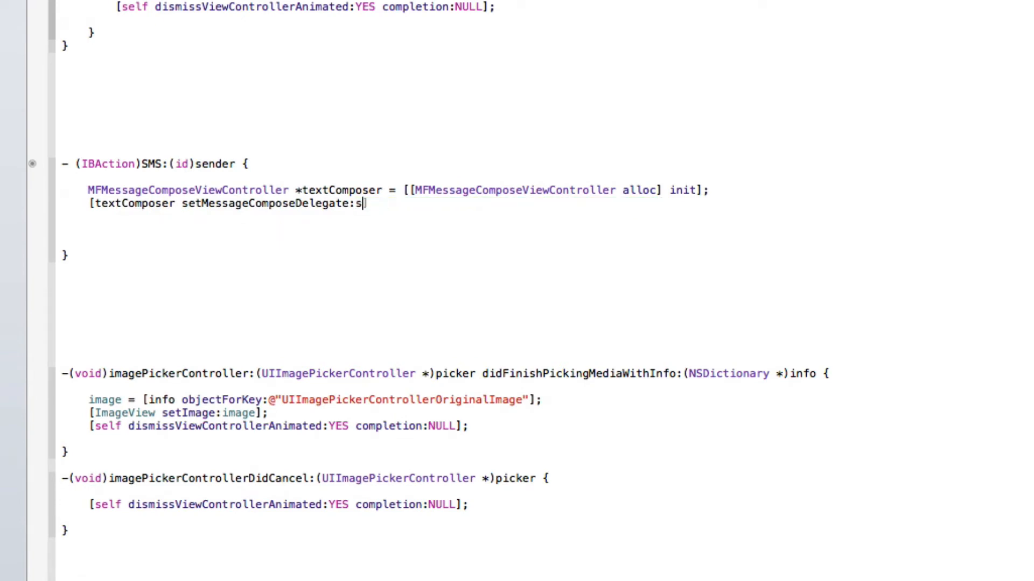
text(elf)
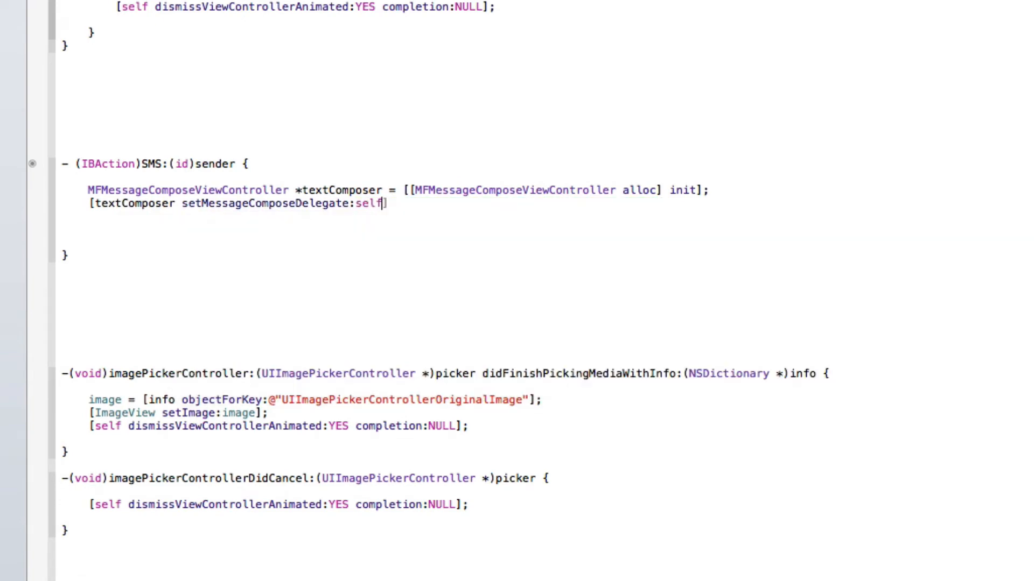
text(;)
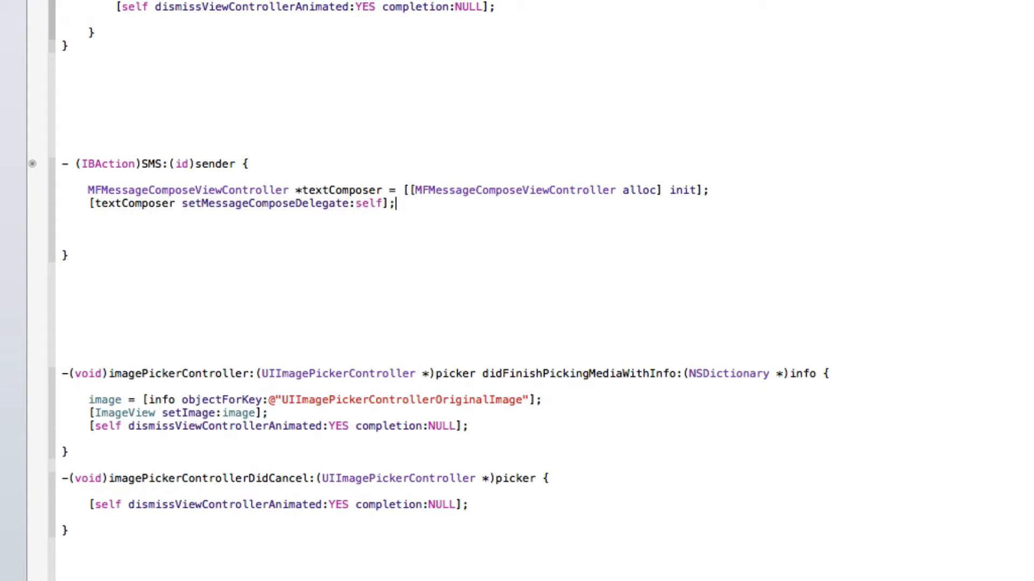
key(Return)
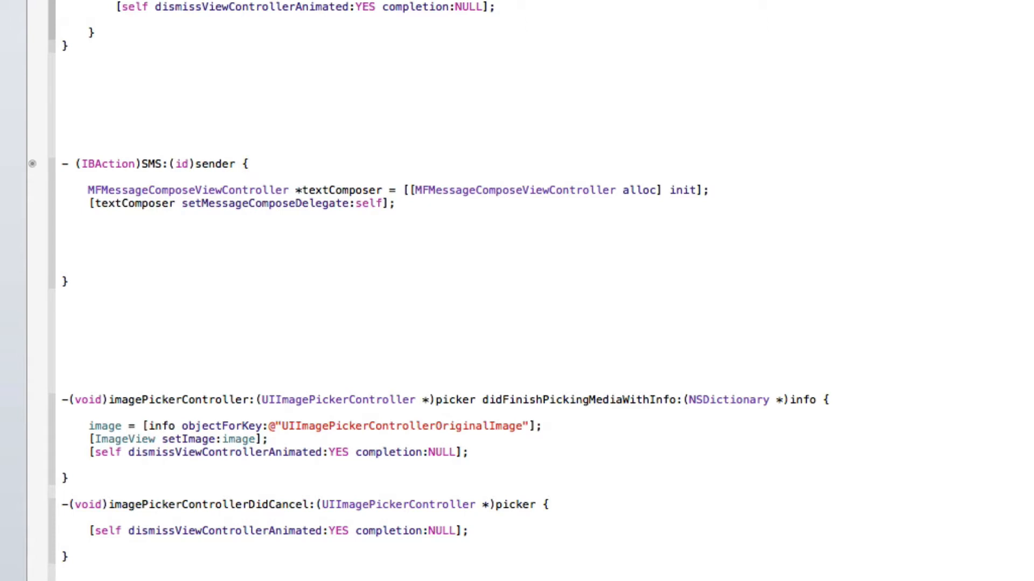
- Add an if [MFMessageComposeViewController canSendText] check that sets recipients to [NSArray arrayWithObjects:nil]
click(87, 228)
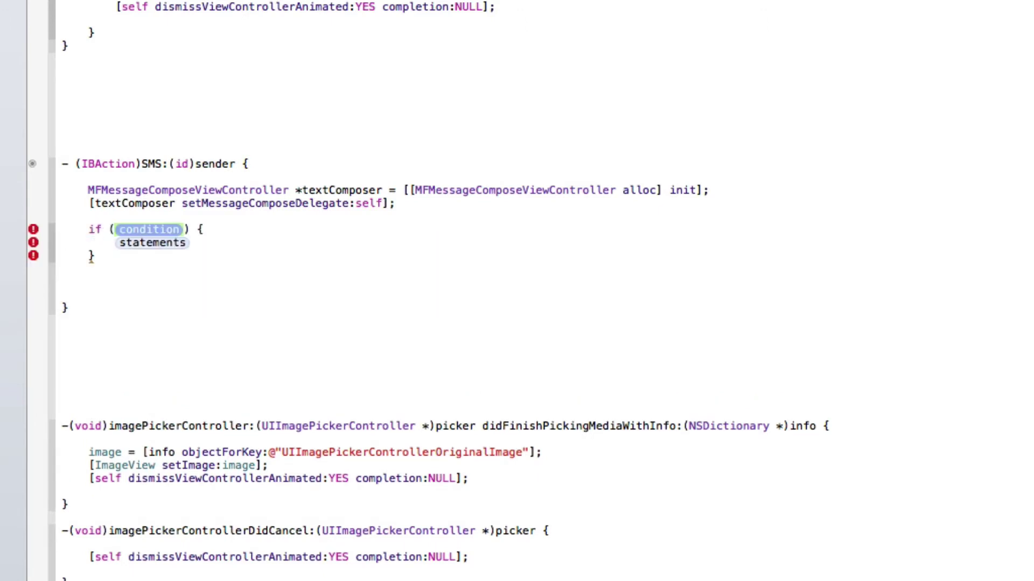
text([MFMessageComposeViewController)
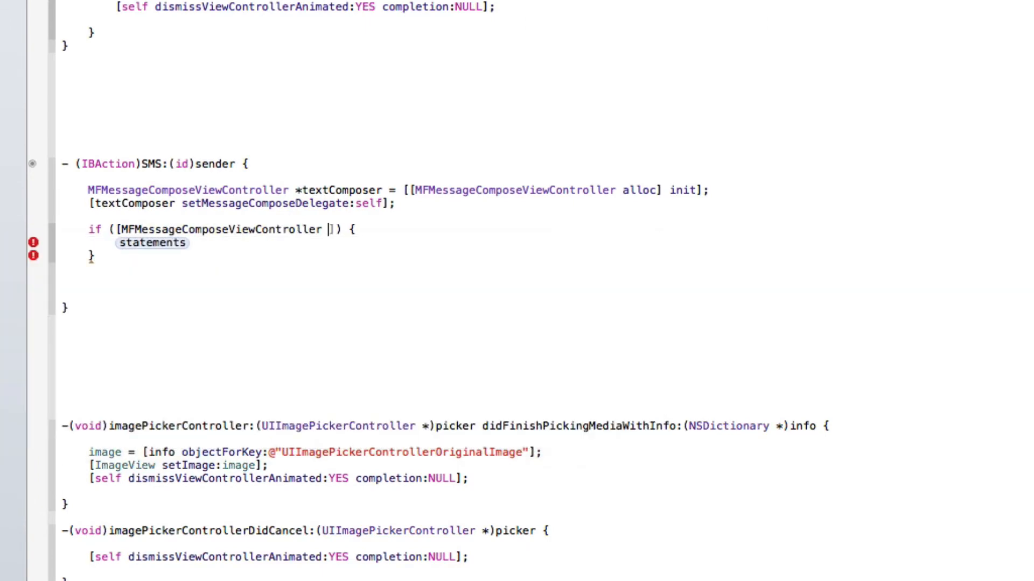
text(canSendText)
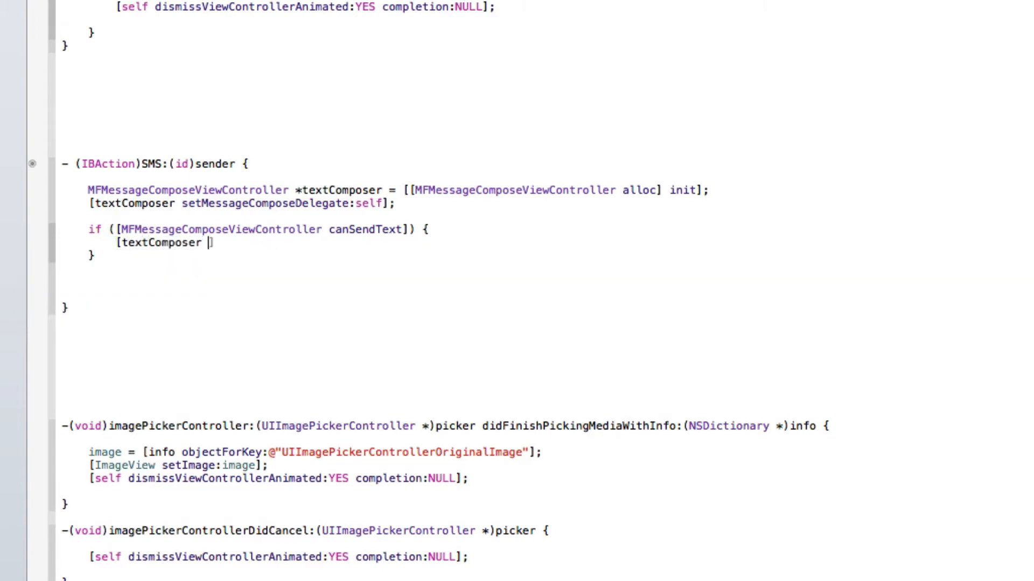
text(setRecipients:)
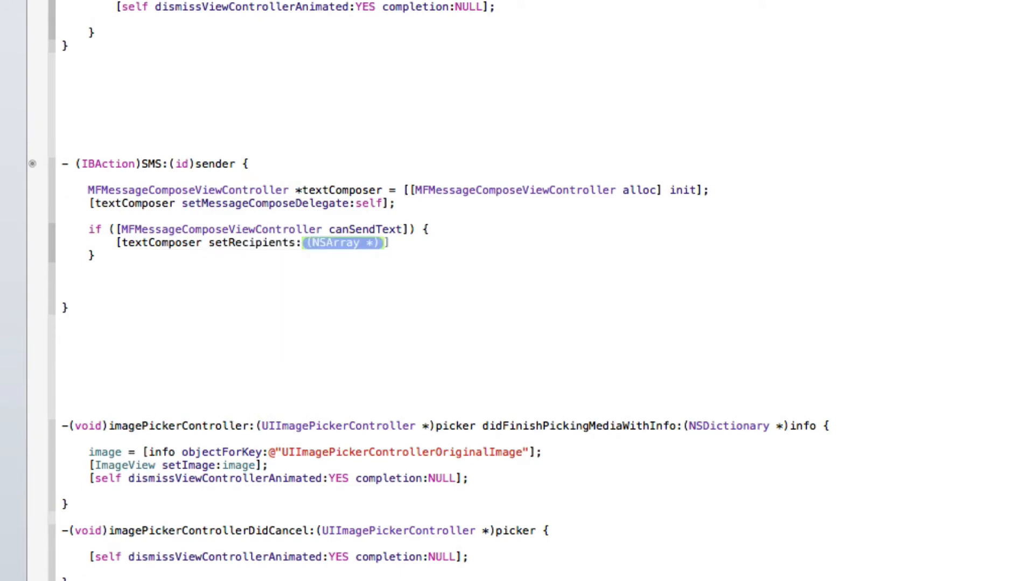
key(Delete)
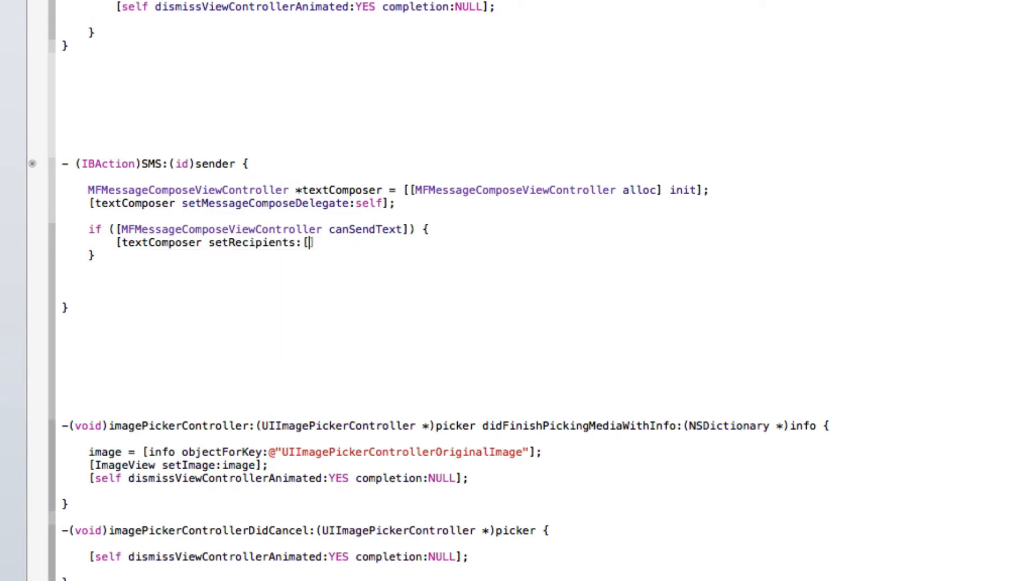
text(NSArray])
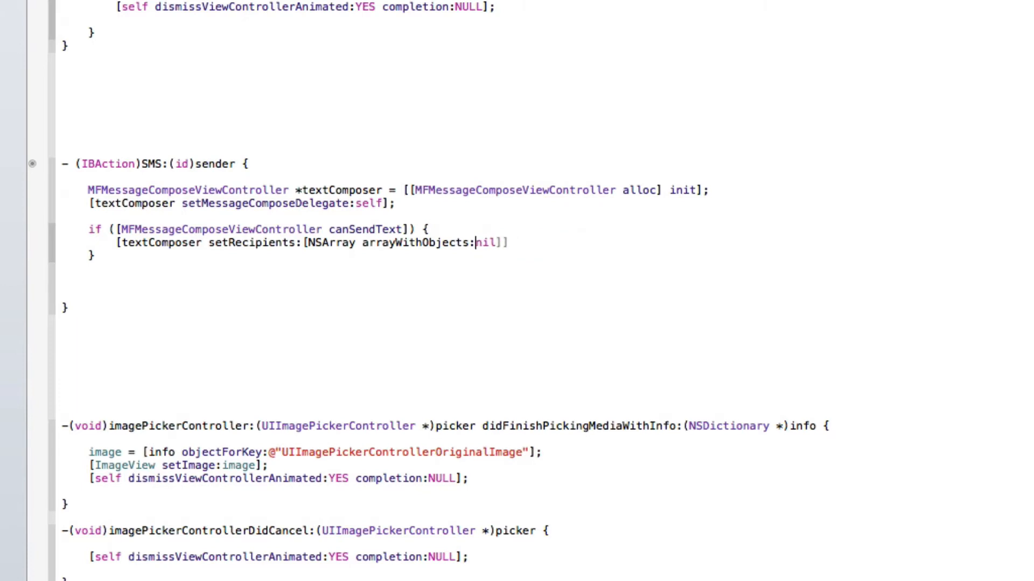
click(34, 242)
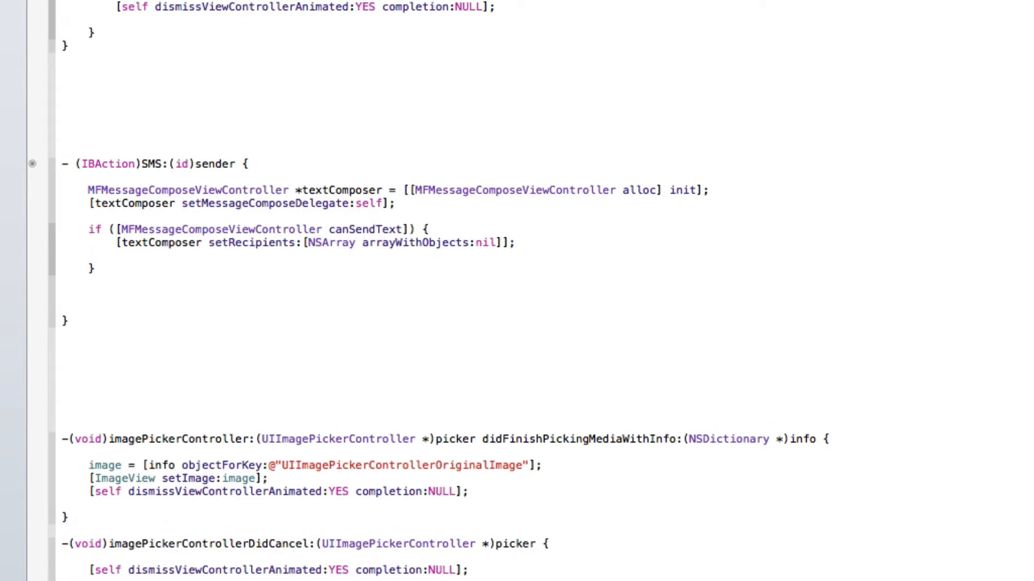
- Add [textComposer setBody:[NSString stringWithFormat:@"Text"]]; inside the canSendText block
text([)
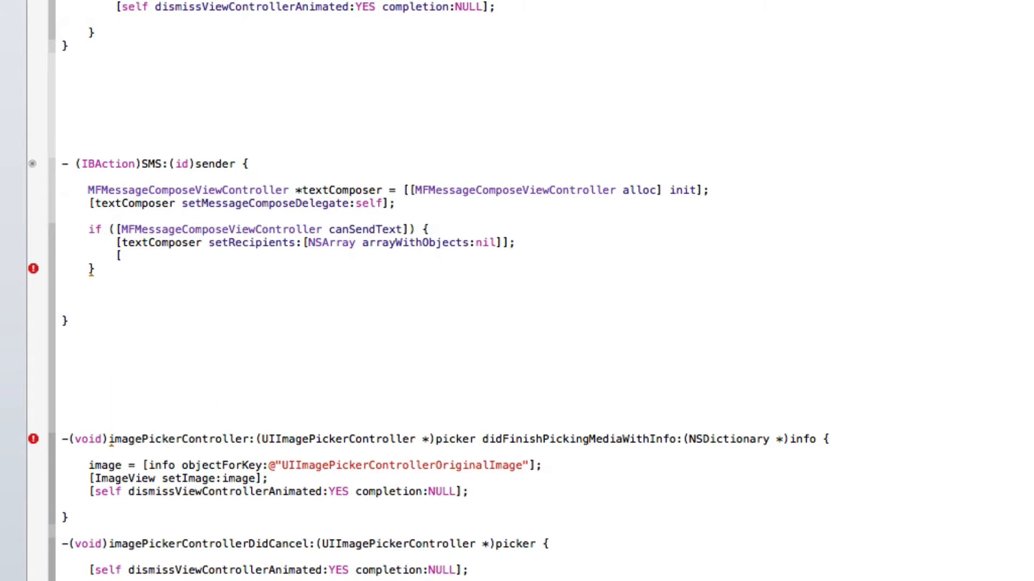
click(120, 256)
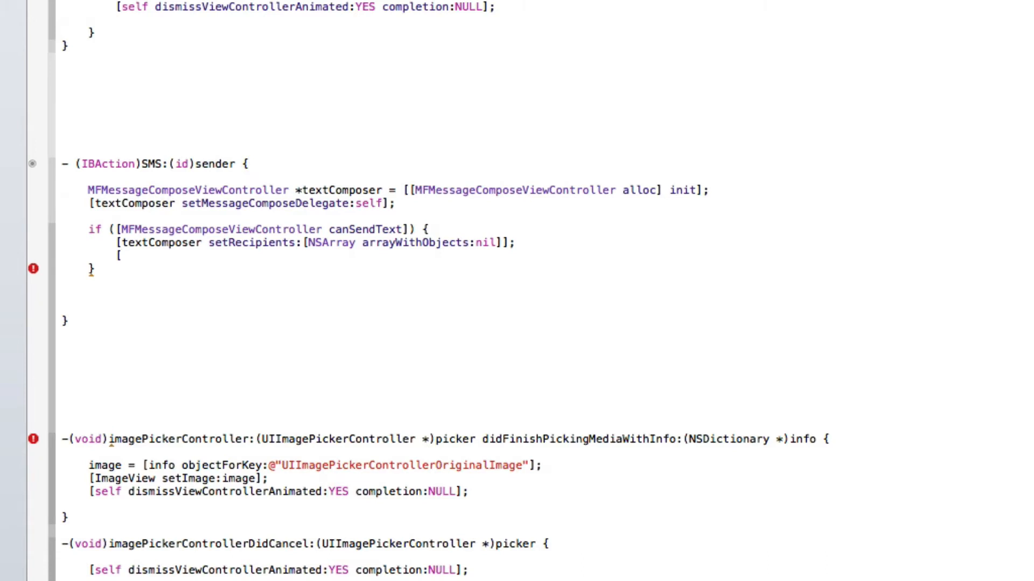
text(textComposer])
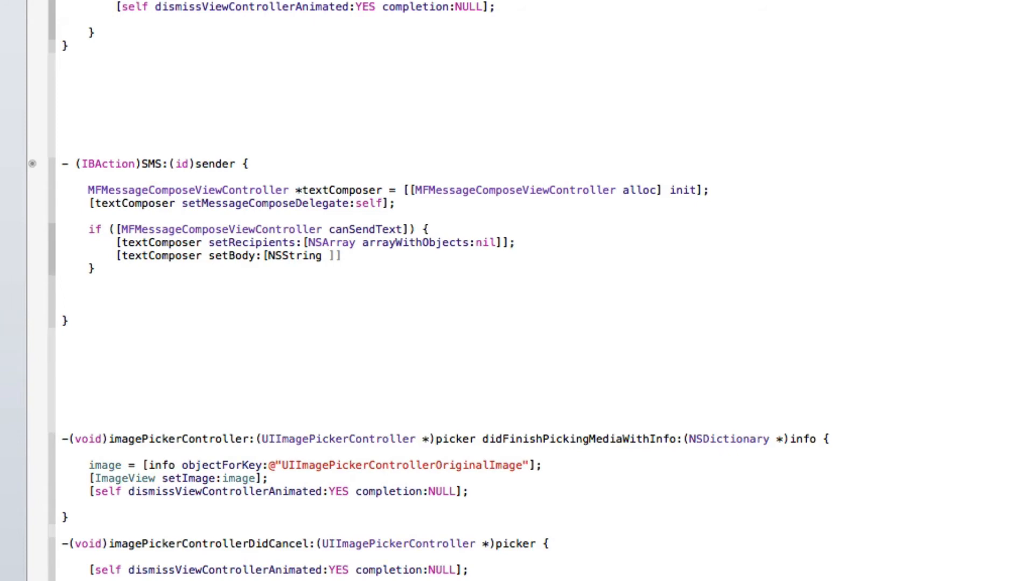
text(stringWithFormat:)
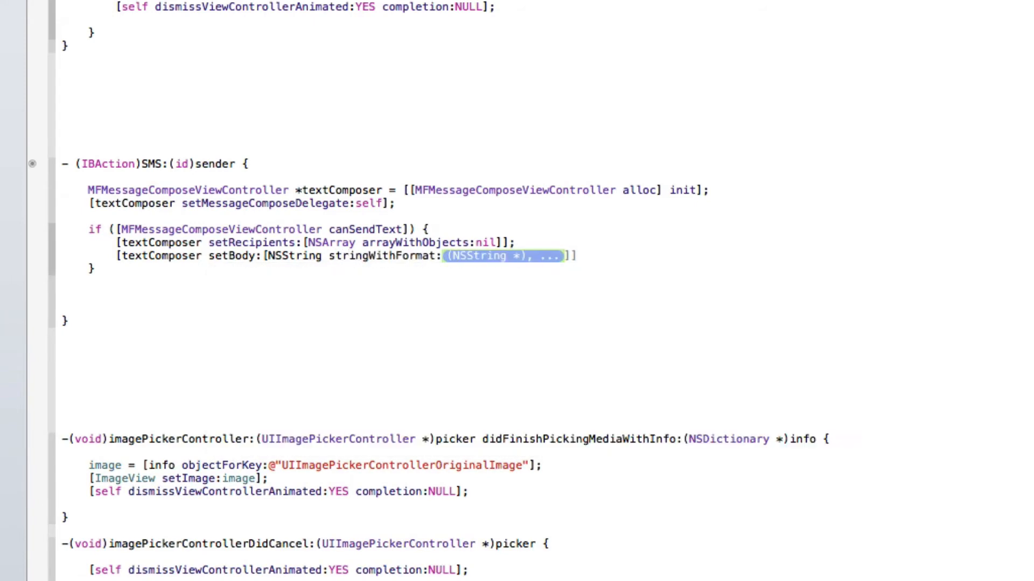
text(@)
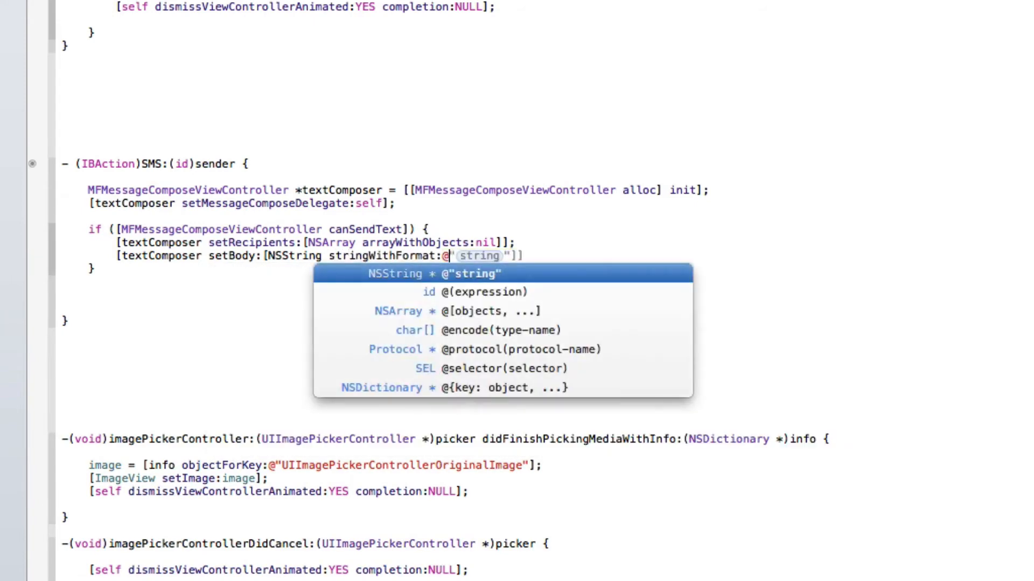
text(Te")
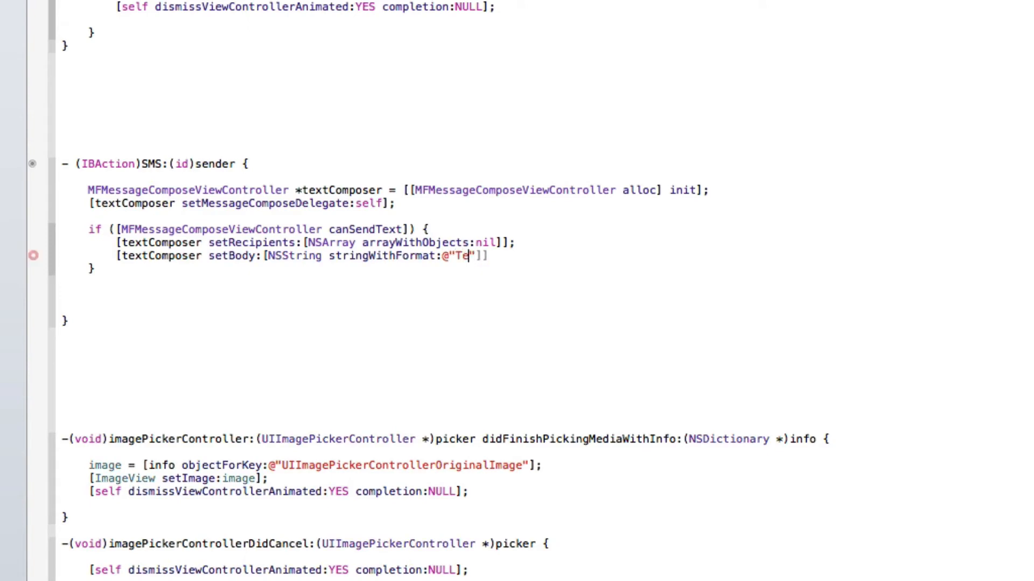
text(xt)
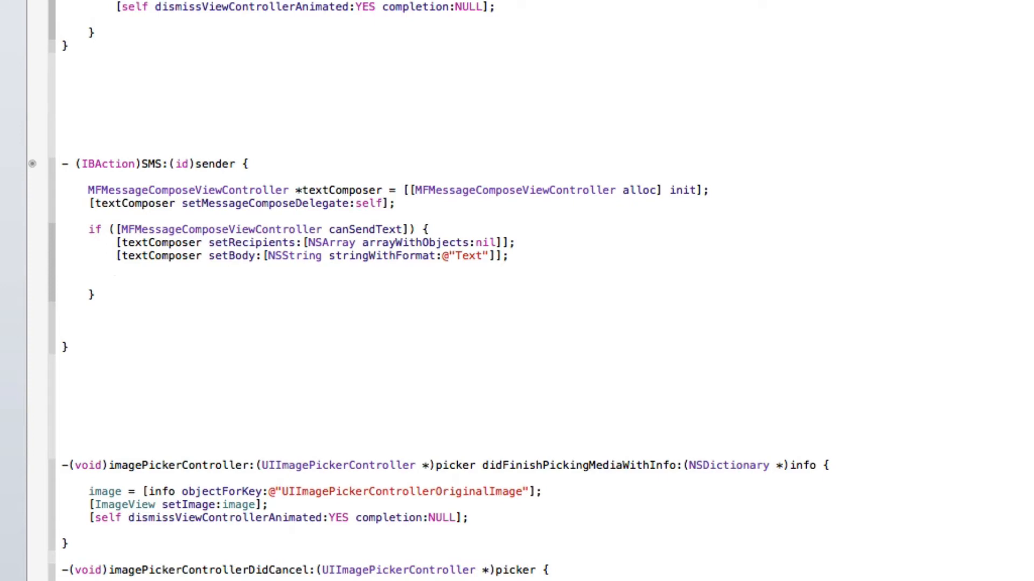
- Declare NSData *data as UIImageJPEGRepresentation of ImageView.image at compression quality 1
click(114, 282)
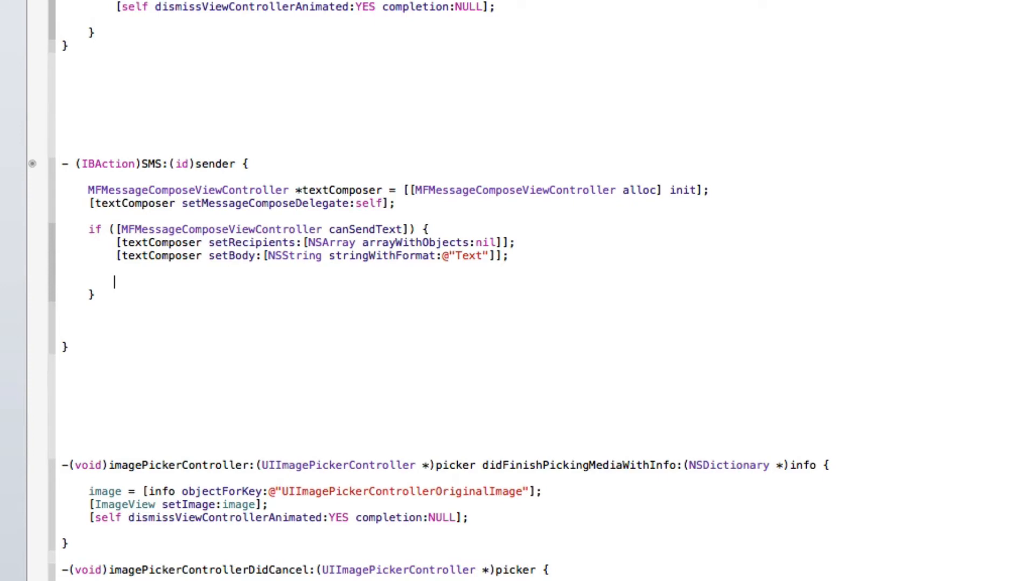
text(NSData)
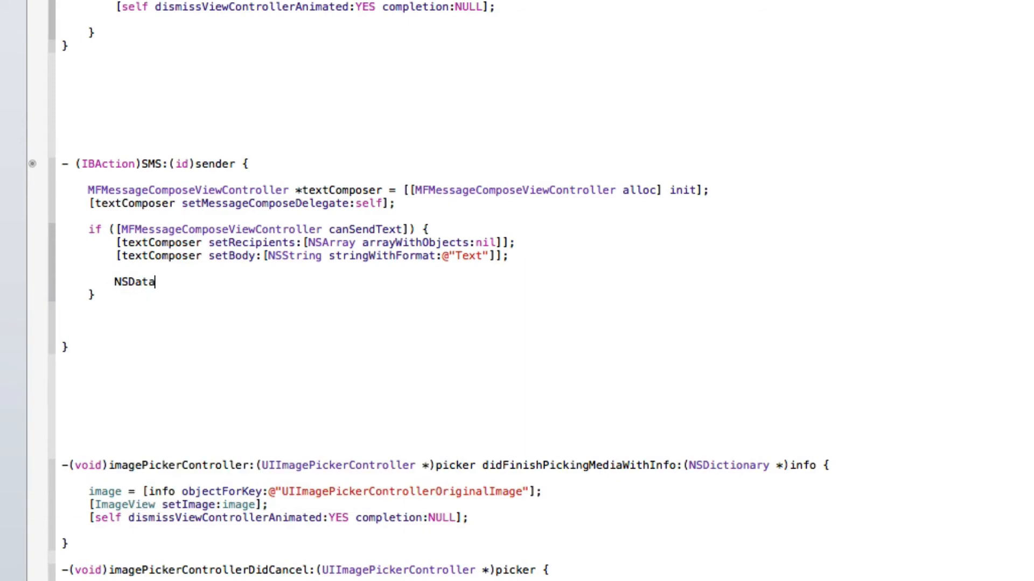
text(*dat)
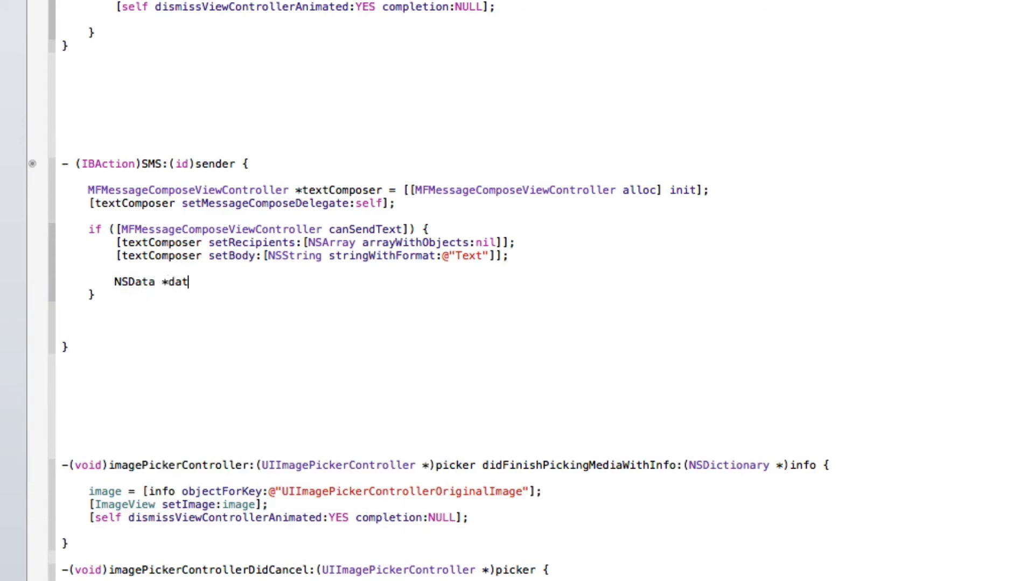
text(a)
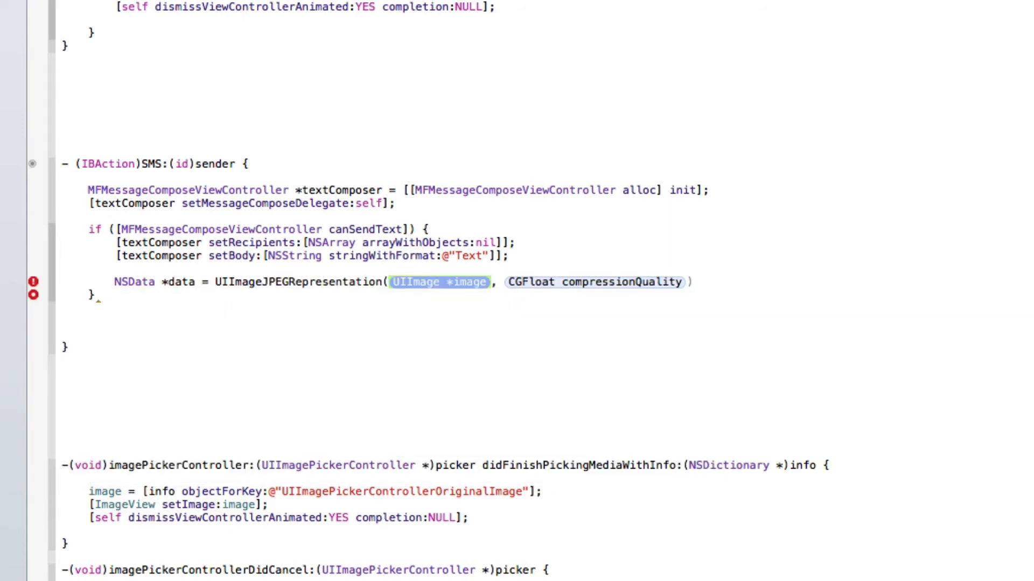
text(ImageView)
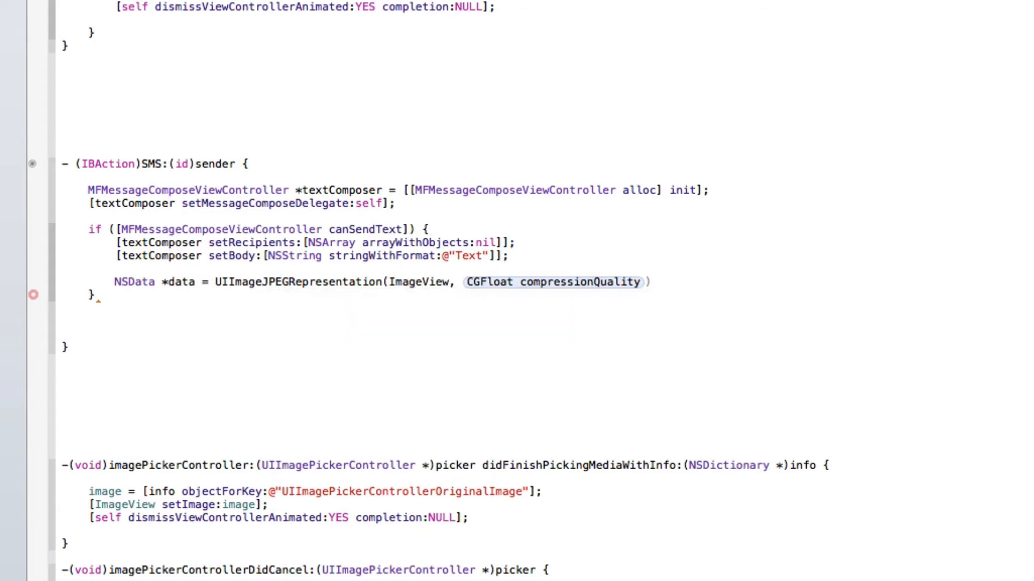
text(.image)
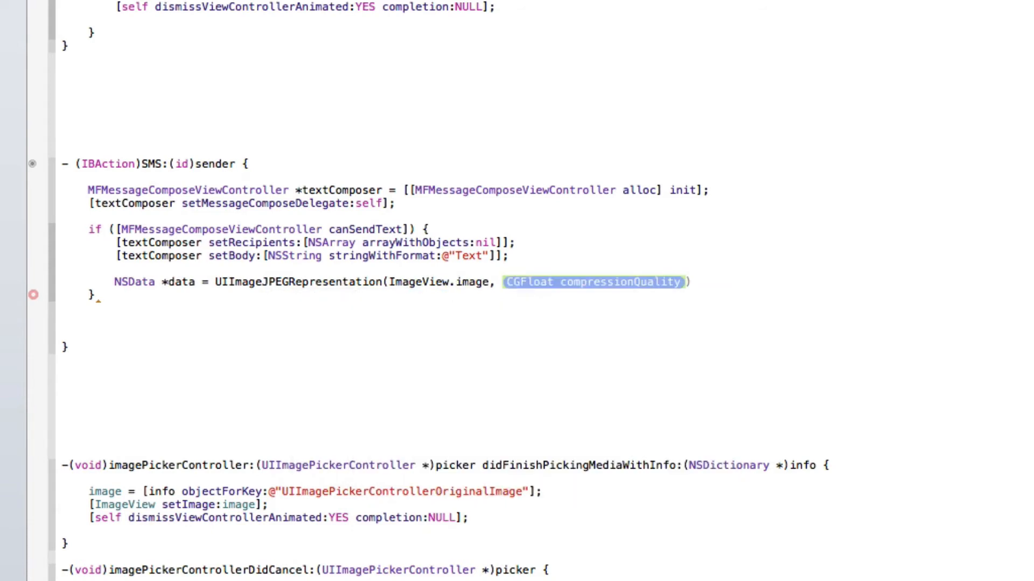
text(1)
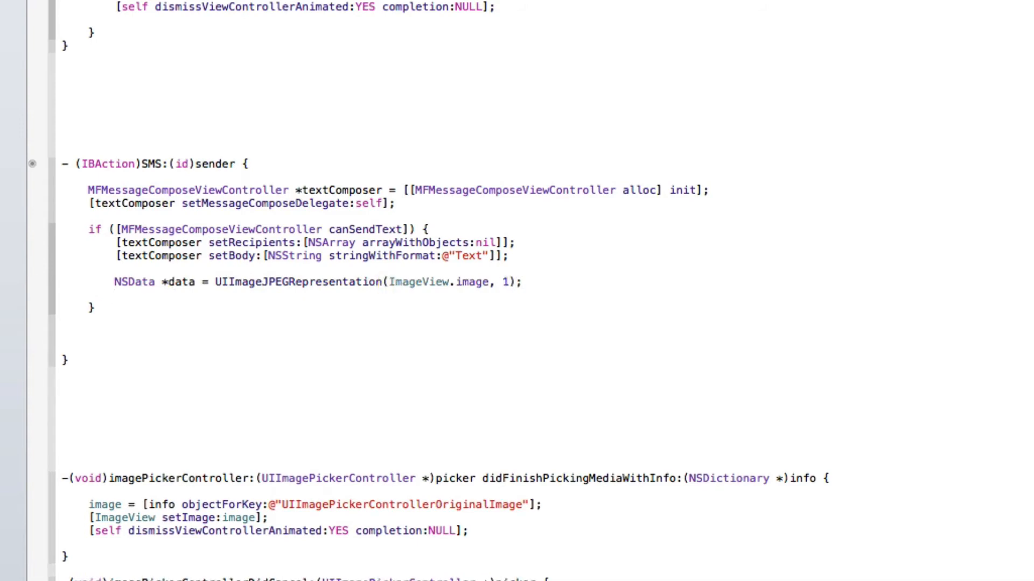
- Begin [textComposer addAttachmentData:data ...] with type identifier @"image/jpeg"
text([textComposer)
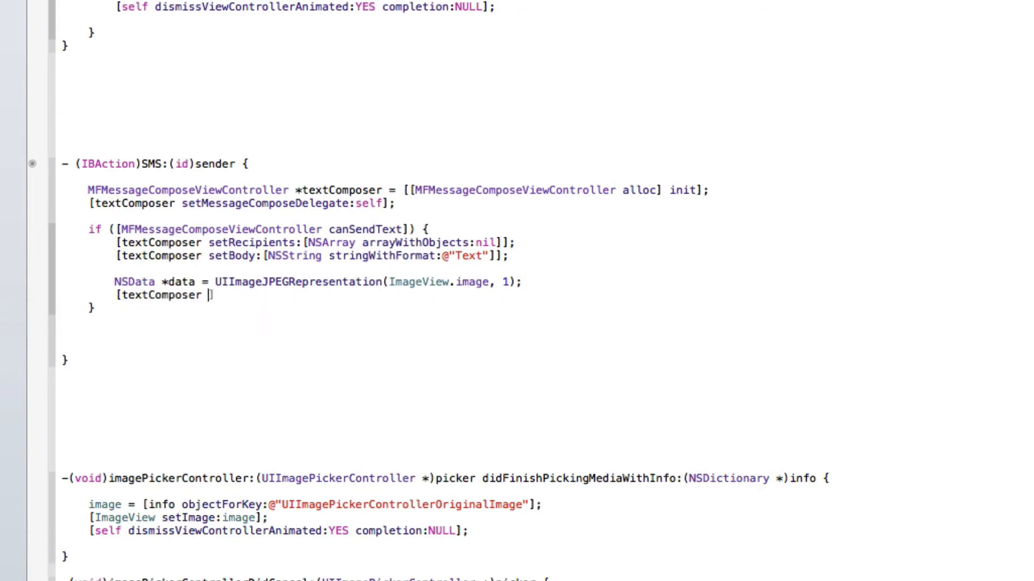
text(add)
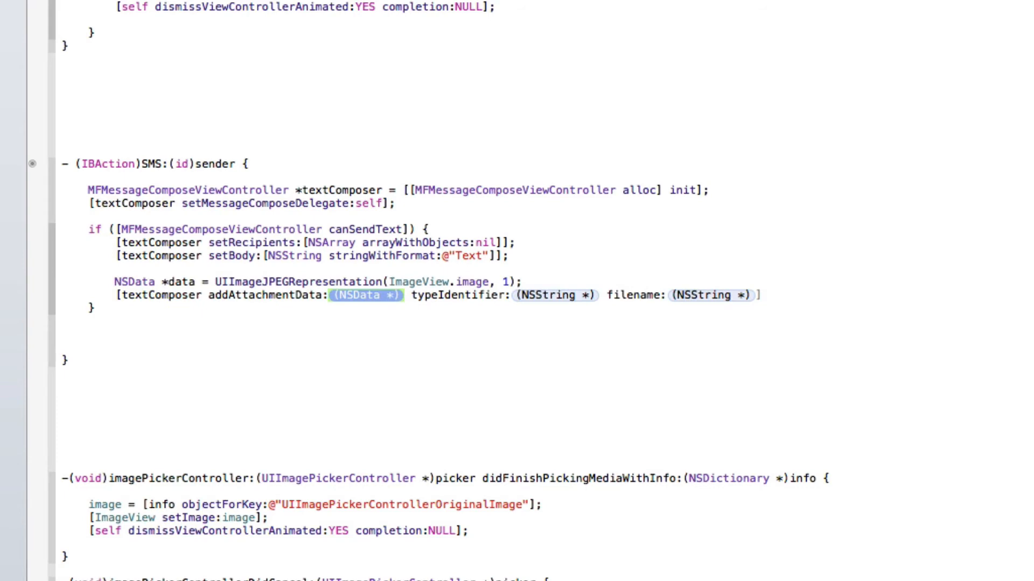
text(data)
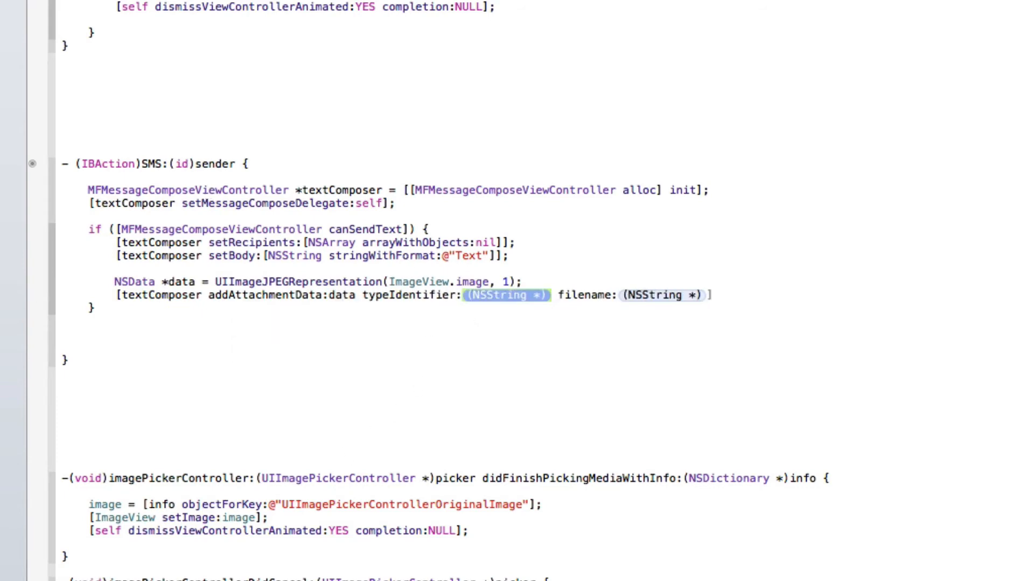
click(32, 295)
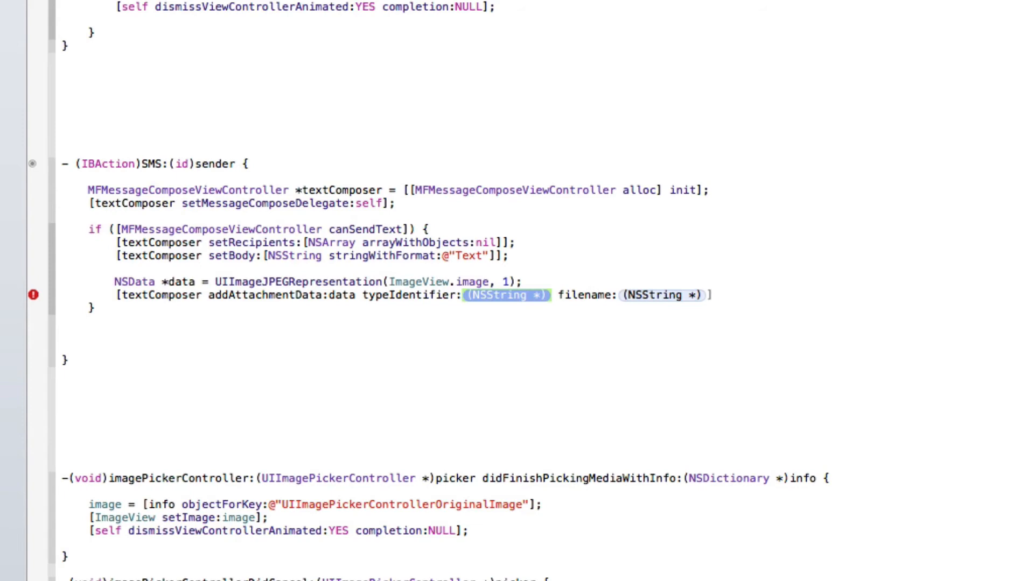
text(@"")
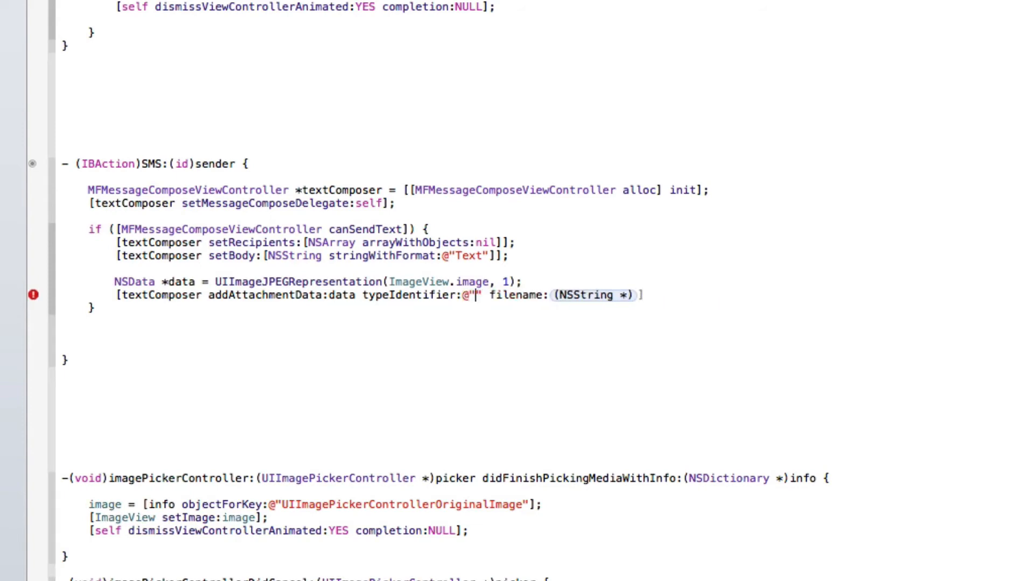
text(image//)
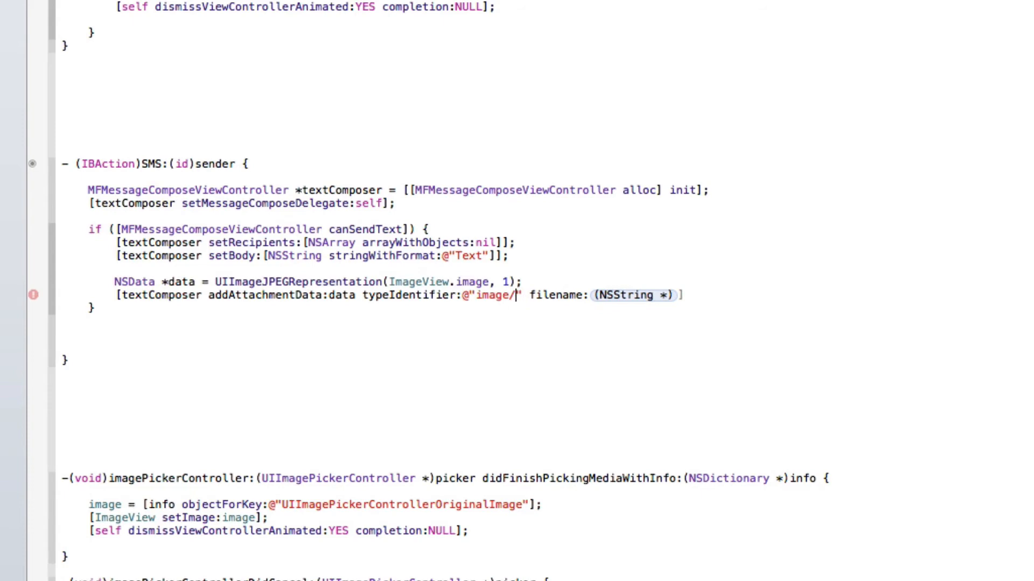
text(jpeg)
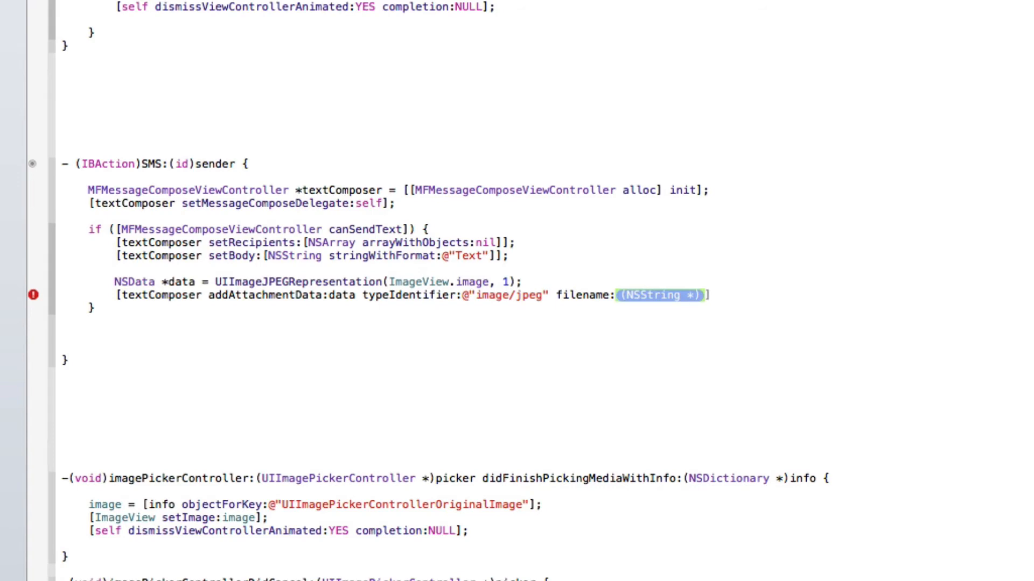
- Finish the attachment statement with filename @"image.jpeg"
text(@")
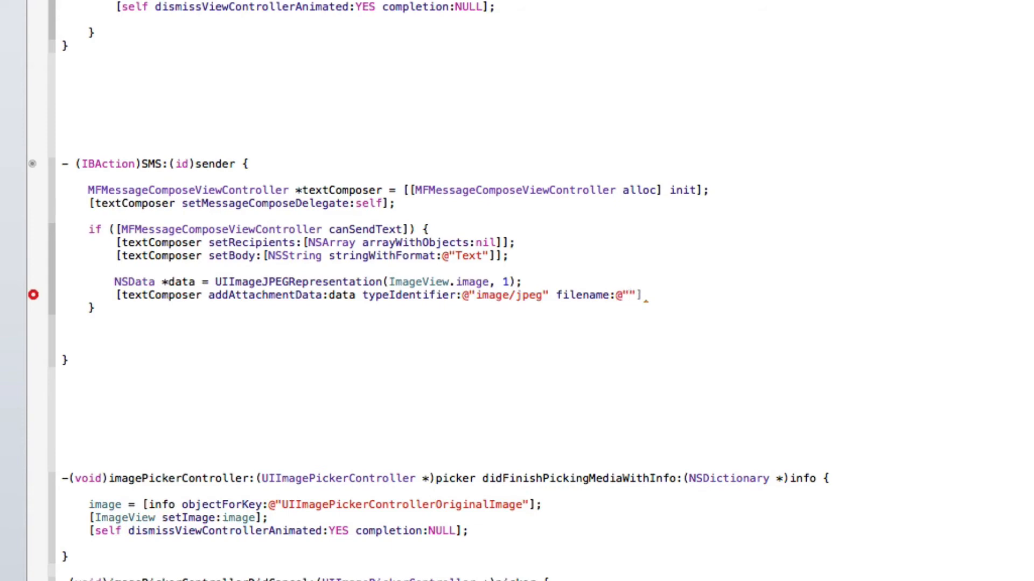
text(image)
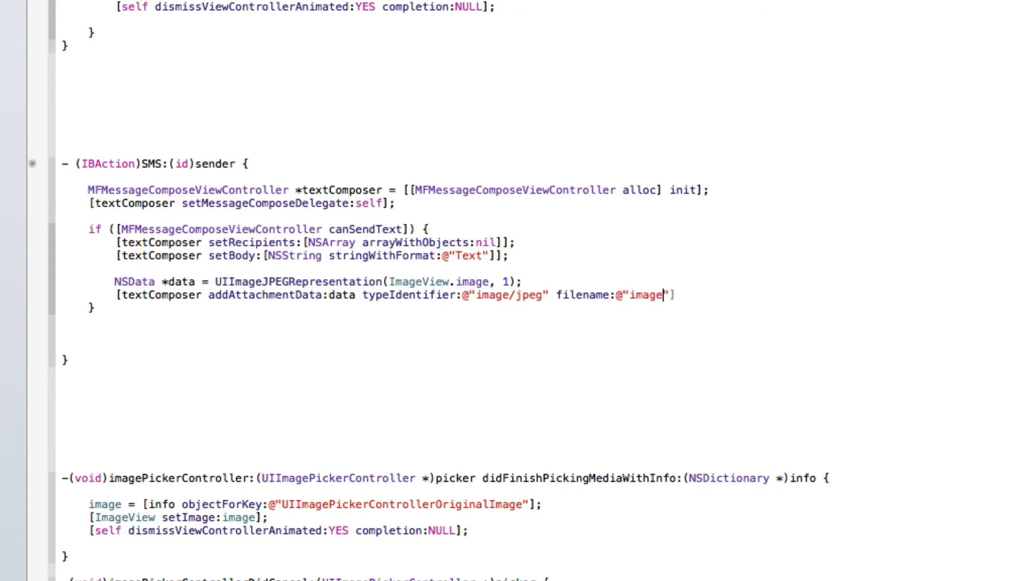
text(.jpeg)
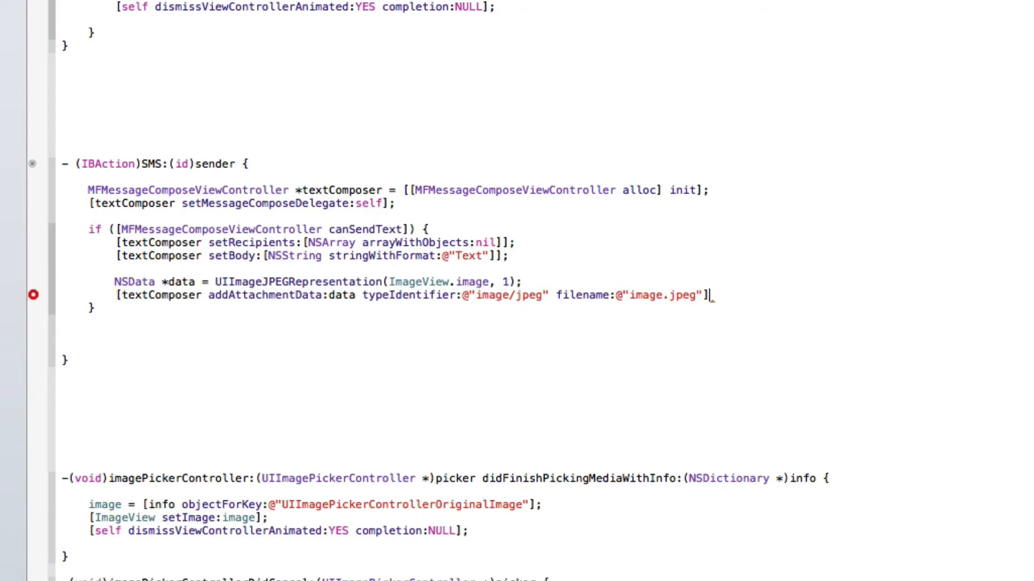
key(Return)
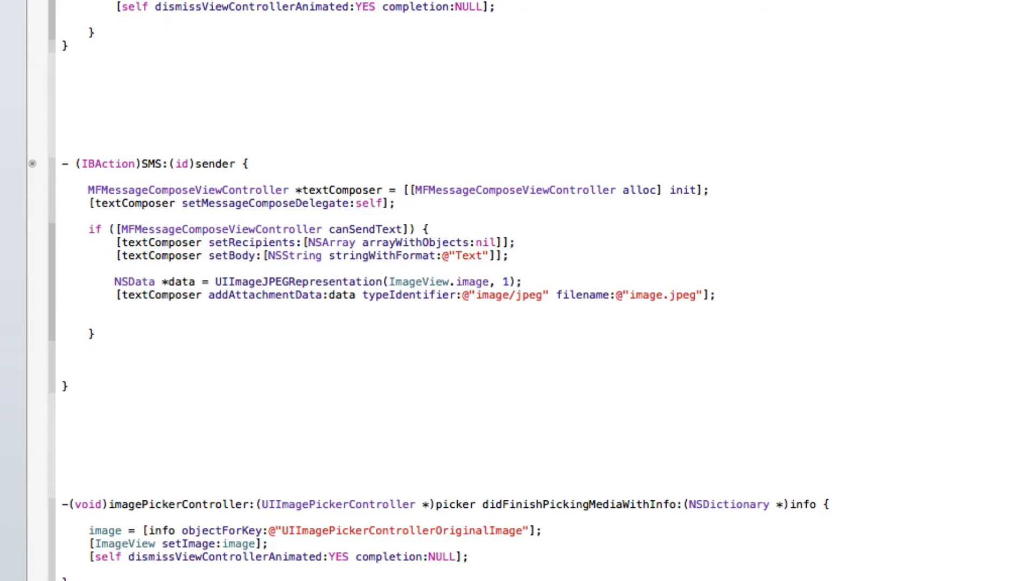
- Add [self presentViewController:textComposer animated:YES completion:NULL]; and begin an else block
click(114, 321)
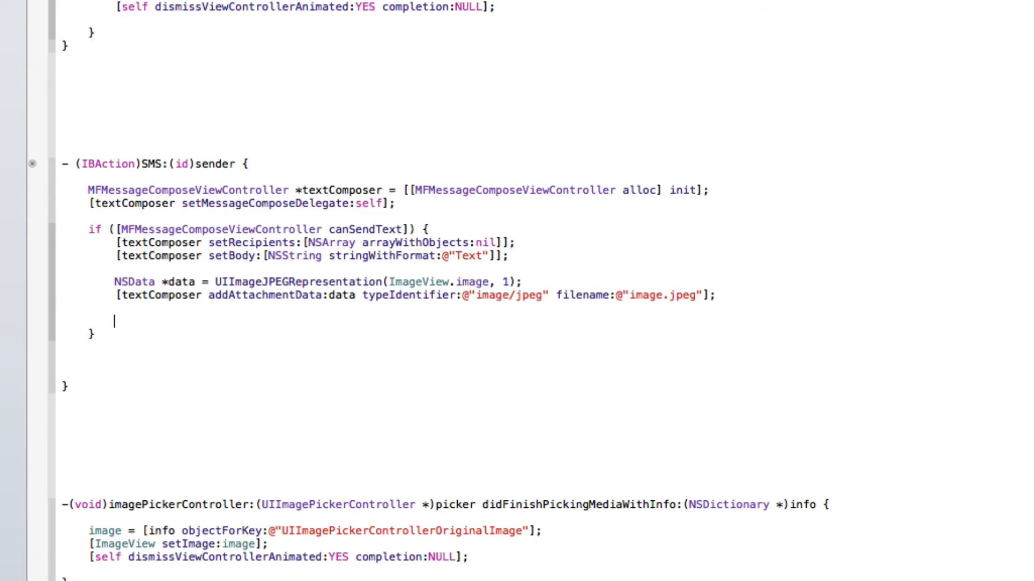
text([)
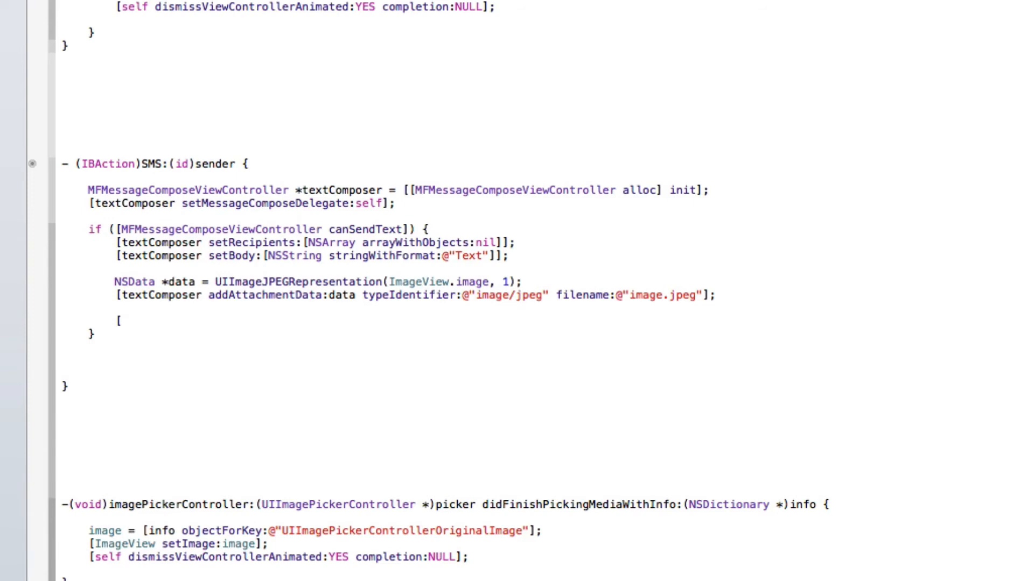
text(self)
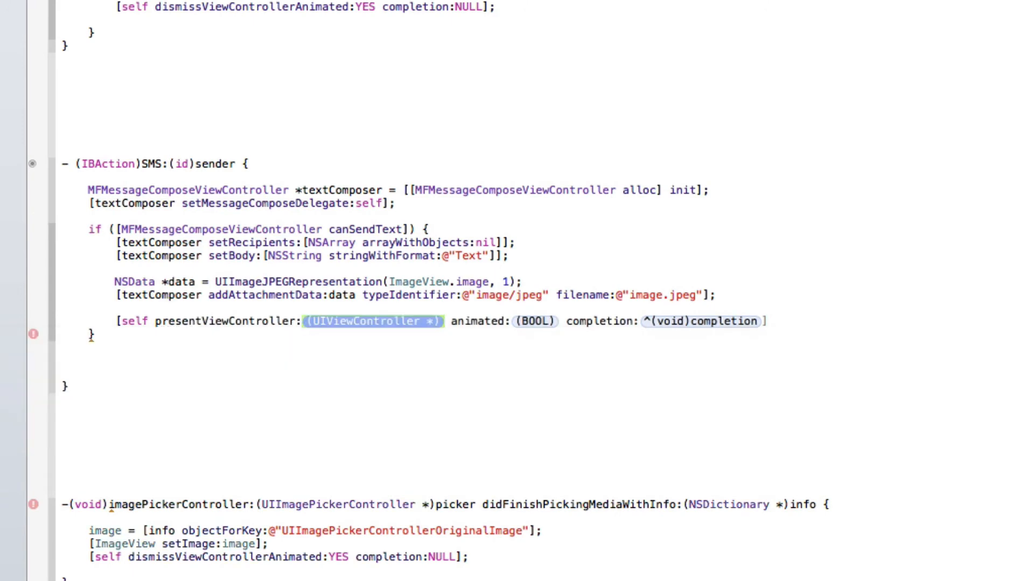
text(textCompos)
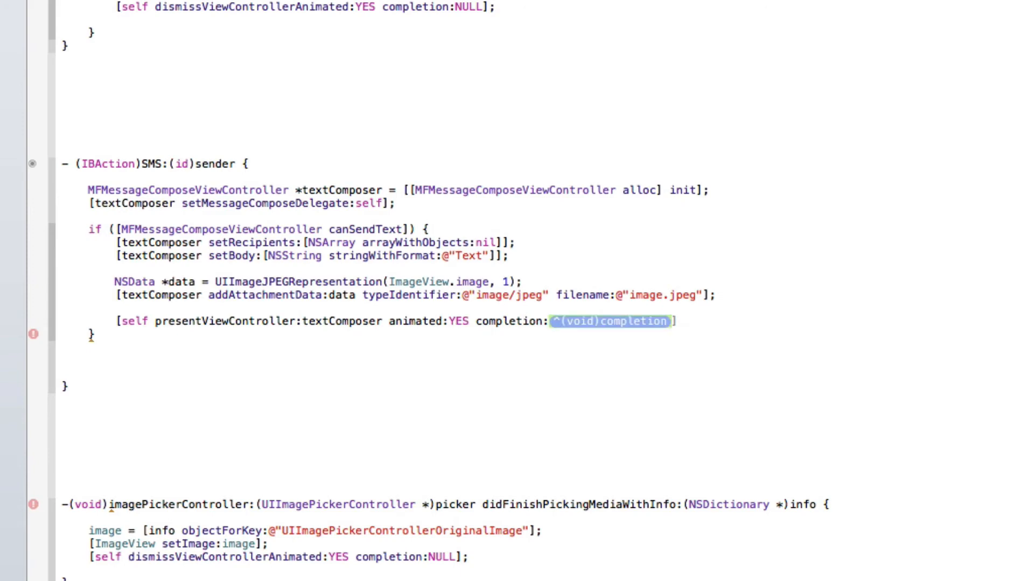
text(NULL)
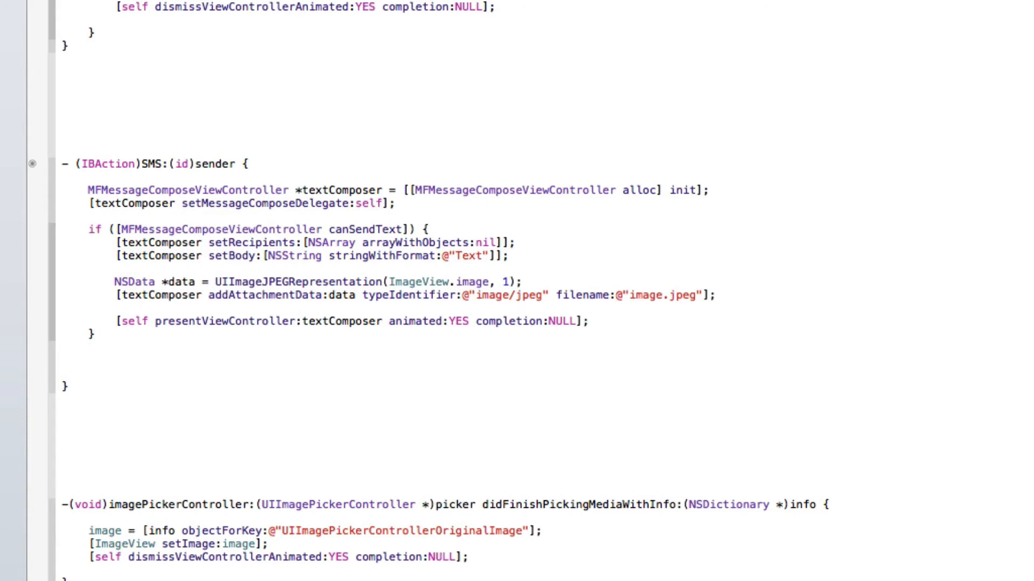
text(else)
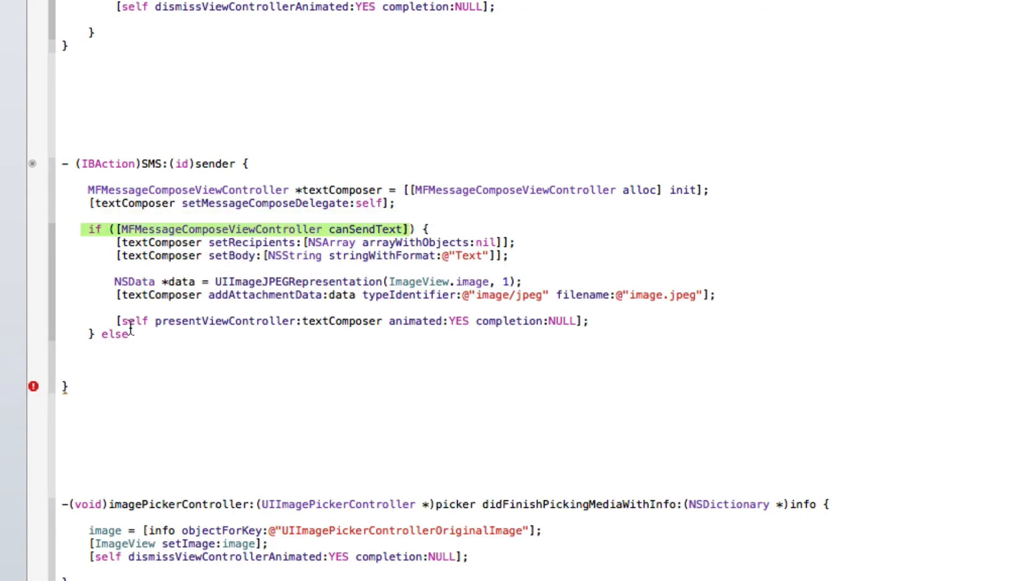
click(151, 333)
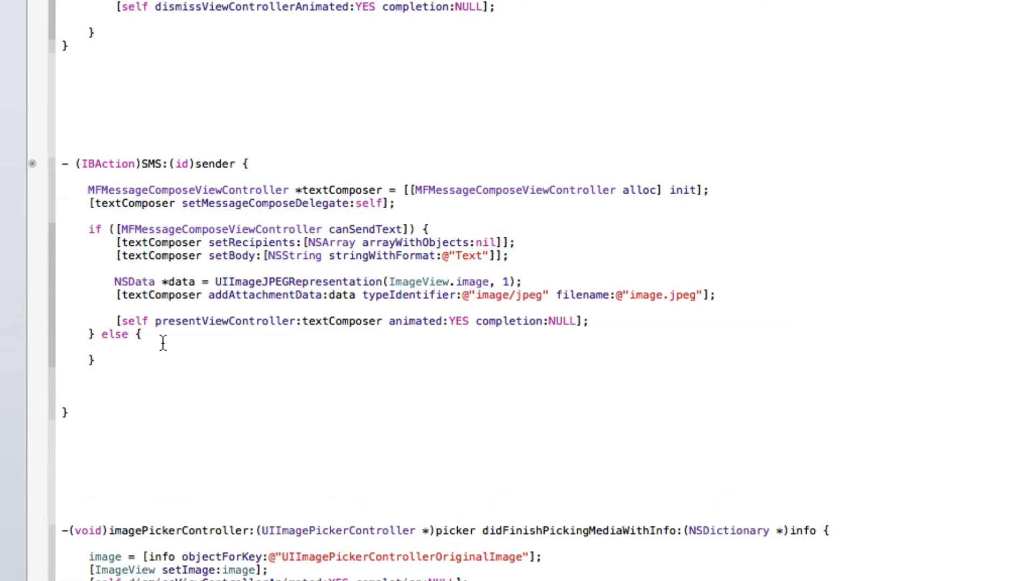
- Inside the else block, add NSLog(@"Can't Send");
scroll(up, 3)
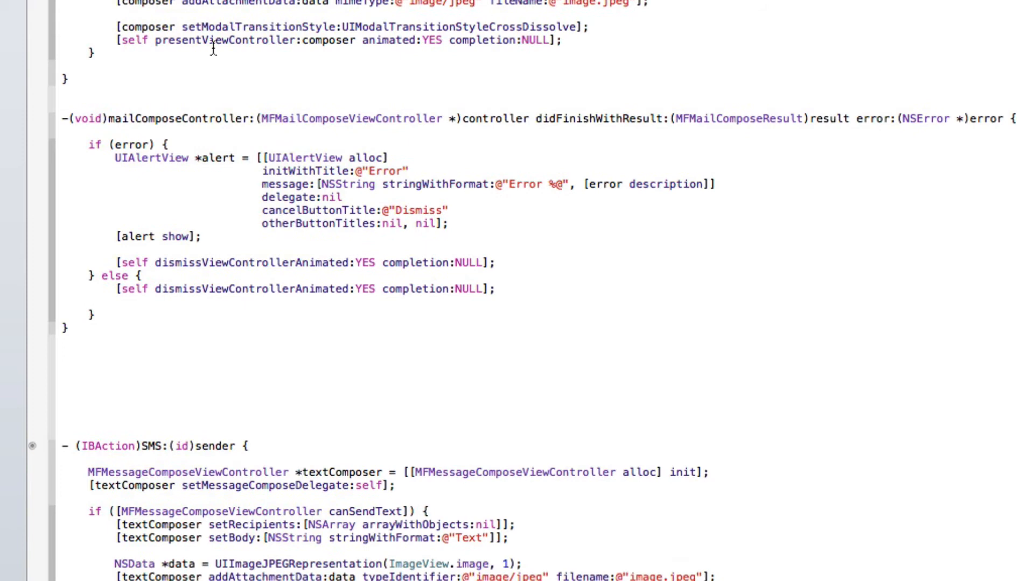
scroll(down, 3)
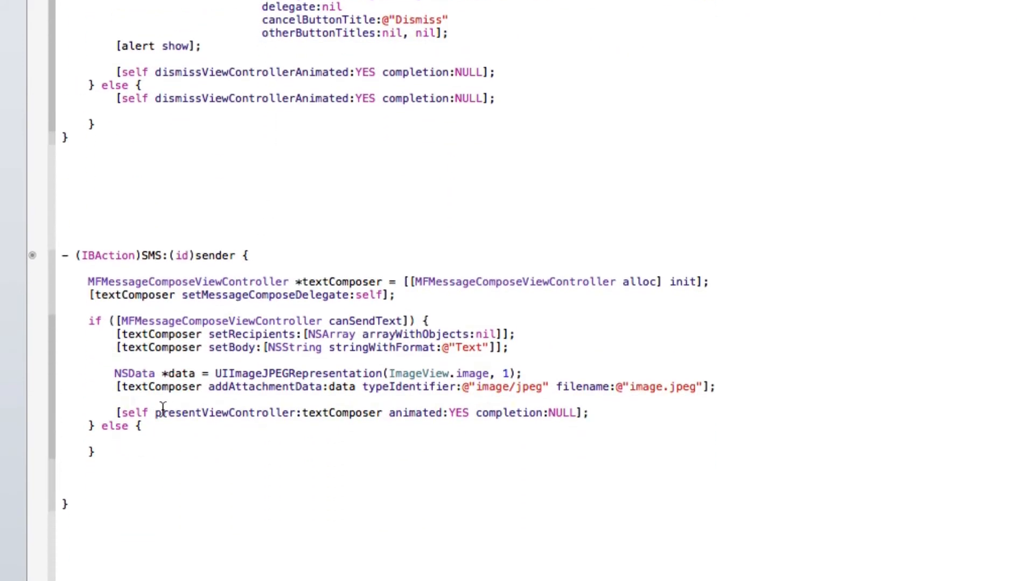
mouse_move(153, 448)
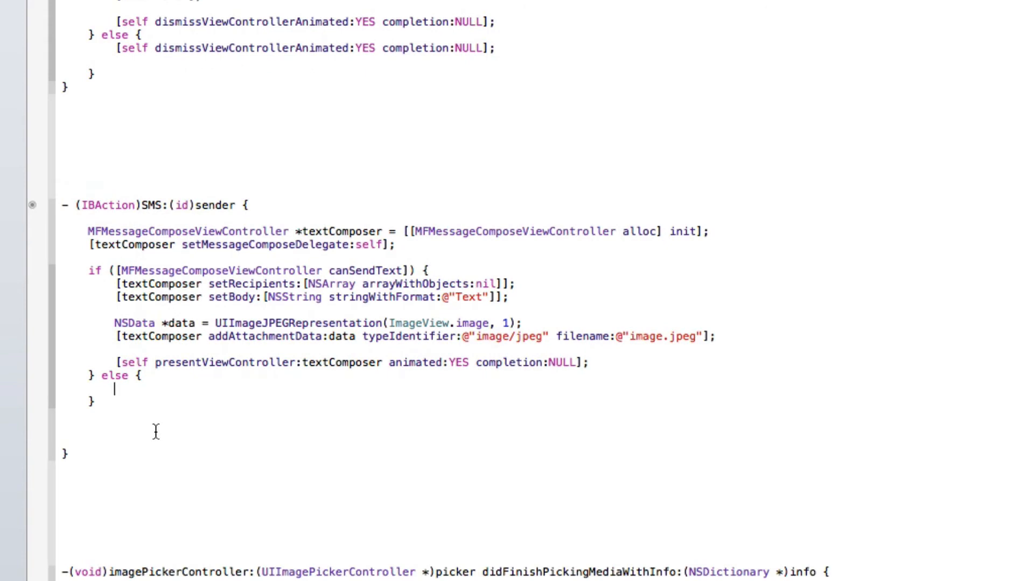
text(NSLog(NSString *format, ...)
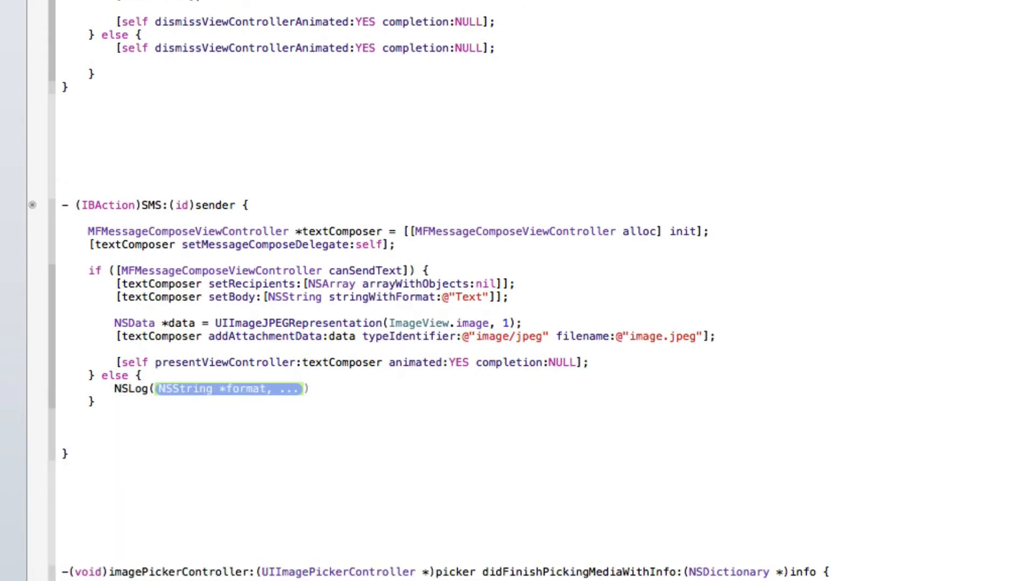
text(cant)
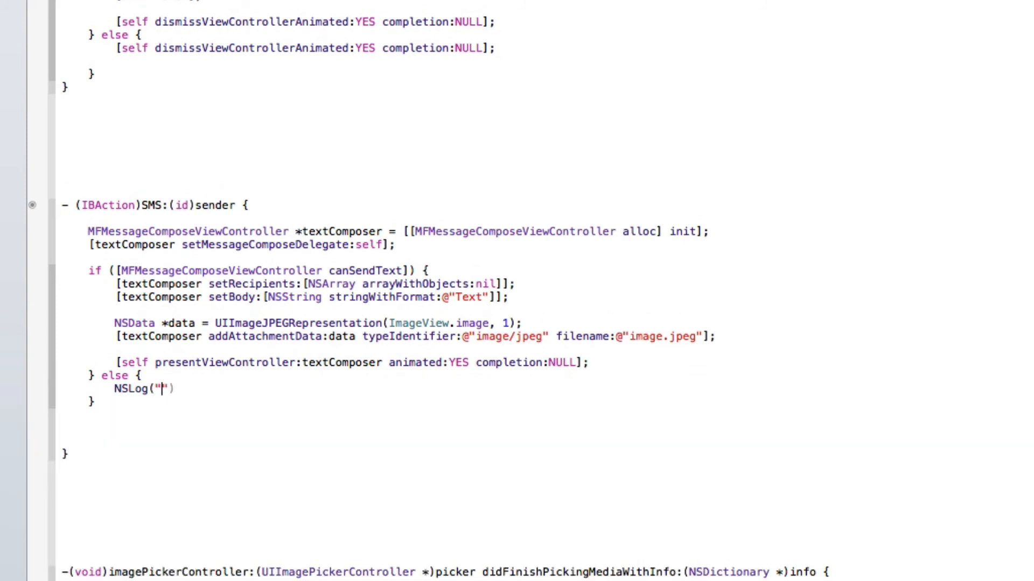
text(Can't)
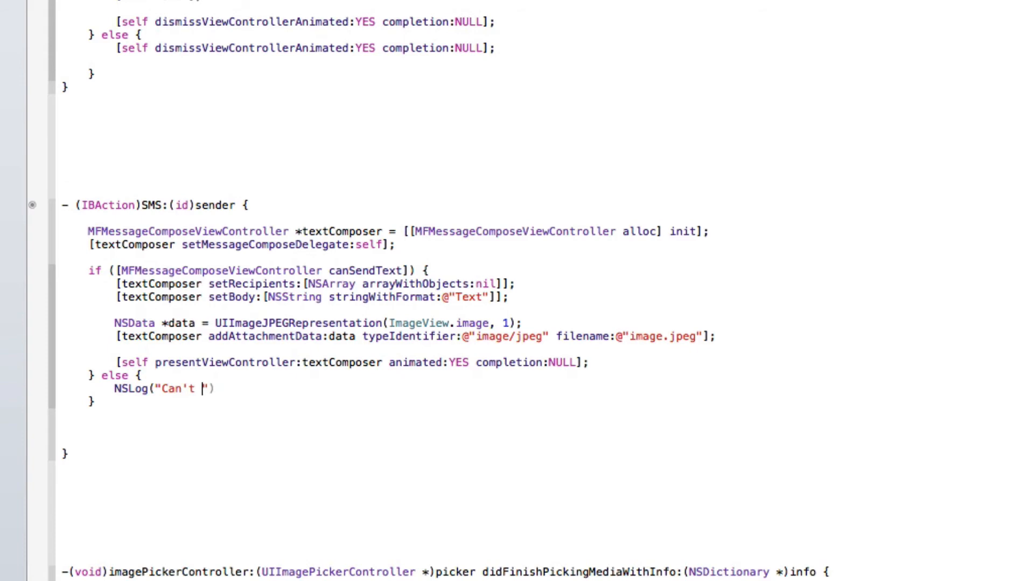
text(Send)
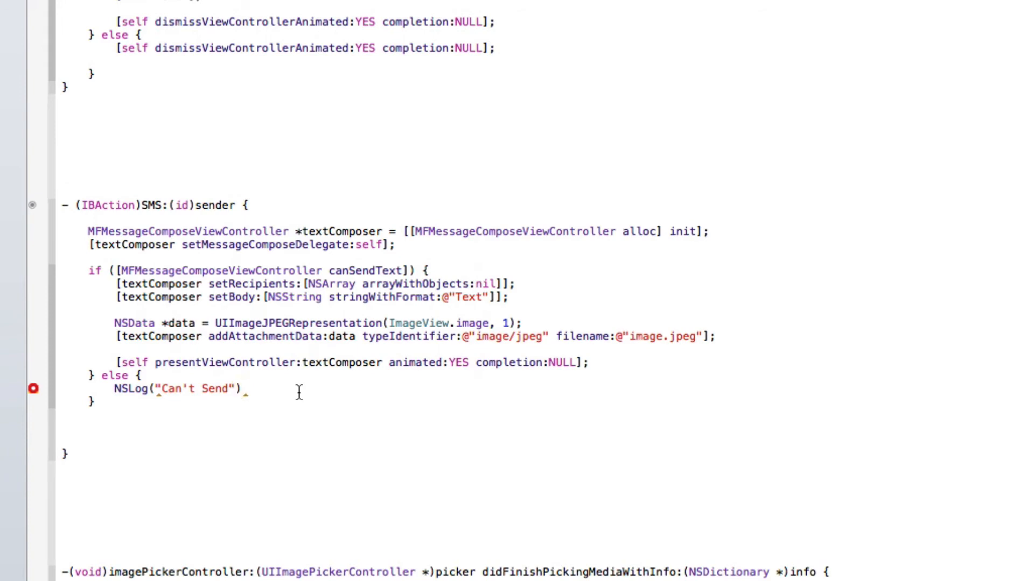
text(;)
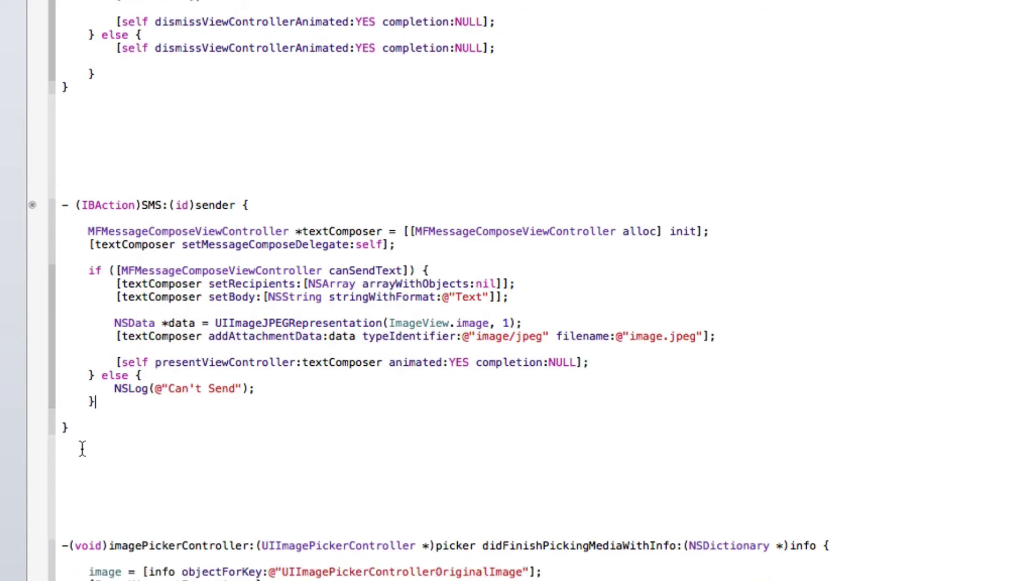
scroll(up, 3)
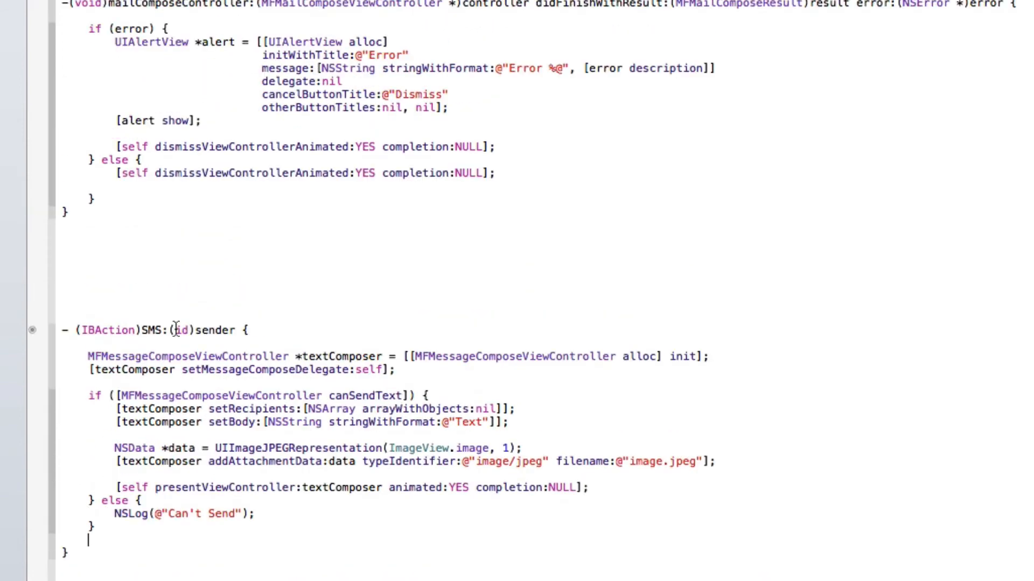
scroll(down, 3)
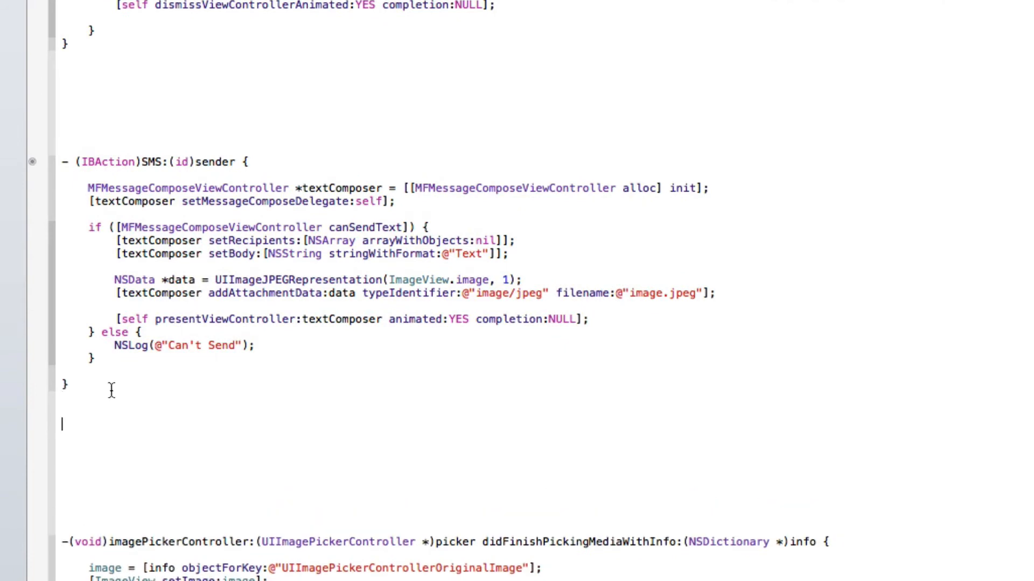
- Add an empty messageComposeViewController:didFinishWithResult: delegate method below the SMS action via autocompletion
text(-(void))
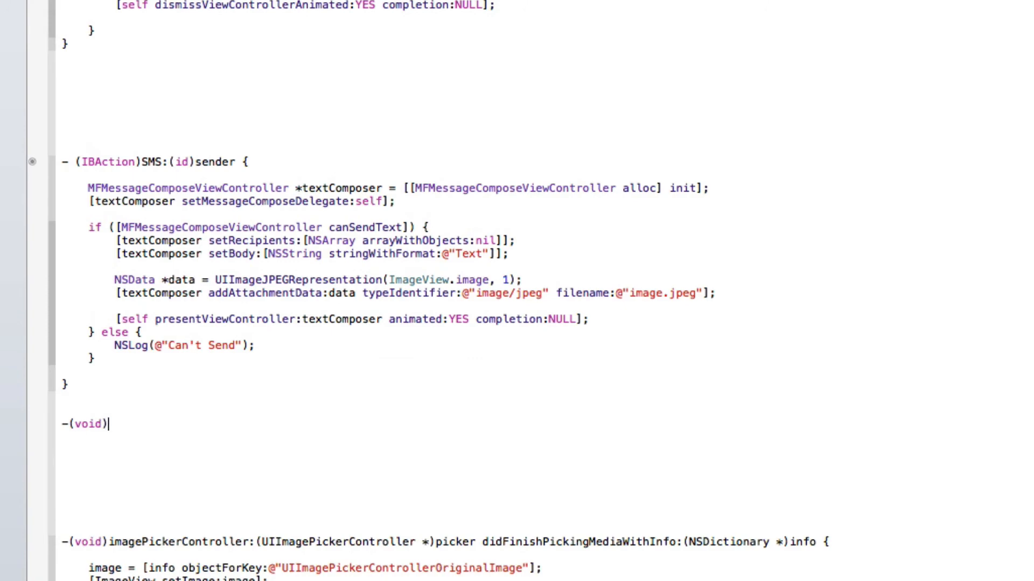
text(m)
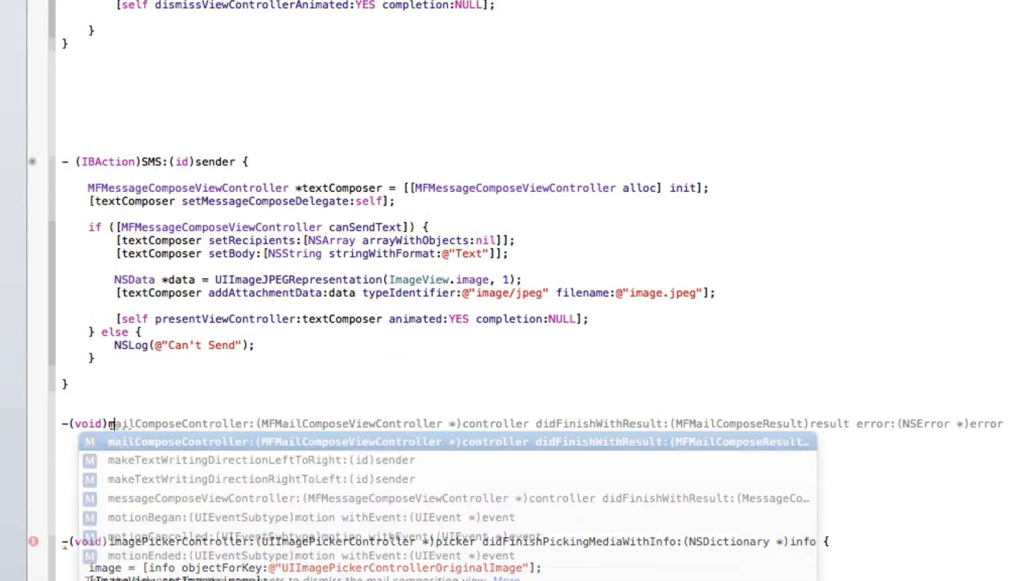
click(462, 498)
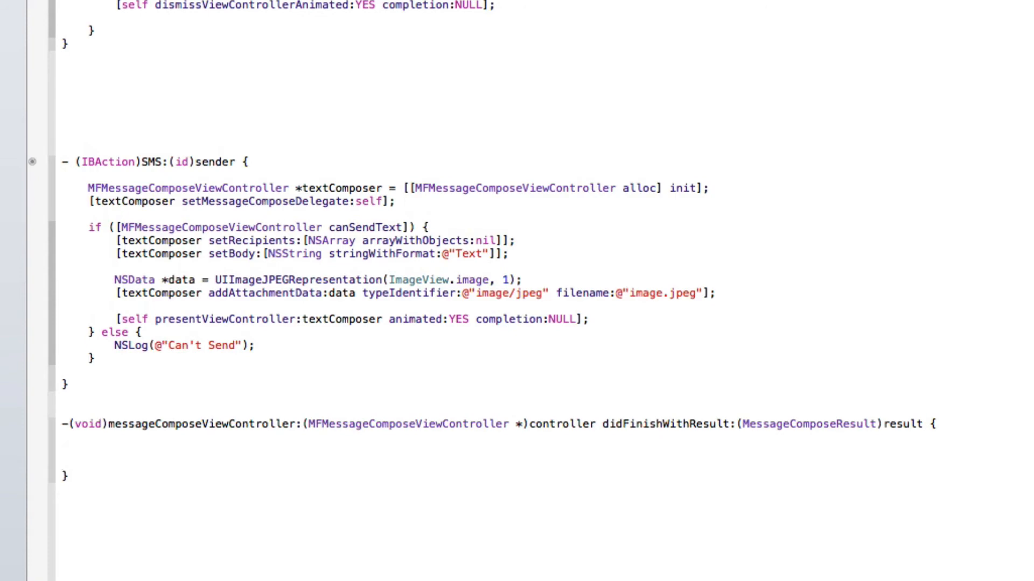
click(87, 450)
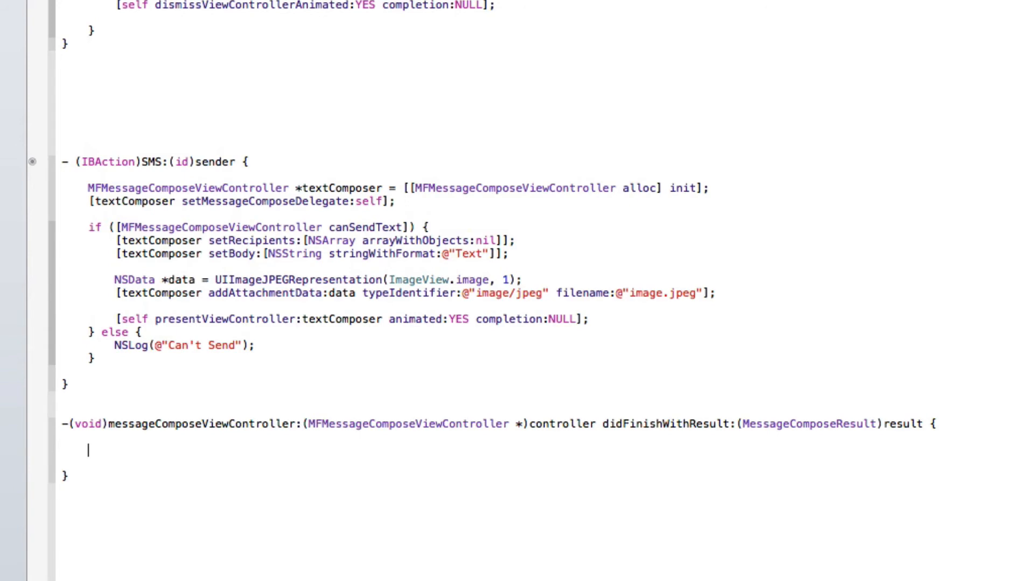
- Insert a switch on result with a MessageComposeResultCancelled case reusing the NSLog line
text(swab)
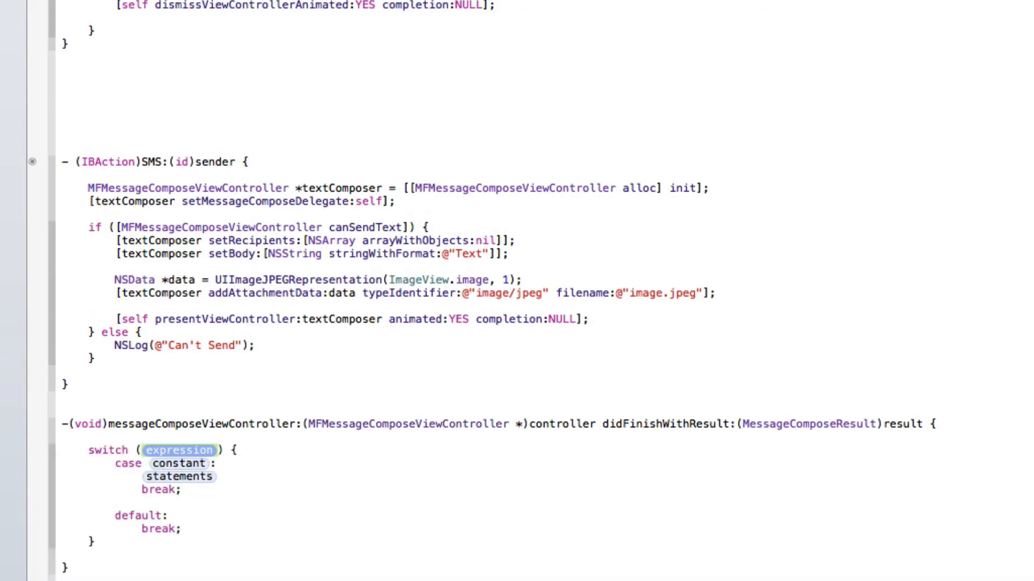
text(result)
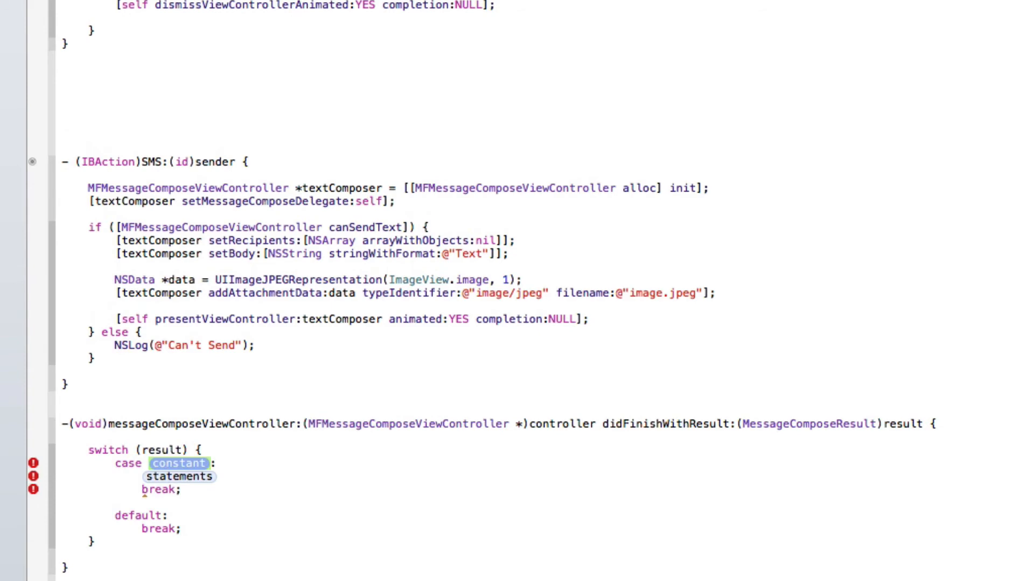
text(MessageComposeResultCancelled)
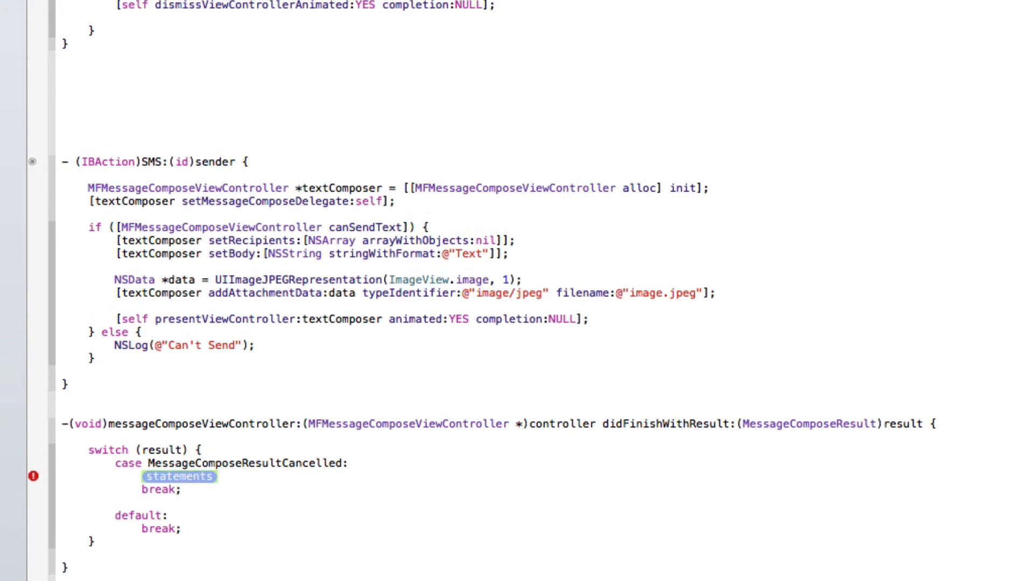
click(231, 345)
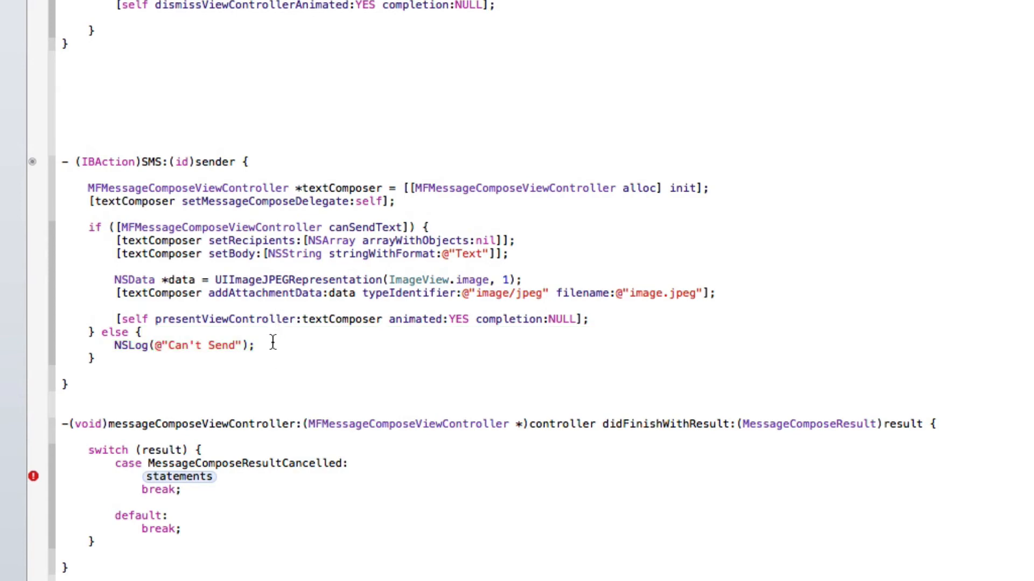
click(183, 345)
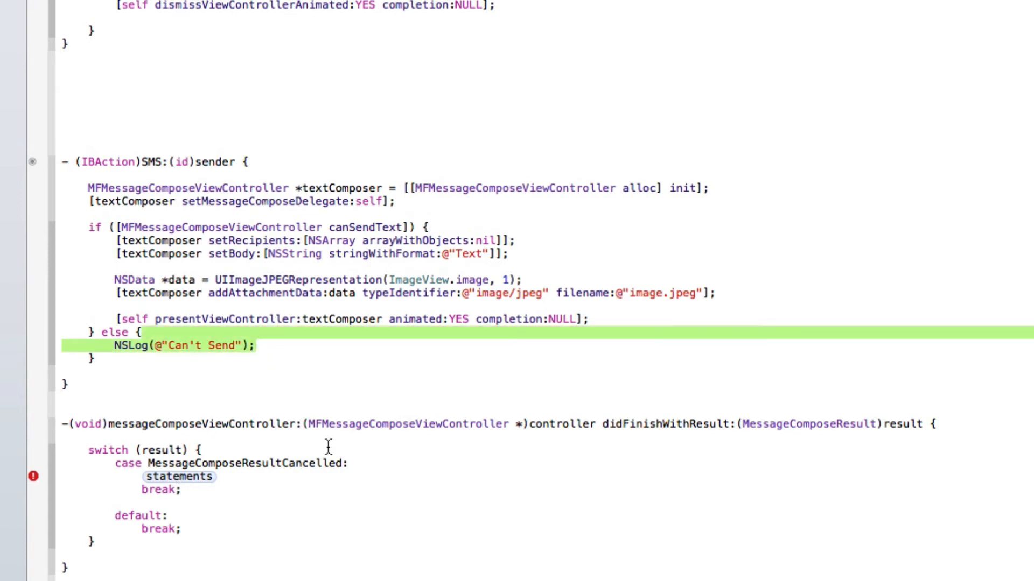
text(NSLog(@"Can't Send");)
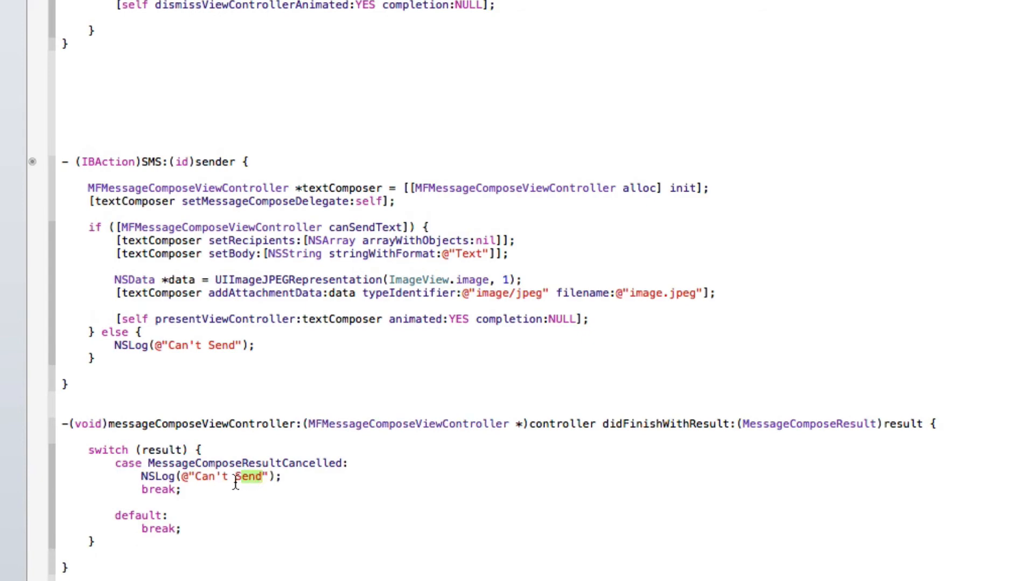
- Change the case logs to "Cancelled", "failed" and "sent" with breaks and a default case
double_click(224, 477)
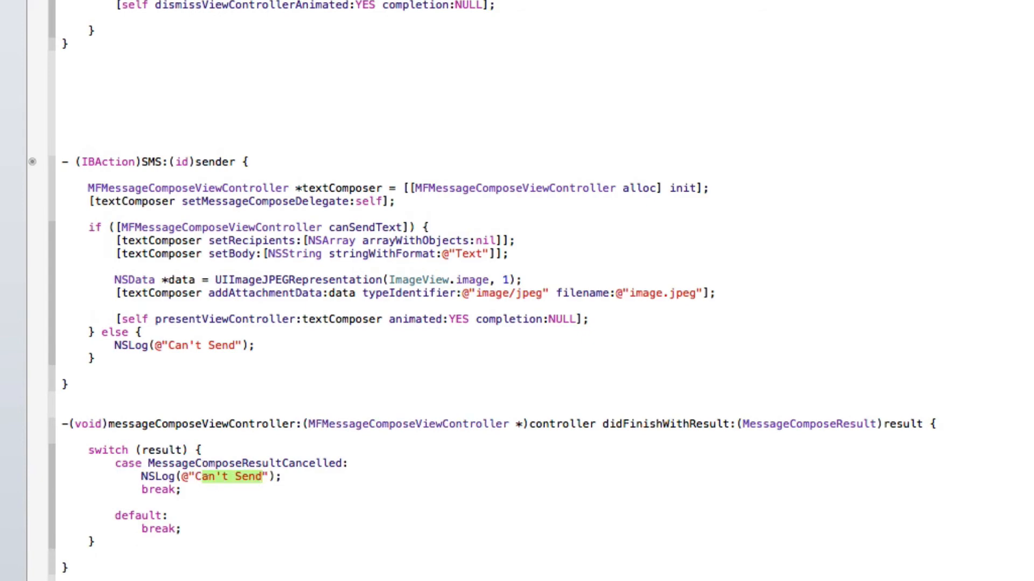
key(Backspace)
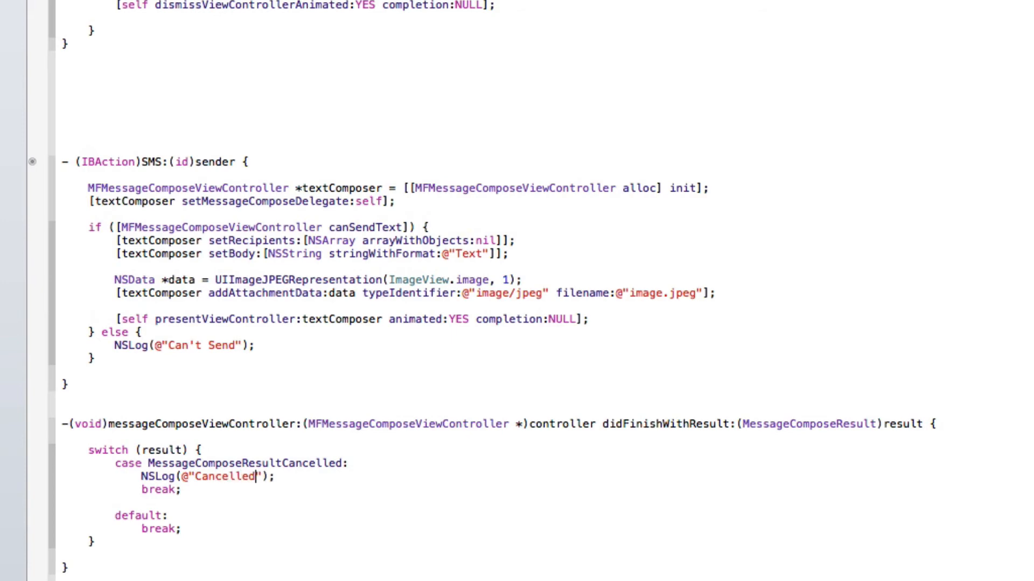
mouse_move(188, 493)
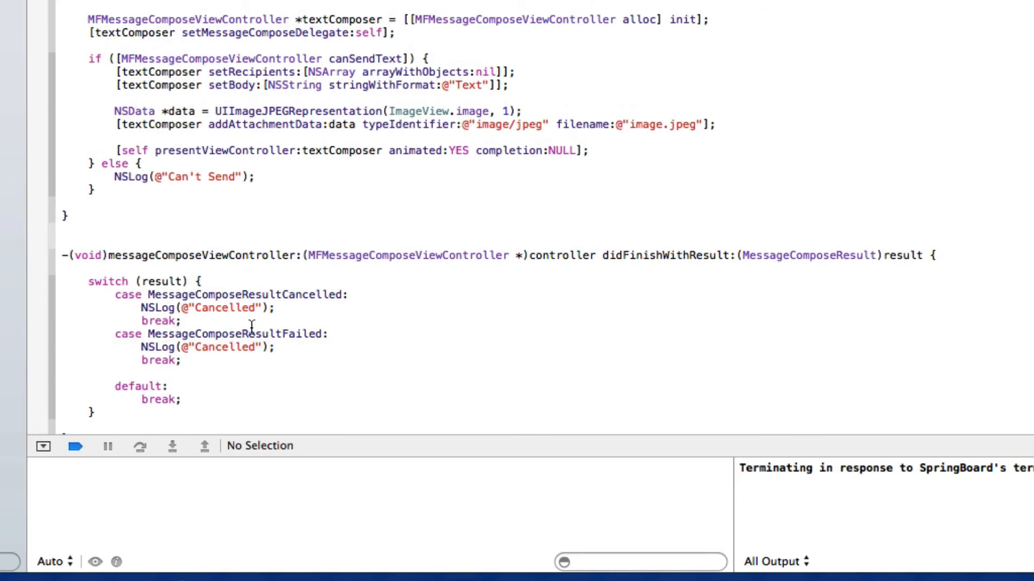
double_click(223, 348)
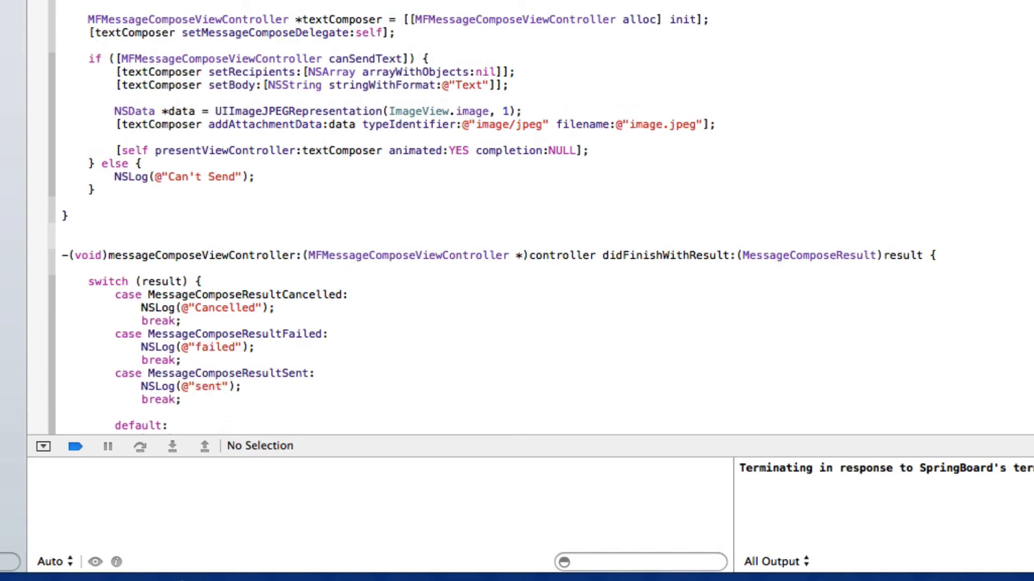
scroll(up, 3)
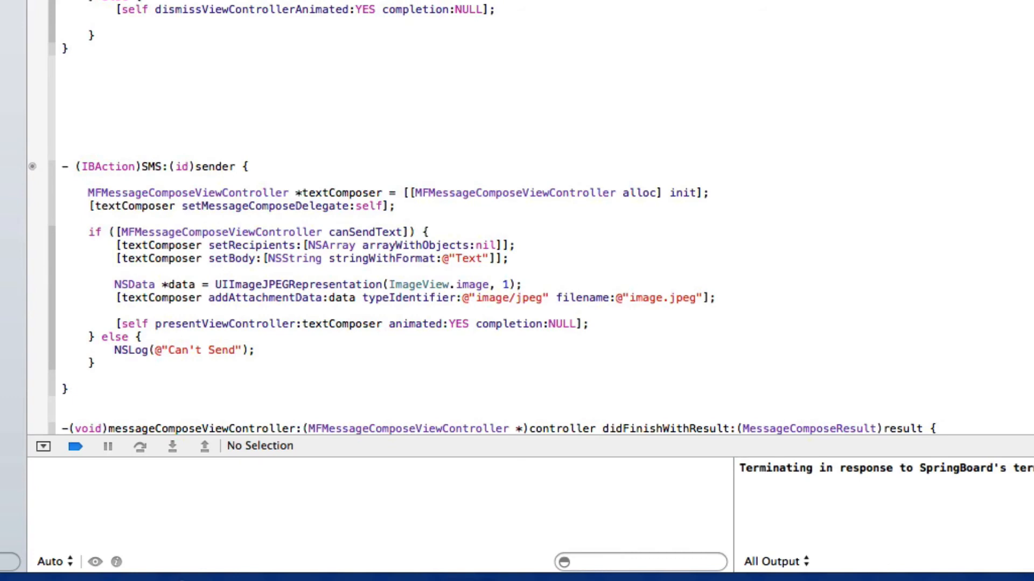
scroll(down, 3)
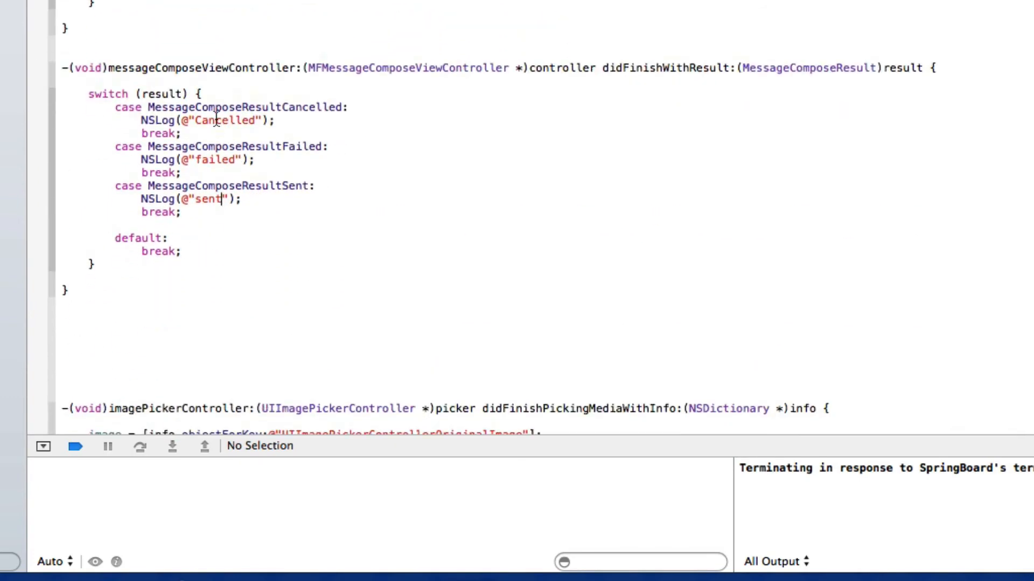
mouse_move(258, 130)
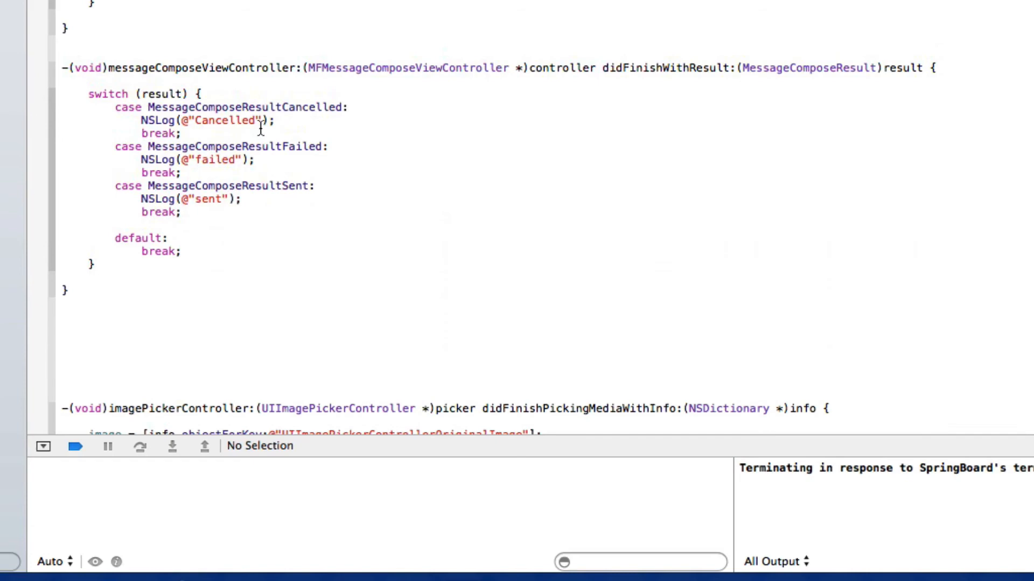
mouse_move(202, 84)
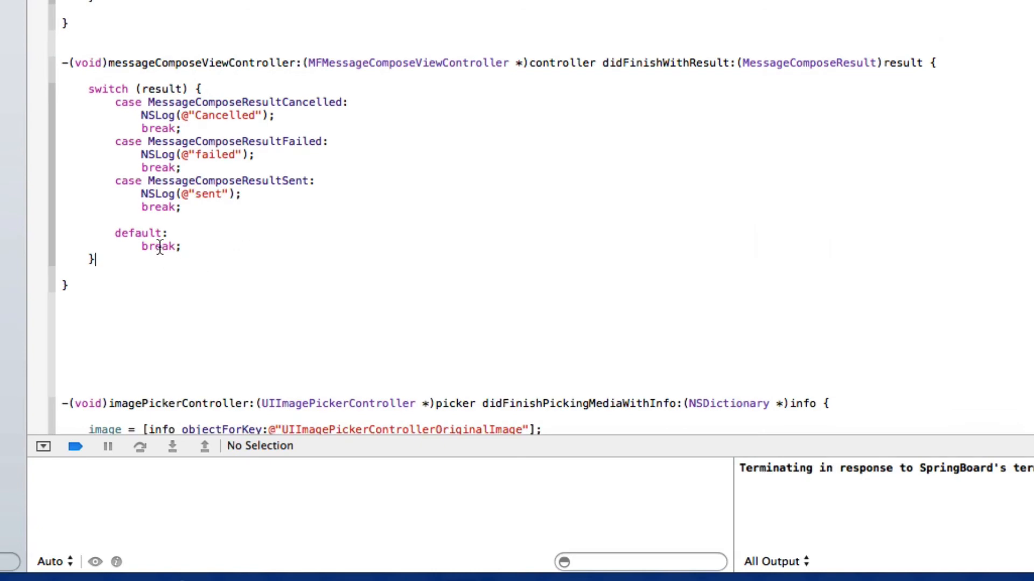
- Add [self dismissViewControllerAnimated:YES completion:NULL]; after the switch block
key(Return)
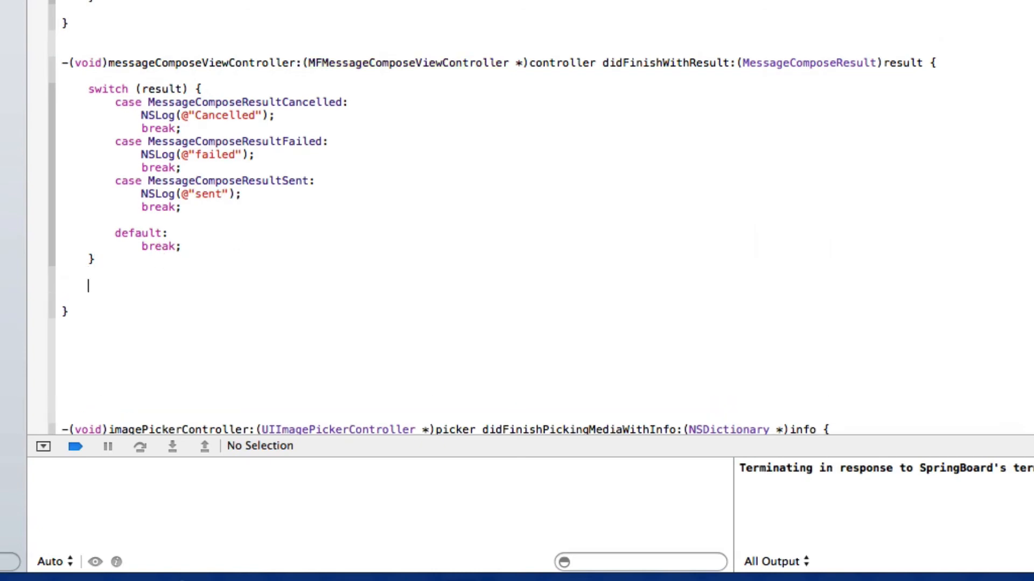
text([self])
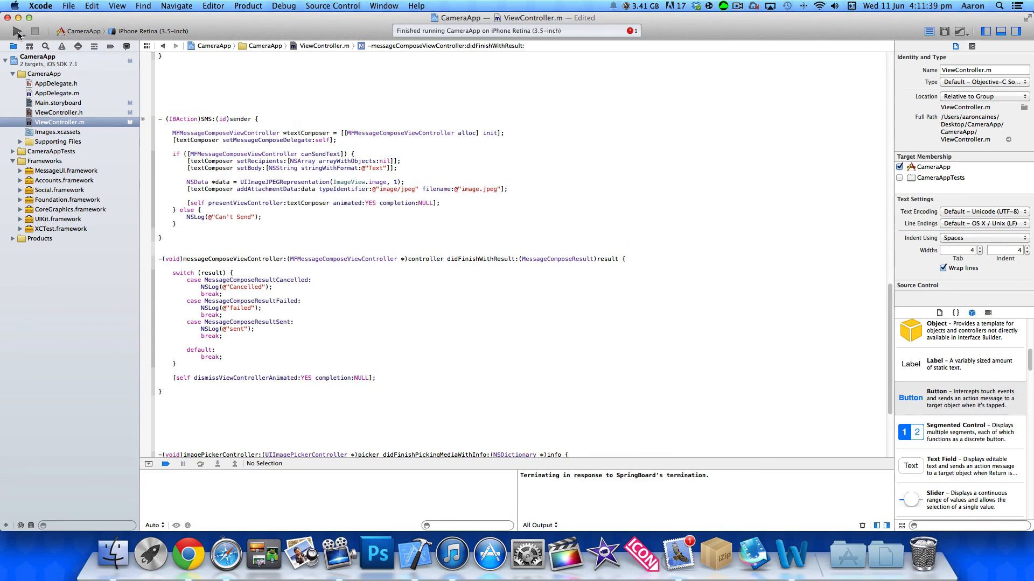
- Run in the simulator, pick the saved car photo, tap SMS and dismiss the Cannot Send Message alert
click(13, 31)
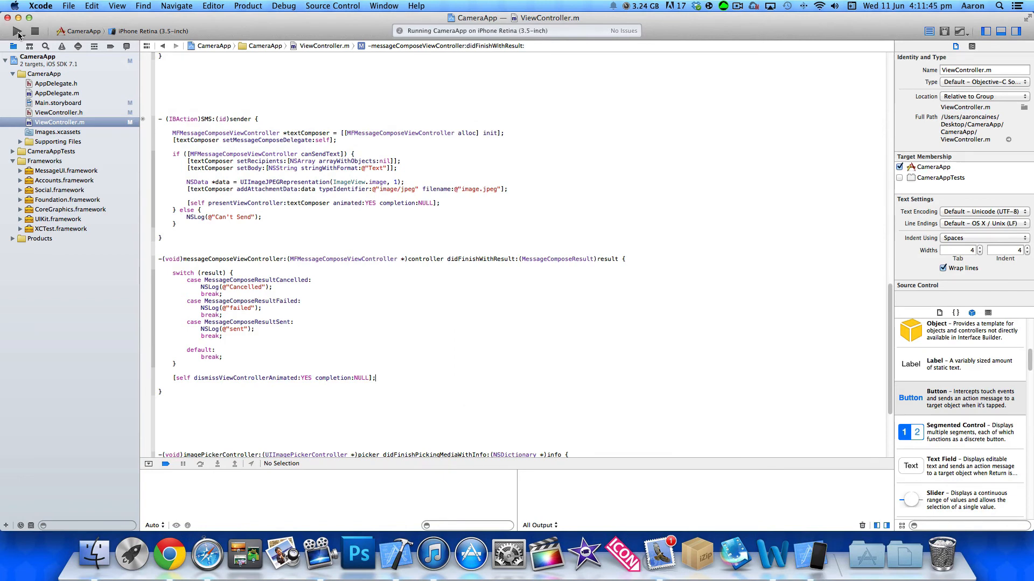
click(19, 31)
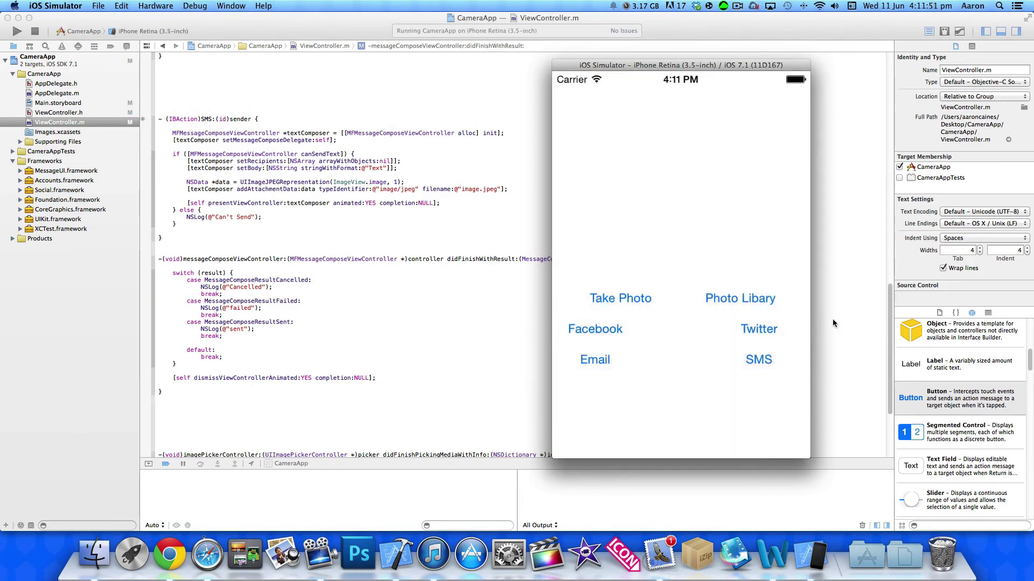
click(740, 299)
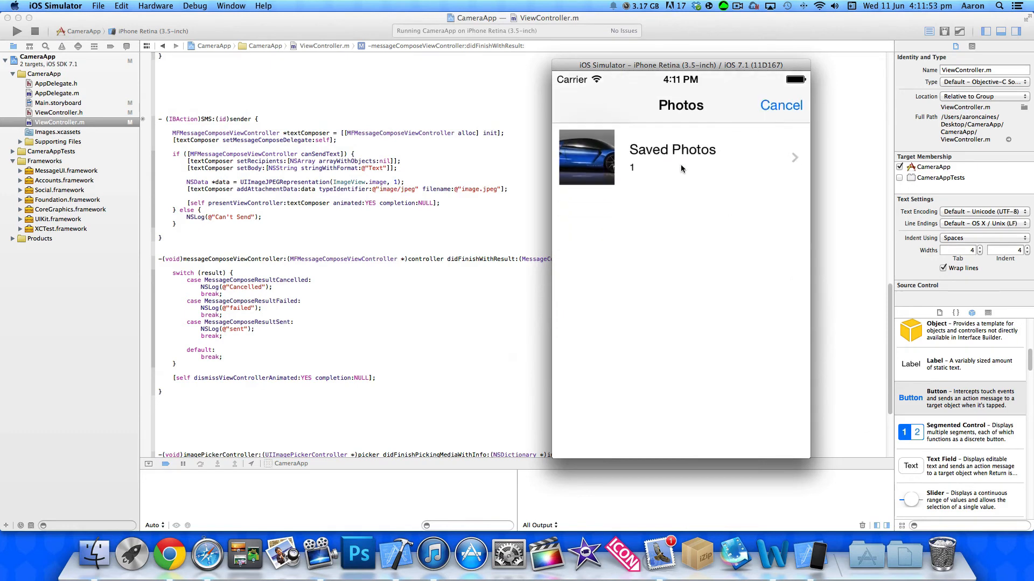
click(672, 150)
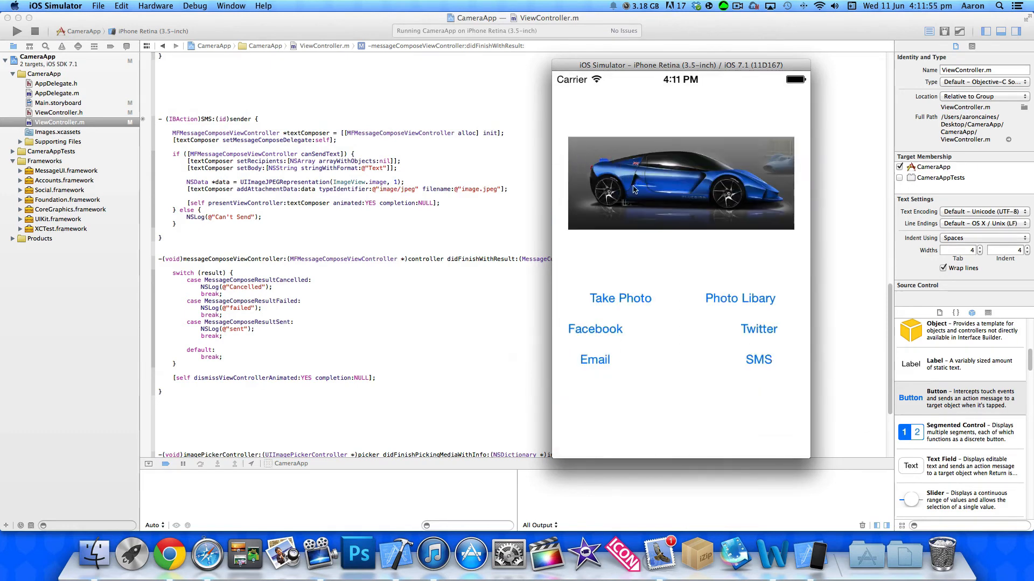
mouse_move(811, 391)
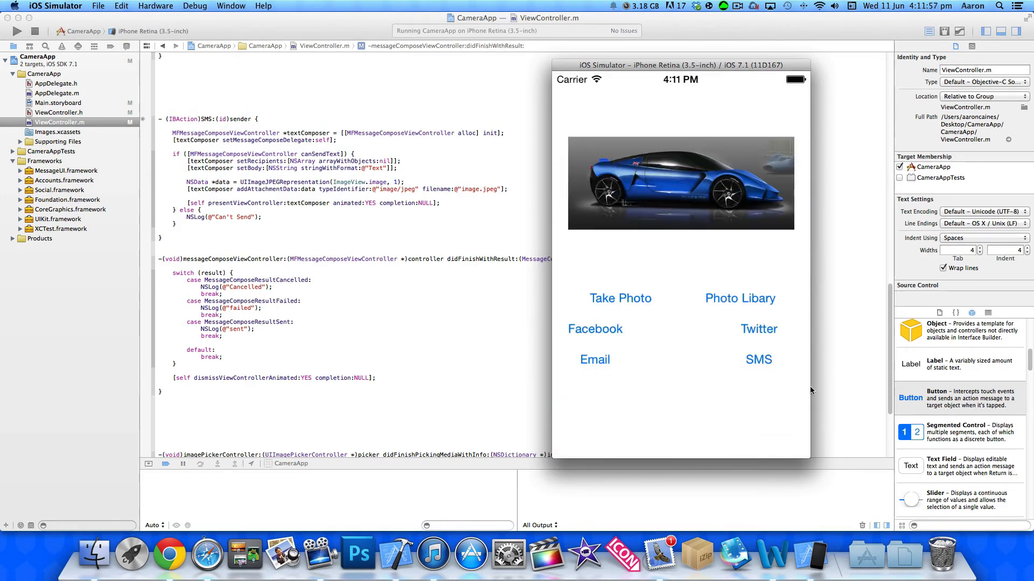
click(758, 359)
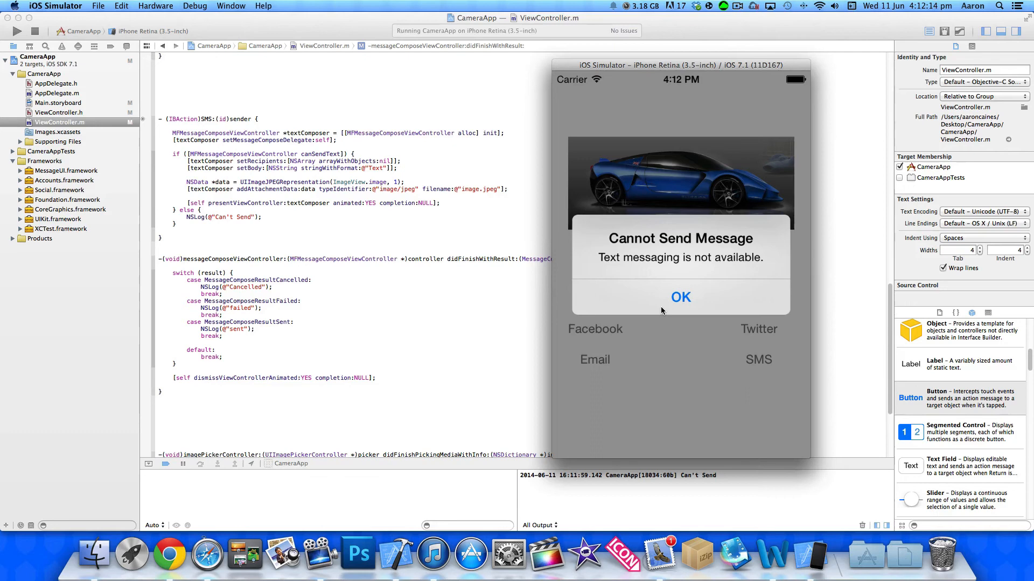
click(680, 297)
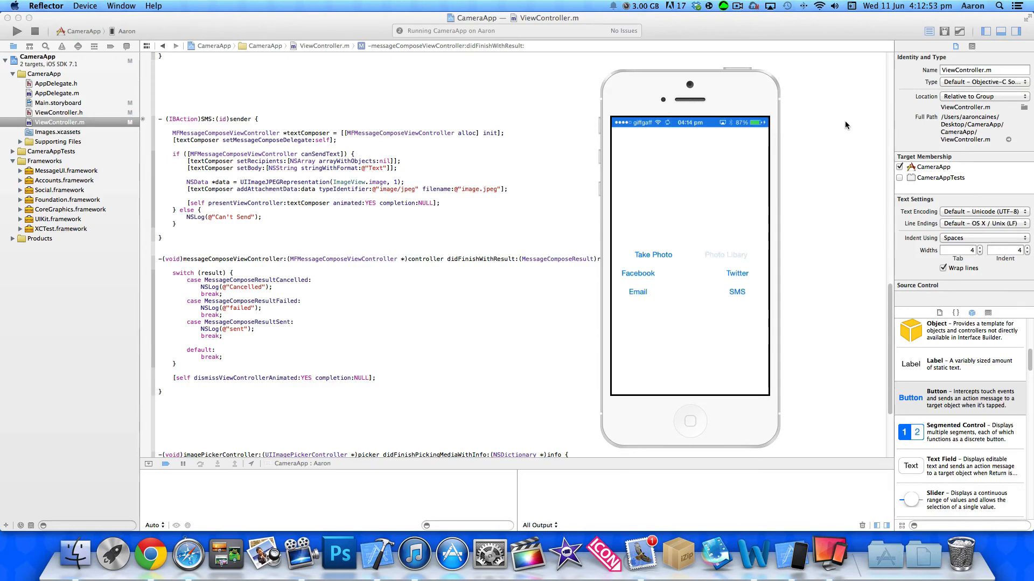
- On the mirrored iPhone, pick the mouse photo, start an SMS with it, then cancel the message
click(725, 254)
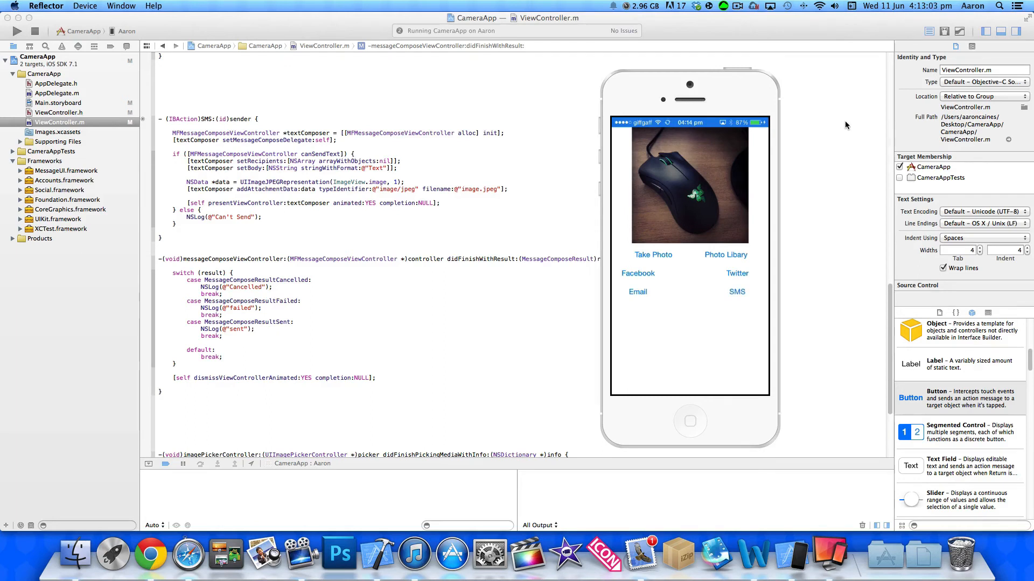
click(736, 292)
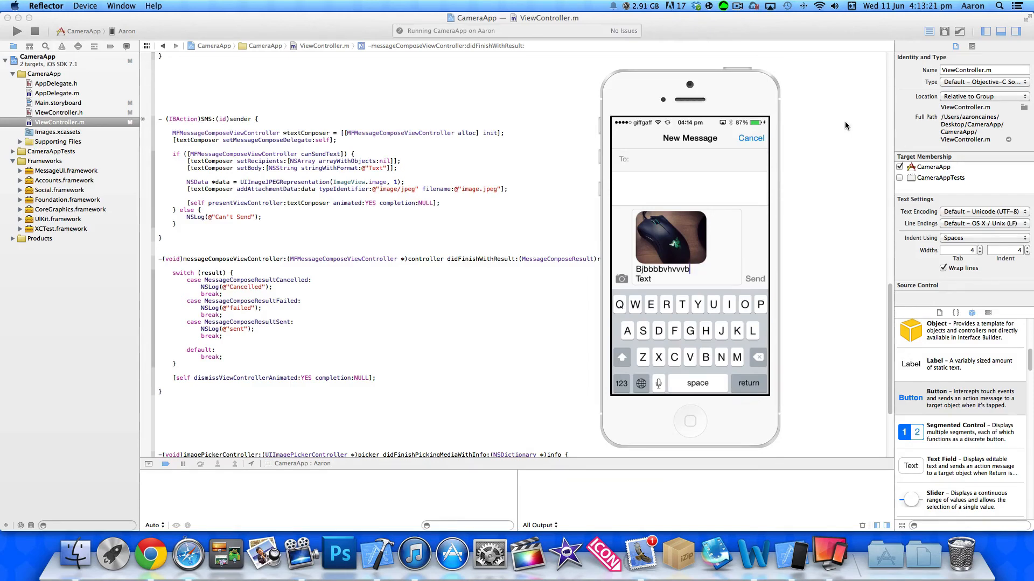
click(751, 138)
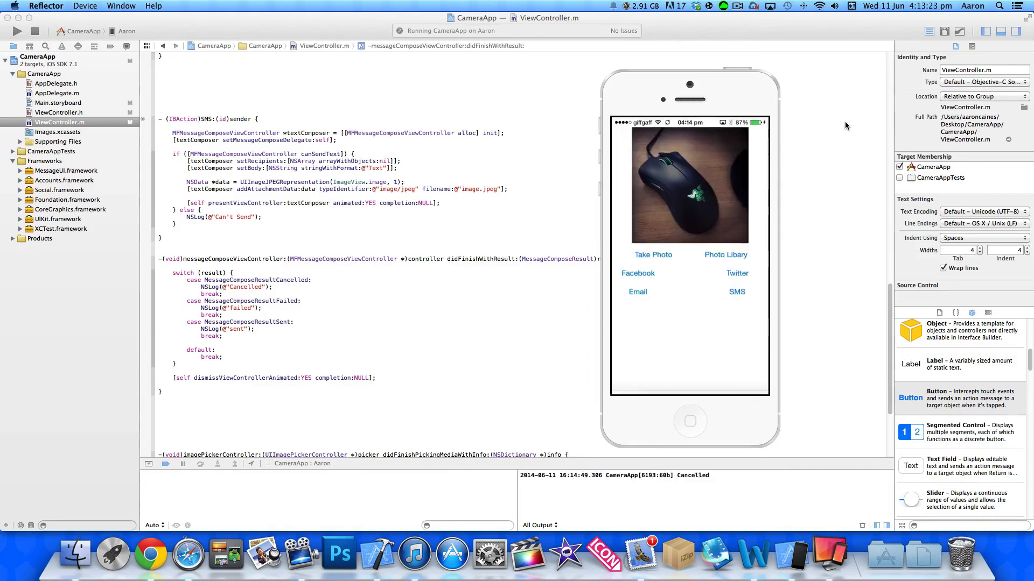